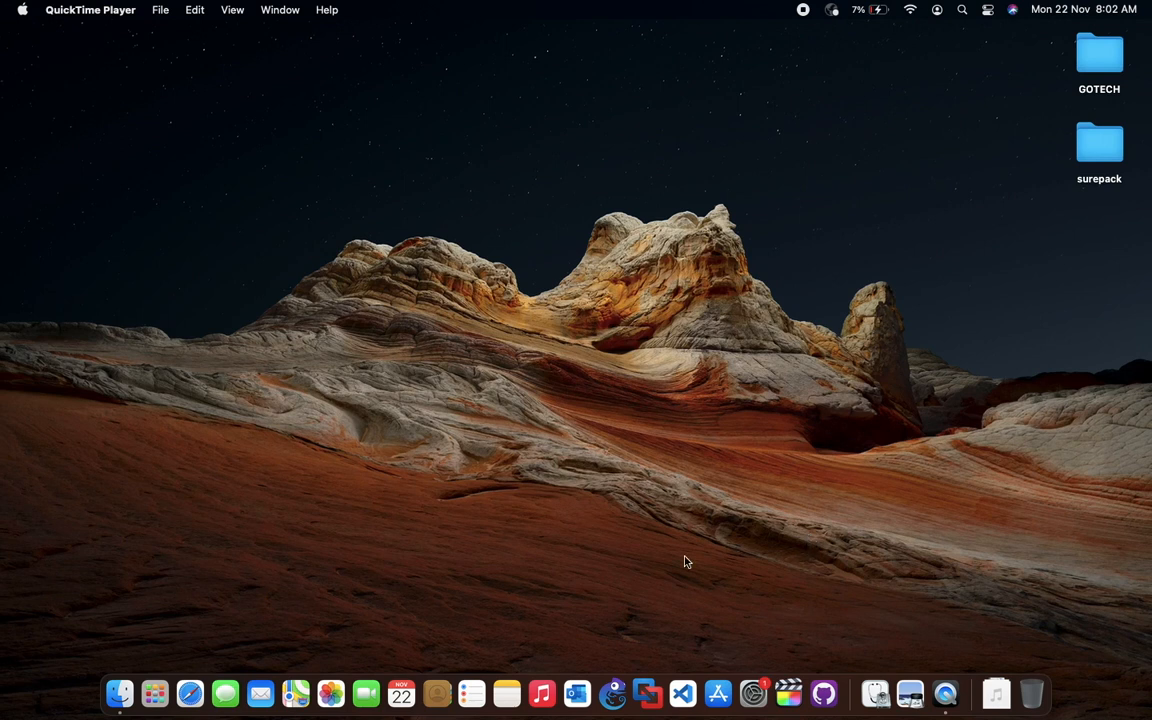
{"action": "mouse_move", "coordinate": [647, 690]}
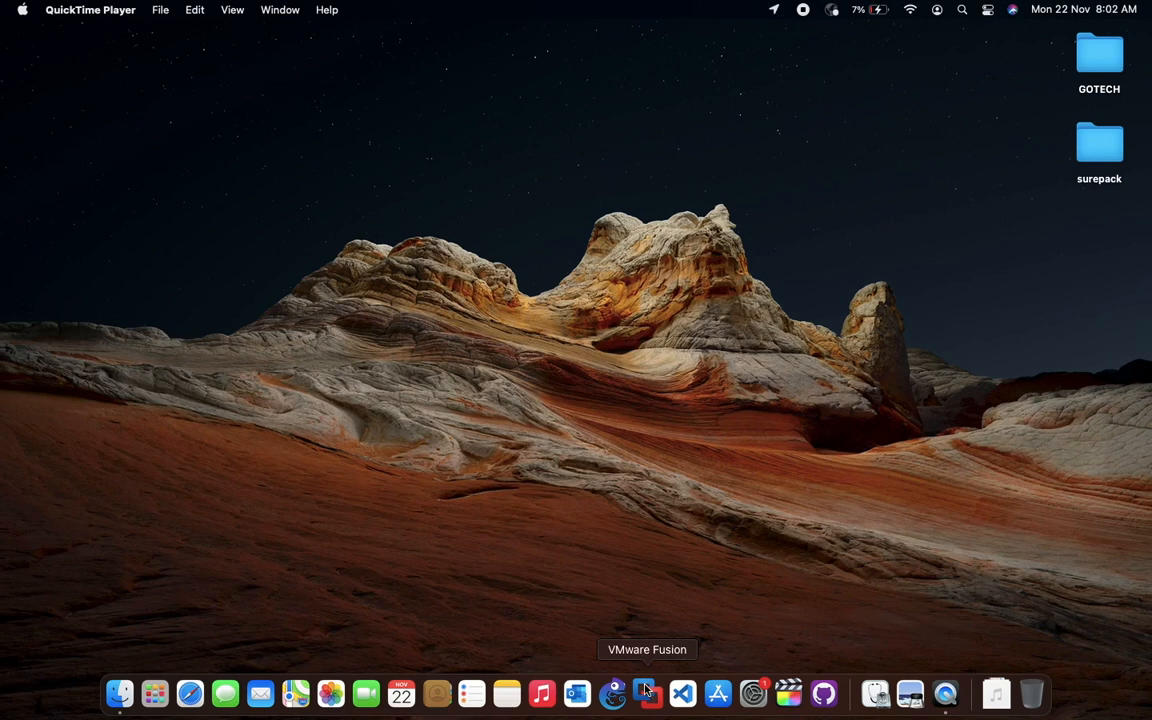
Launch VMware Fusion, open the Virtual Machine Library, postpone the update, and close the setup window.
{"action": "left_click", "coordinate": [646, 690]}
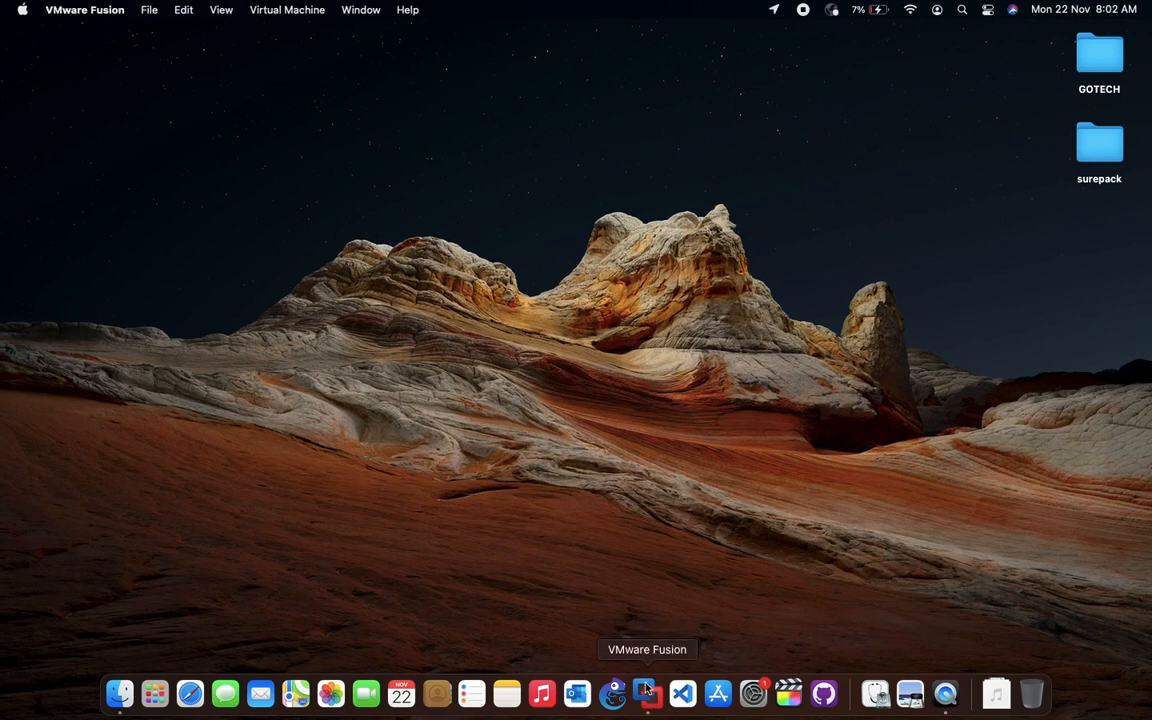
{"action": "left_click", "coordinate": [644, 688]}
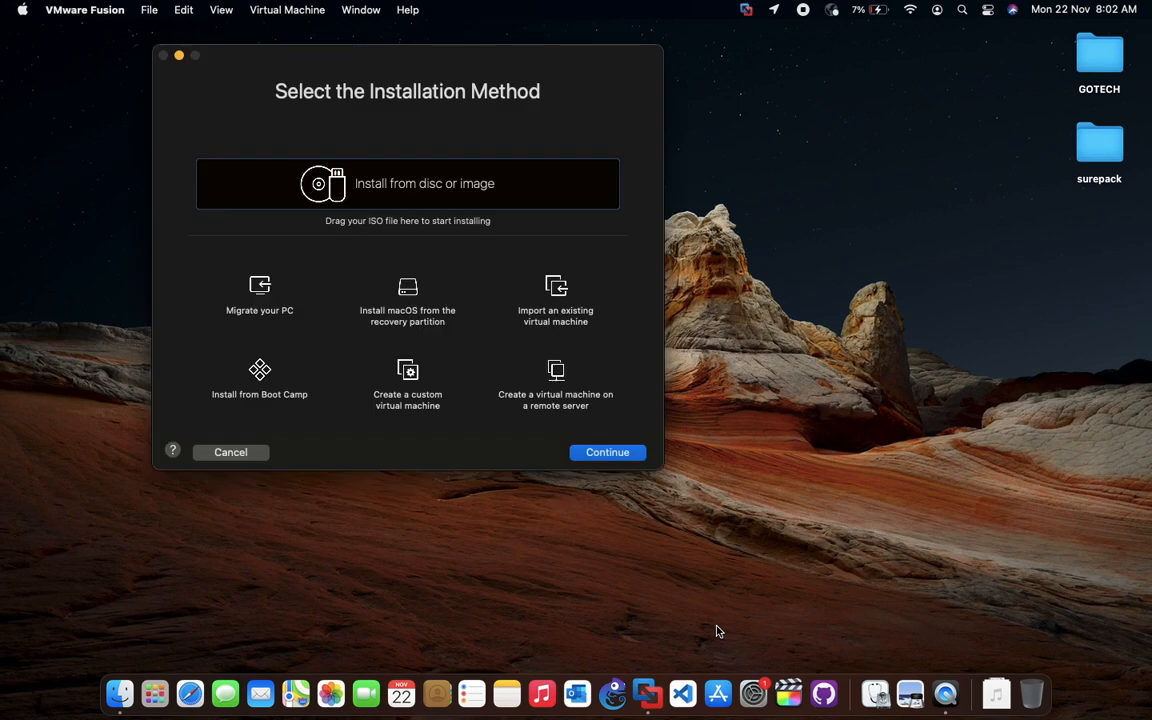
{"action": "mouse_move", "coordinate": [307, 186]}
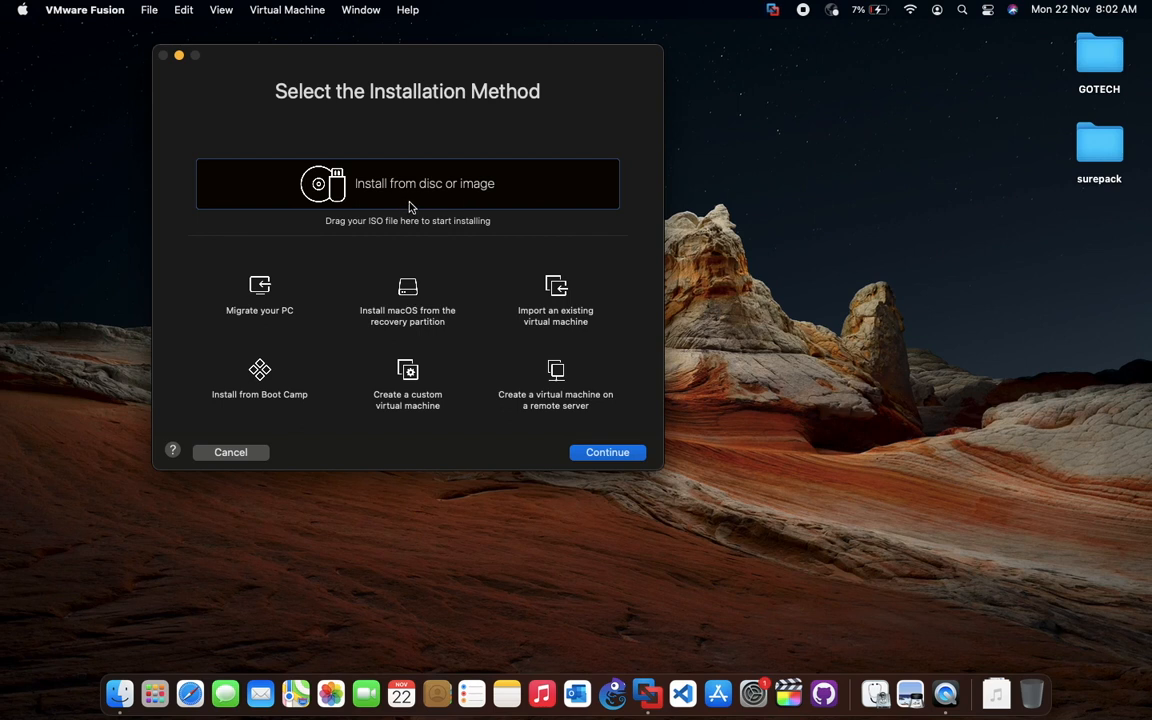
{"action": "mouse_move", "coordinate": [660, 614]}
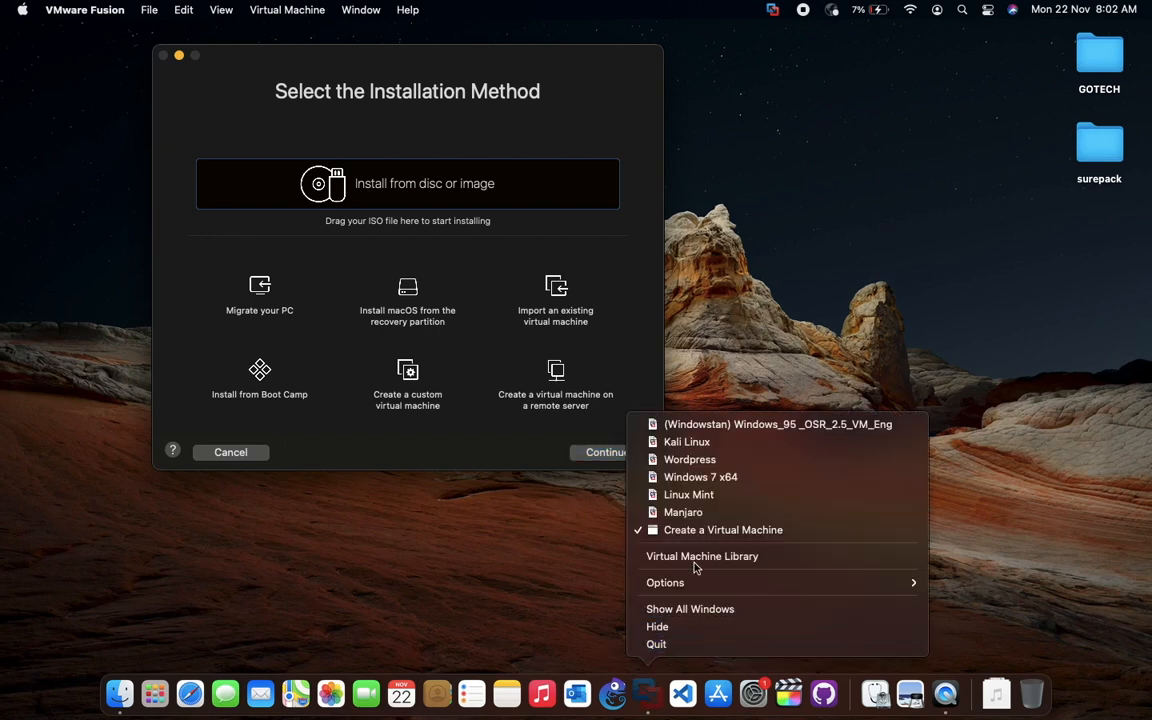
{"action": "left_click", "coordinate": [702, 556]}
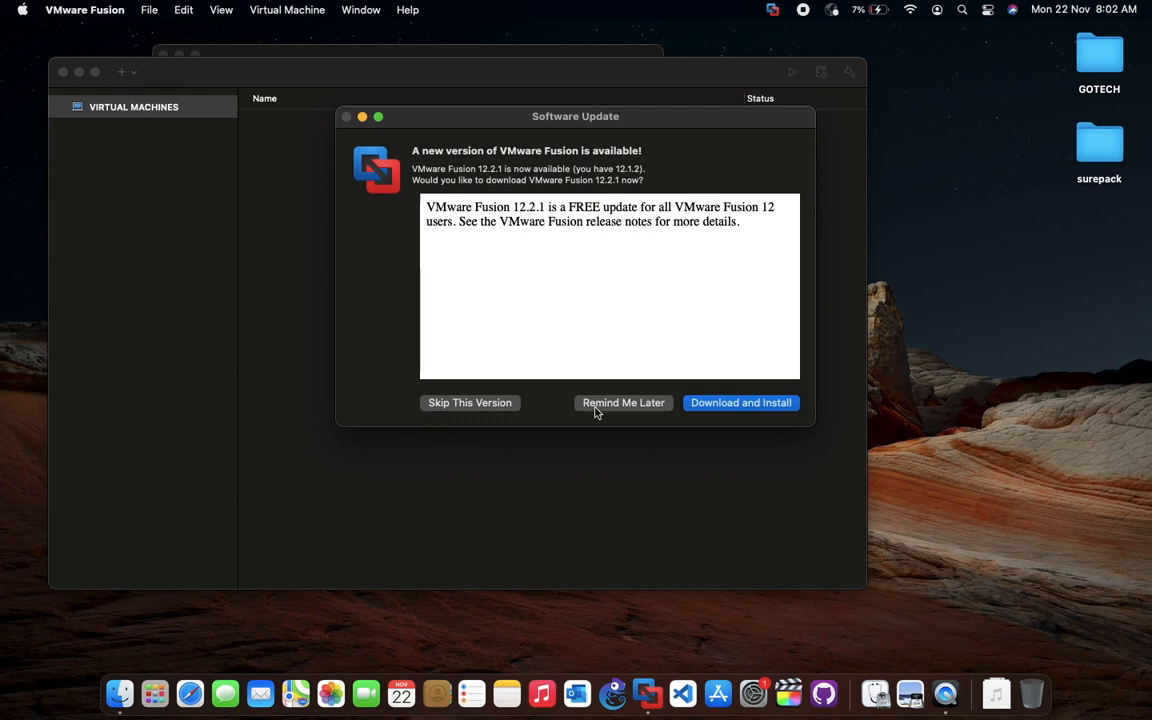
{"action": "left_click", "coordinate": [622, 402]}
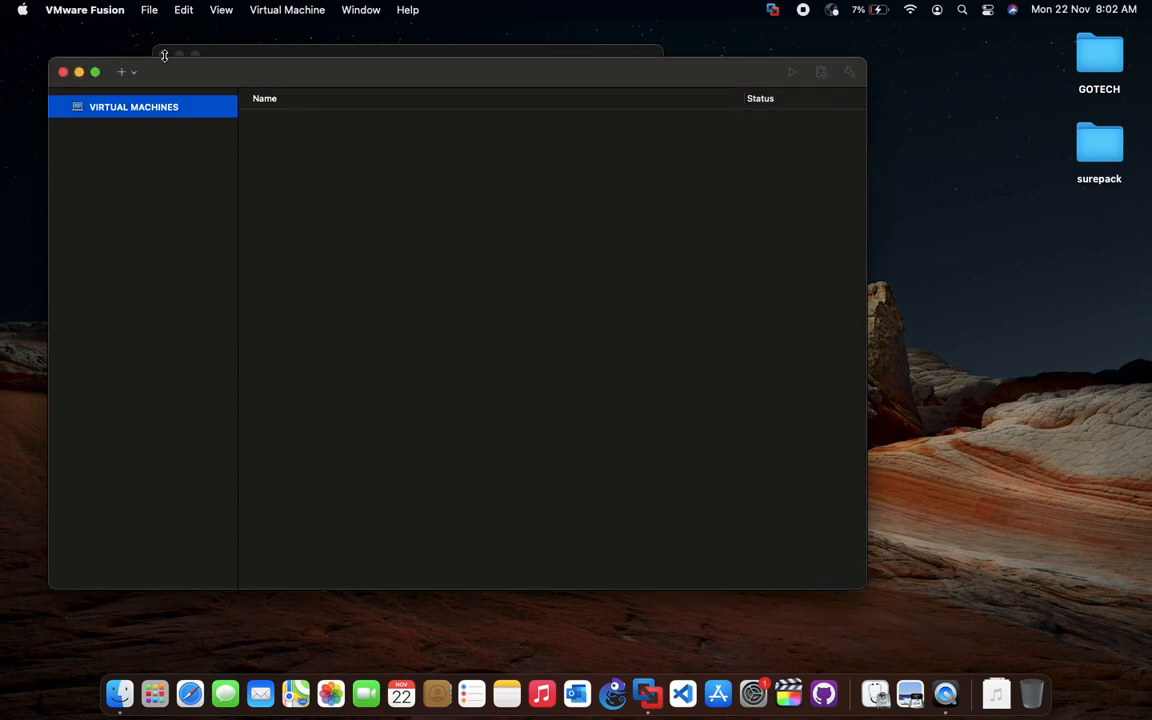
{"action": "left_click", "coordinate": [118, 71]}
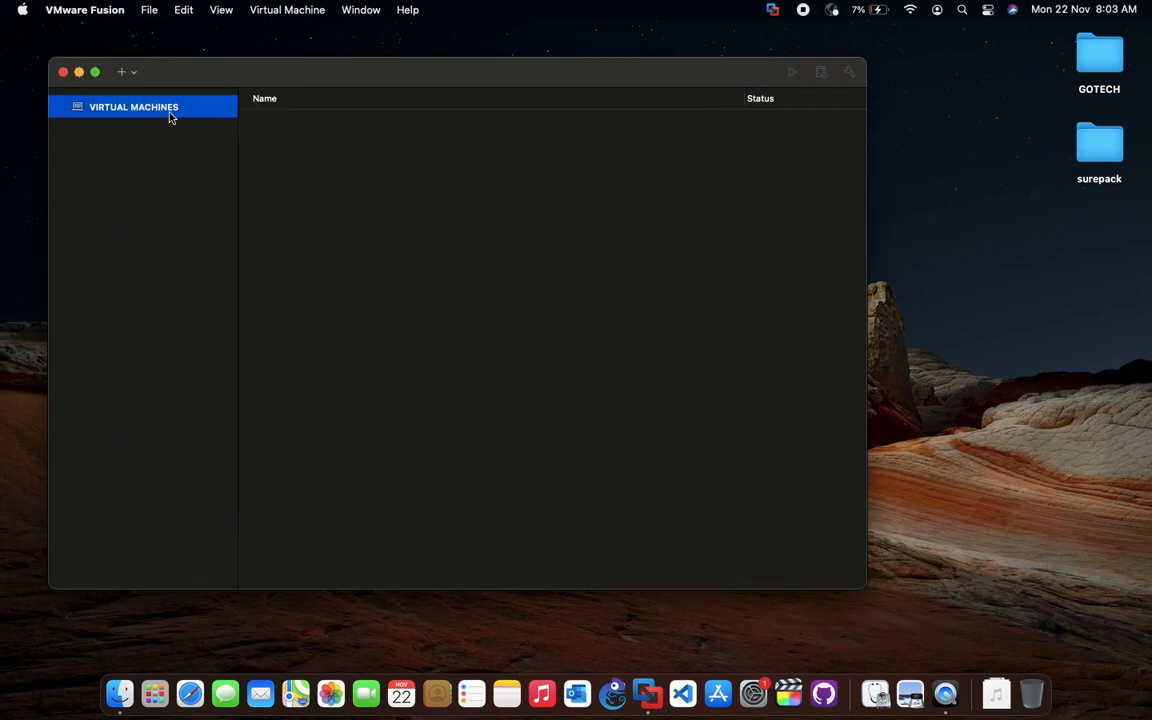
Start a new virtual machine that installs from a disc or image.
{"action": "left_click", "coordinate": [119, 71]}
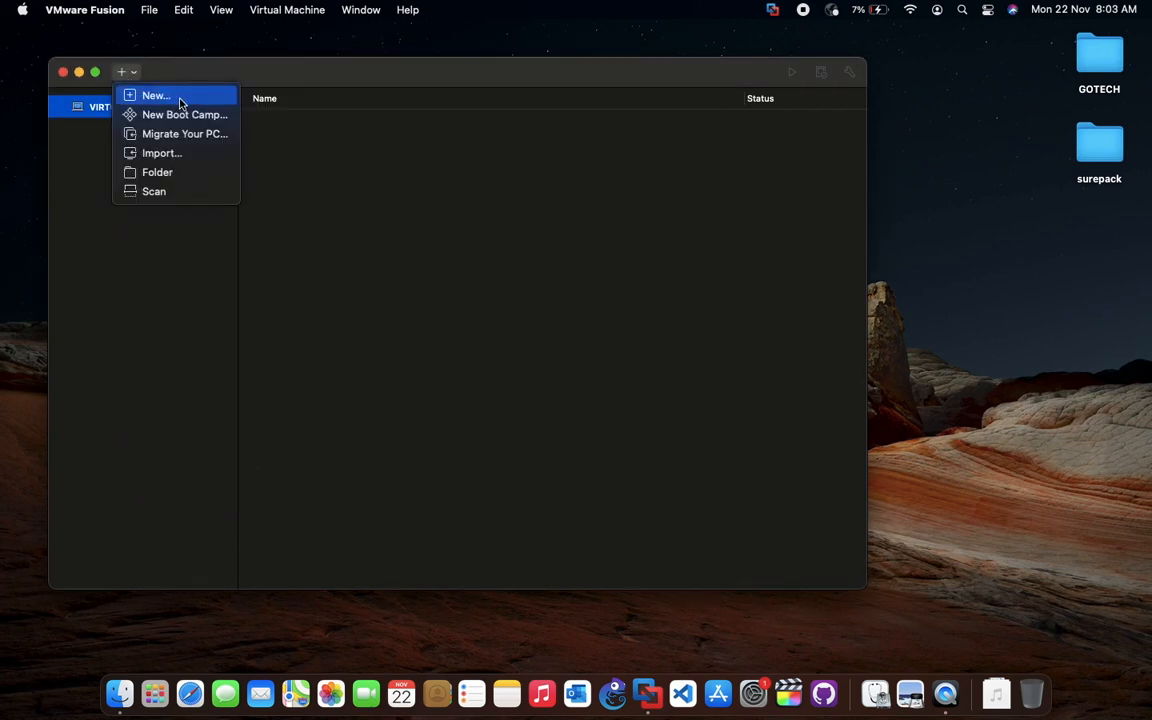
{"action": "left_click", "coordinate": [162, 95]}
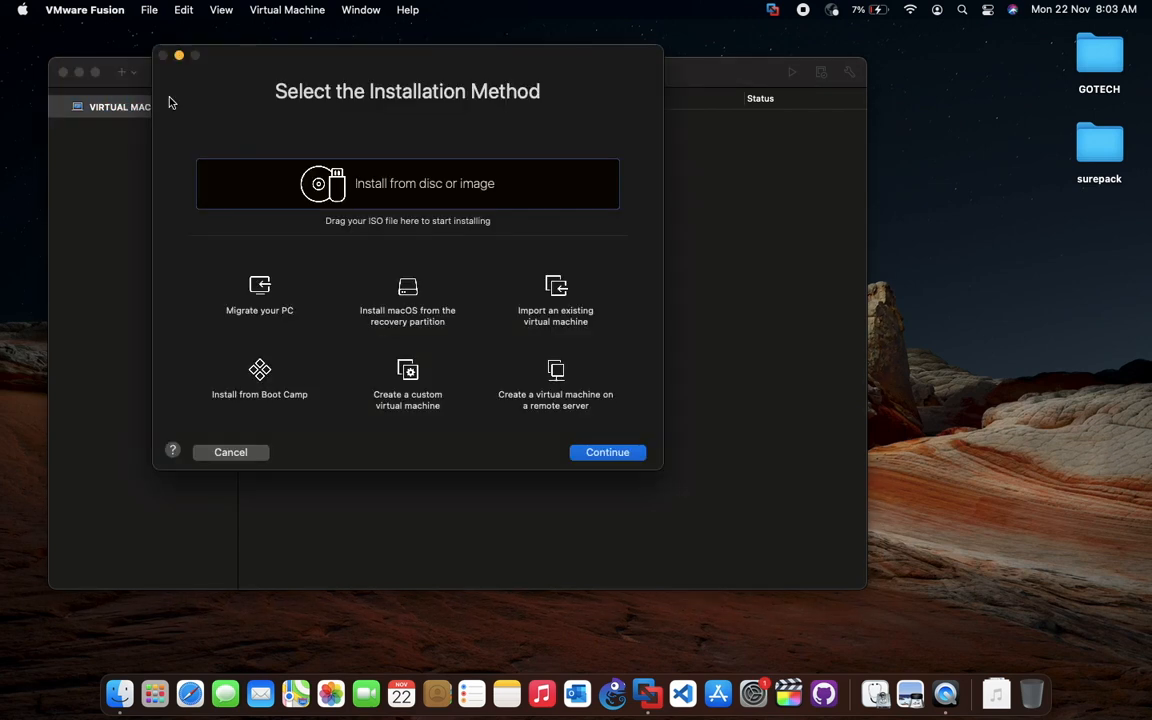
{"action": "mouse_move", "coordinate": [435, 191]}
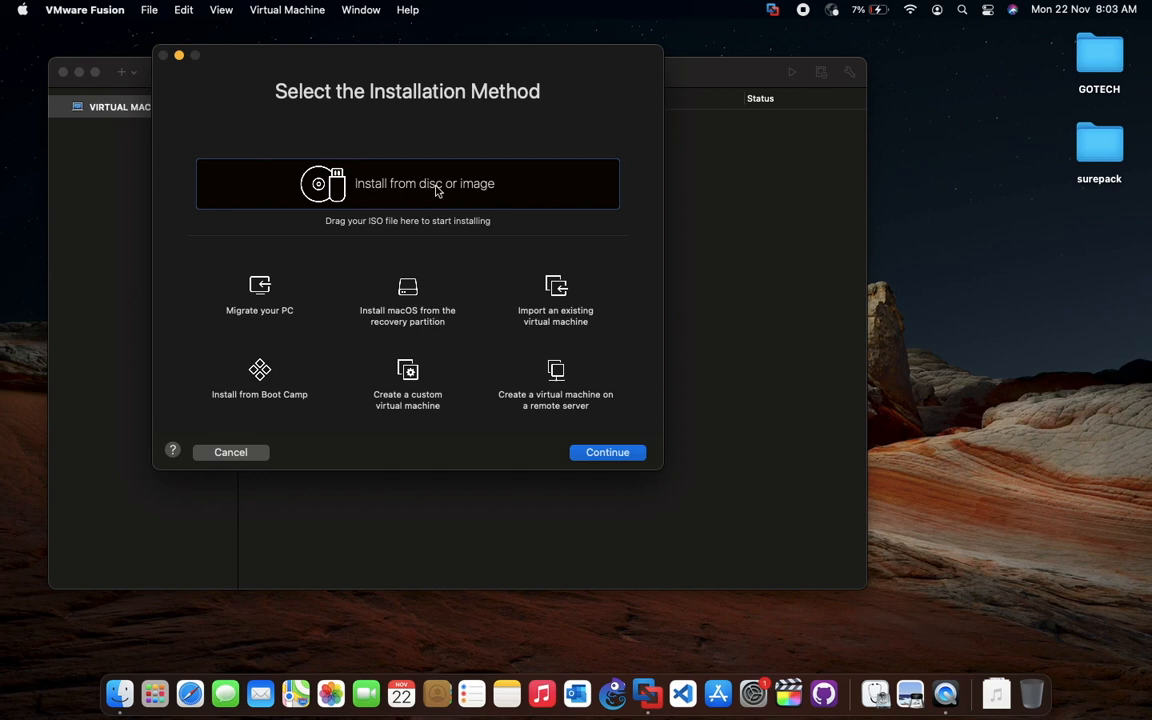
{"action": "mouse_move", "coordinate": [467, 192]}
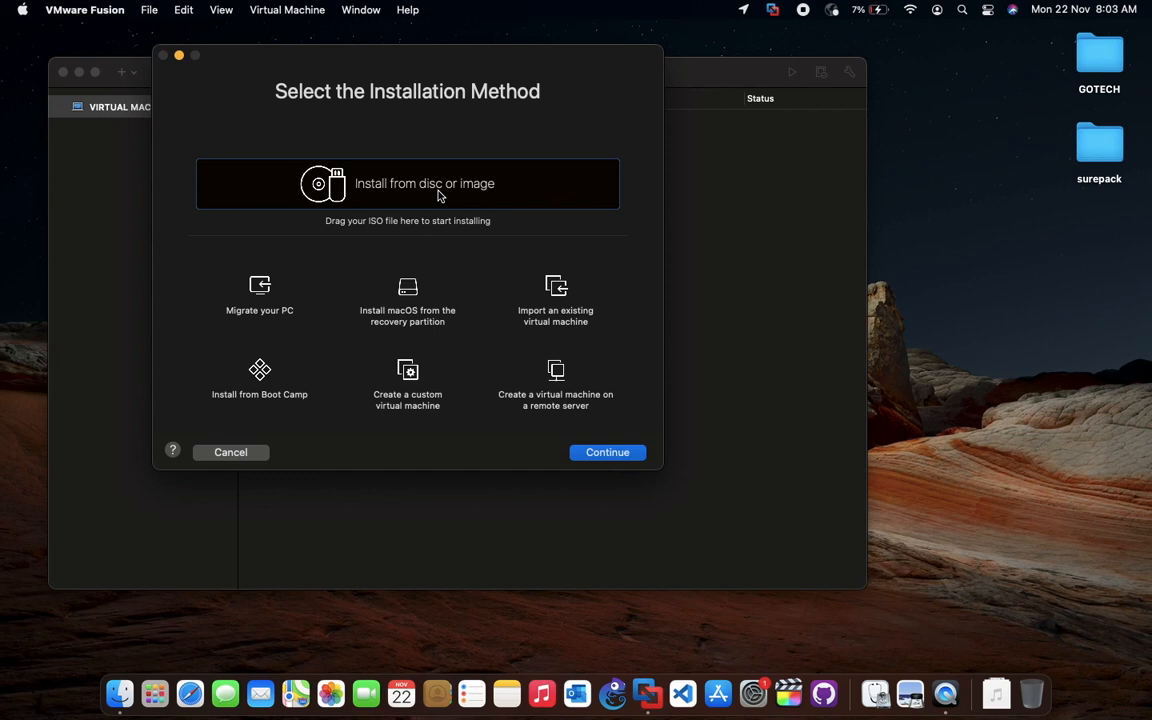
{"action": "left_click", "coordinate": [407, 183]}
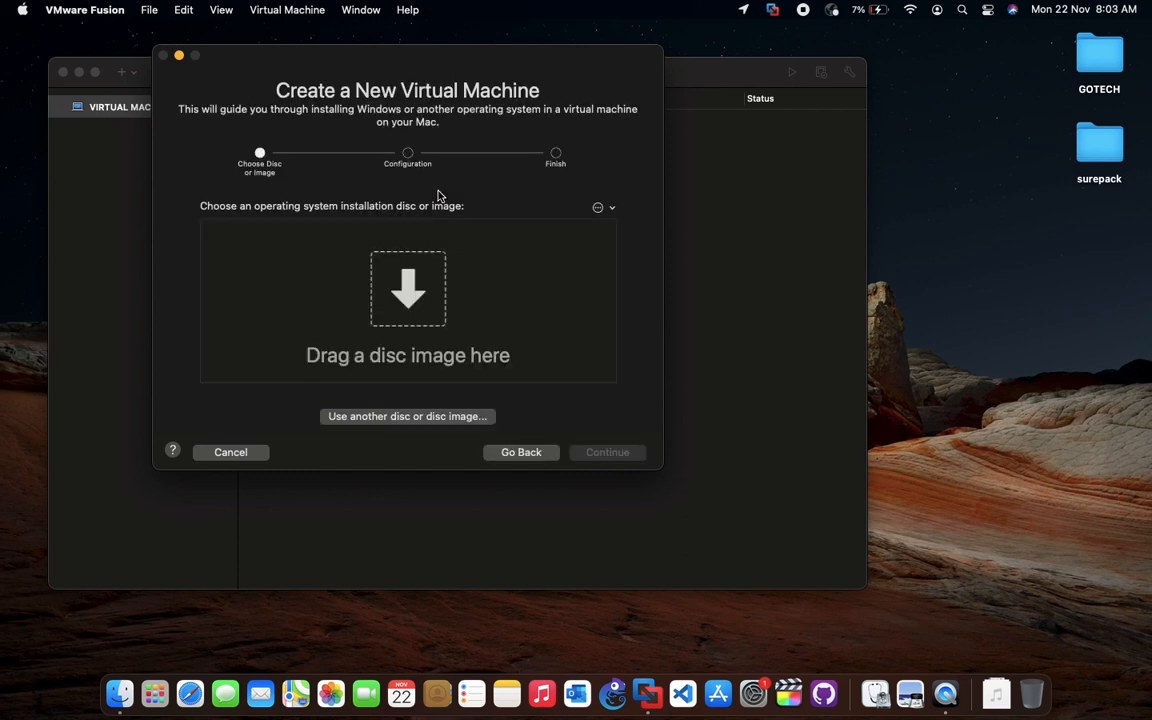
{"action": "mouse_move", "coordinate": [410, 420]}
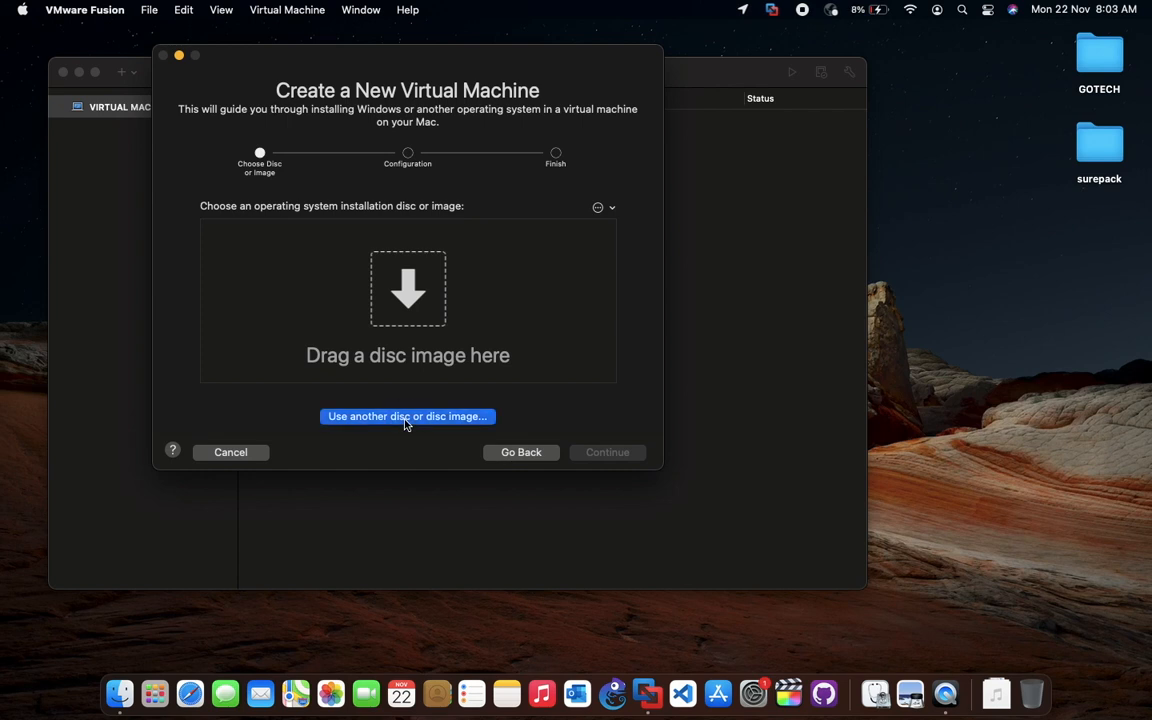
Browse Downloads for the Ubuntu 20.04.3 desktop ISO.
{"action": "left_click", "coordinate": [407, 416]}
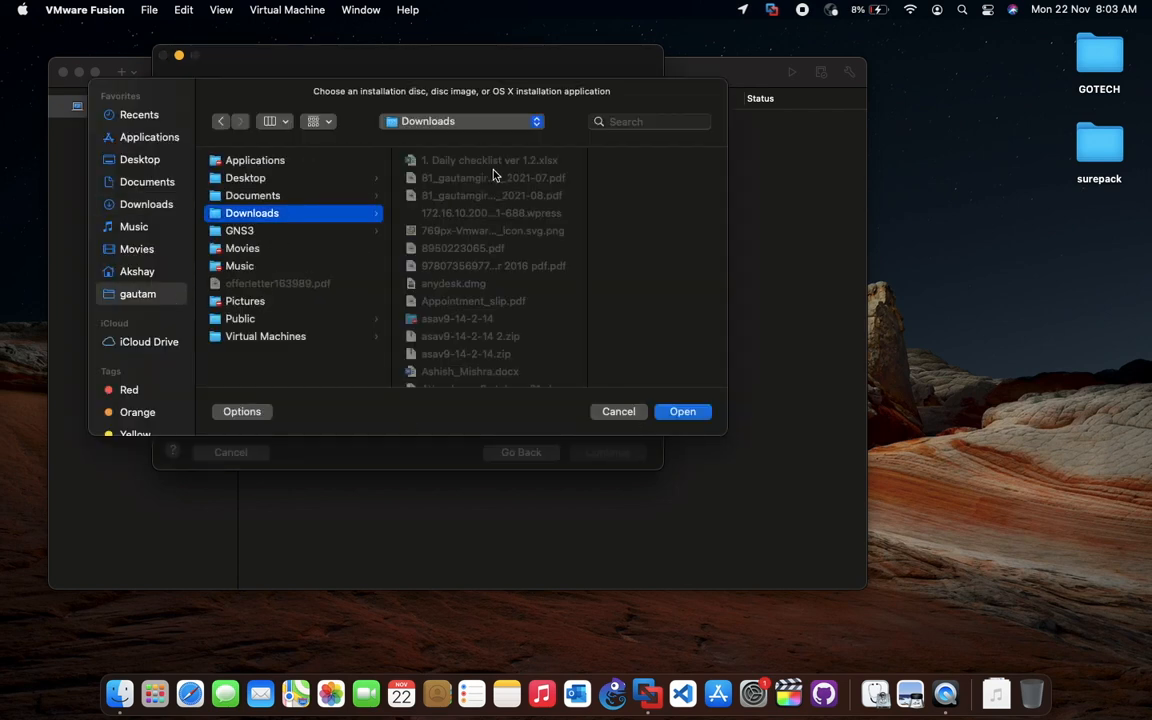
{"action": "scroll", "scroll_direction": "down", "scroll_amount": 3}
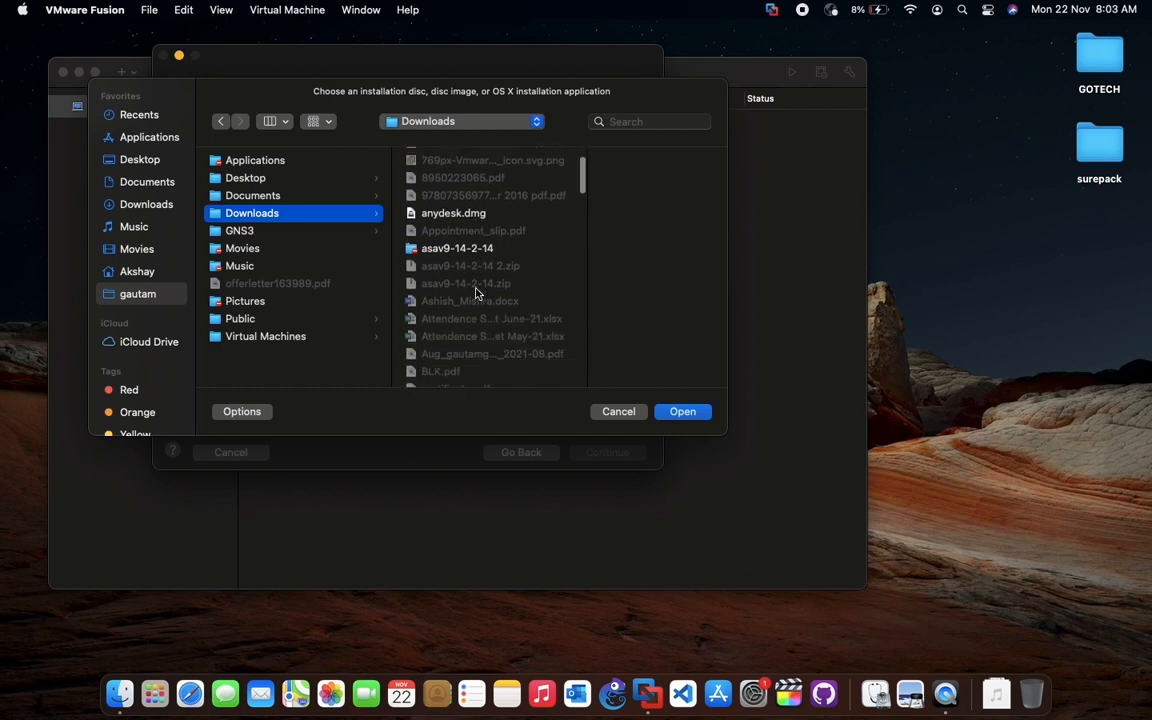
{"action": "scroll", "scroll_direction": "down", "scroll_amount": 3}
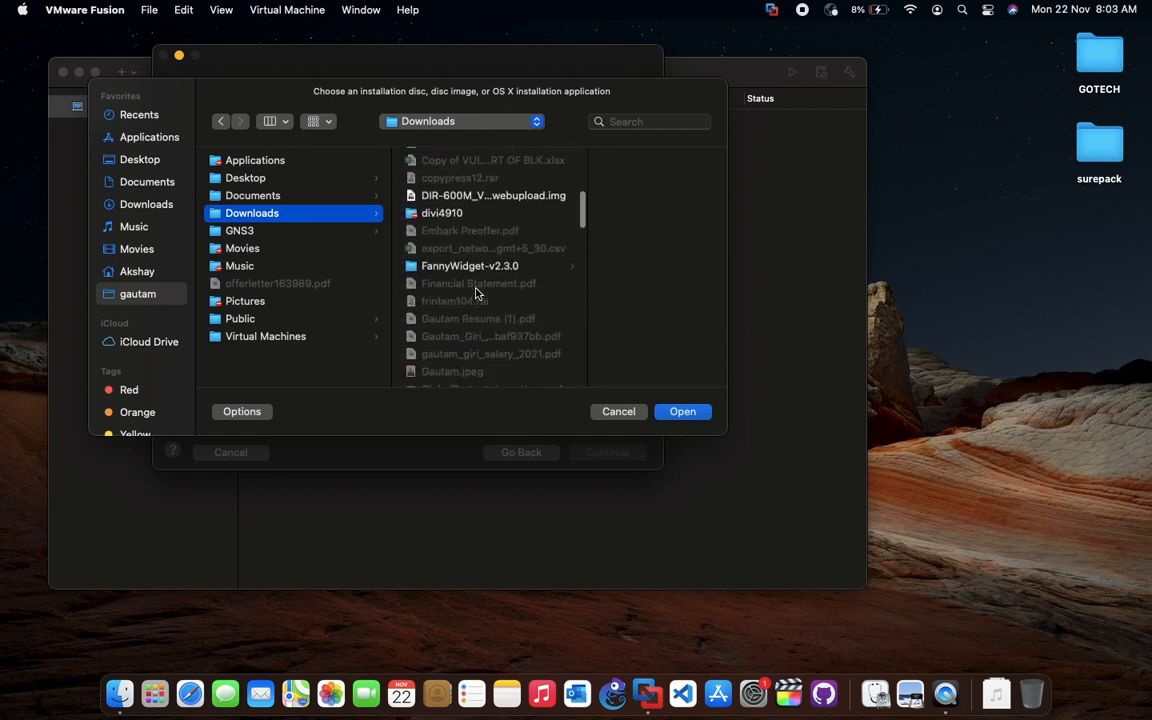
{"action": "scroll", "scroll_direction": "down", "scroll_amount": 3}
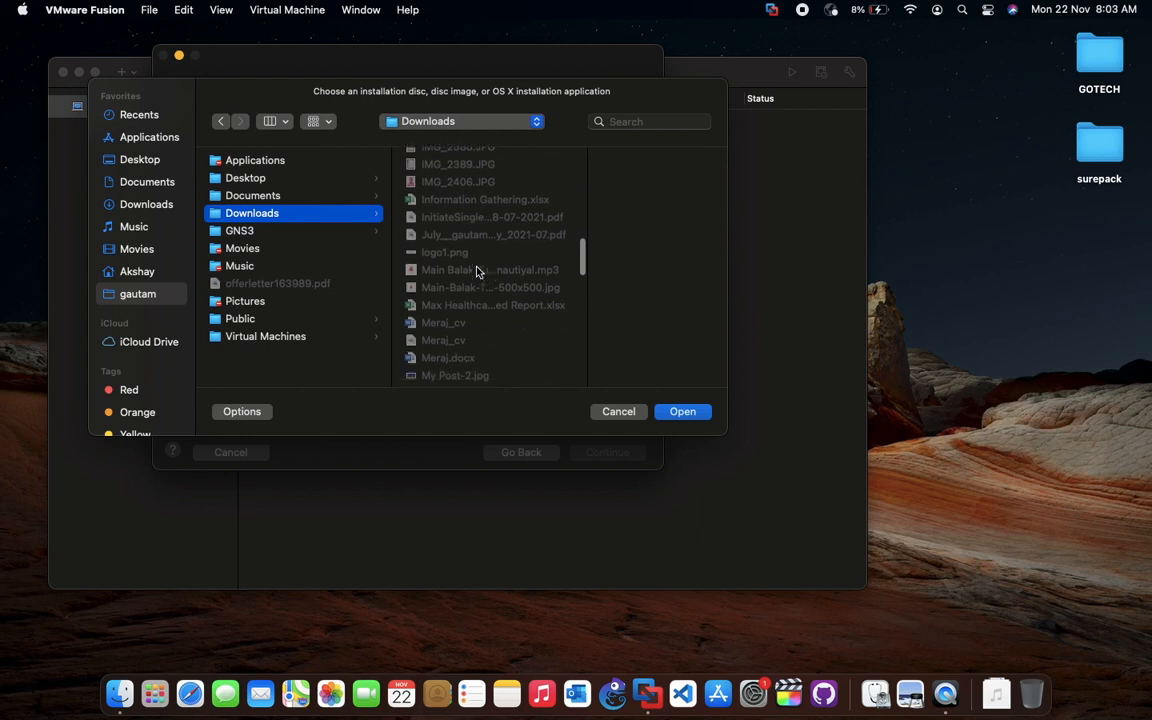
{"action": "scroll", "scroll_direction": "down", "scroll_amount": 3}
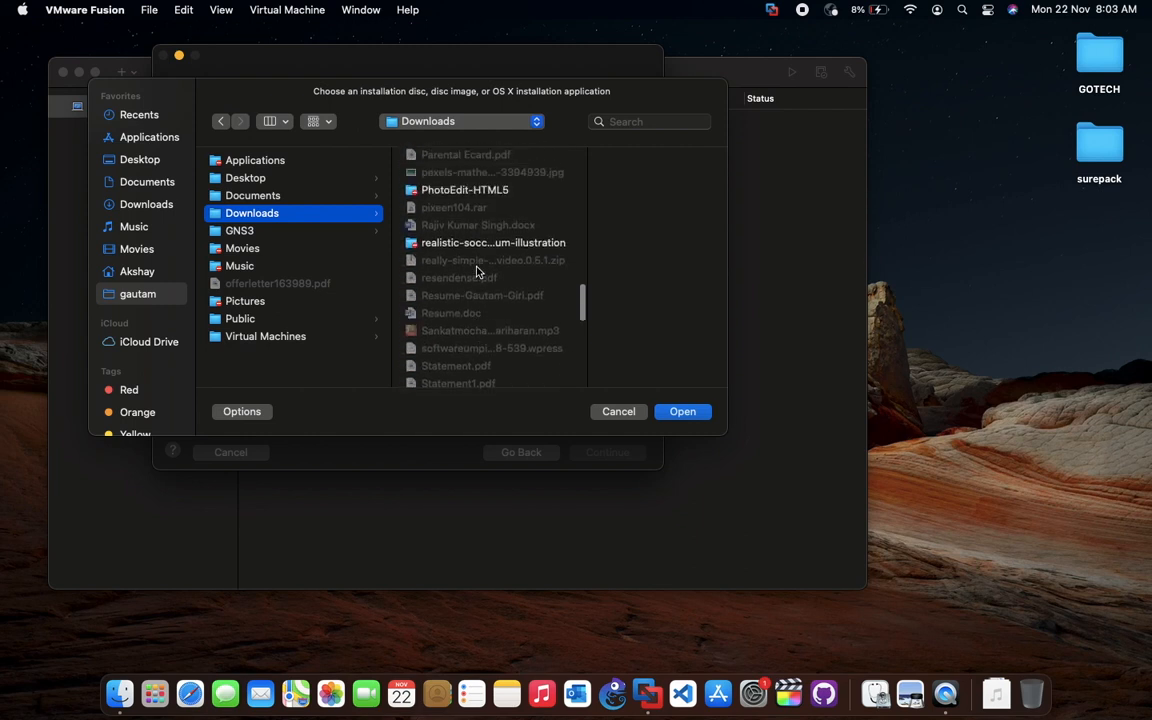
{"action": "scroll", "scroll_direction": "down", "scroll_amount": 3}
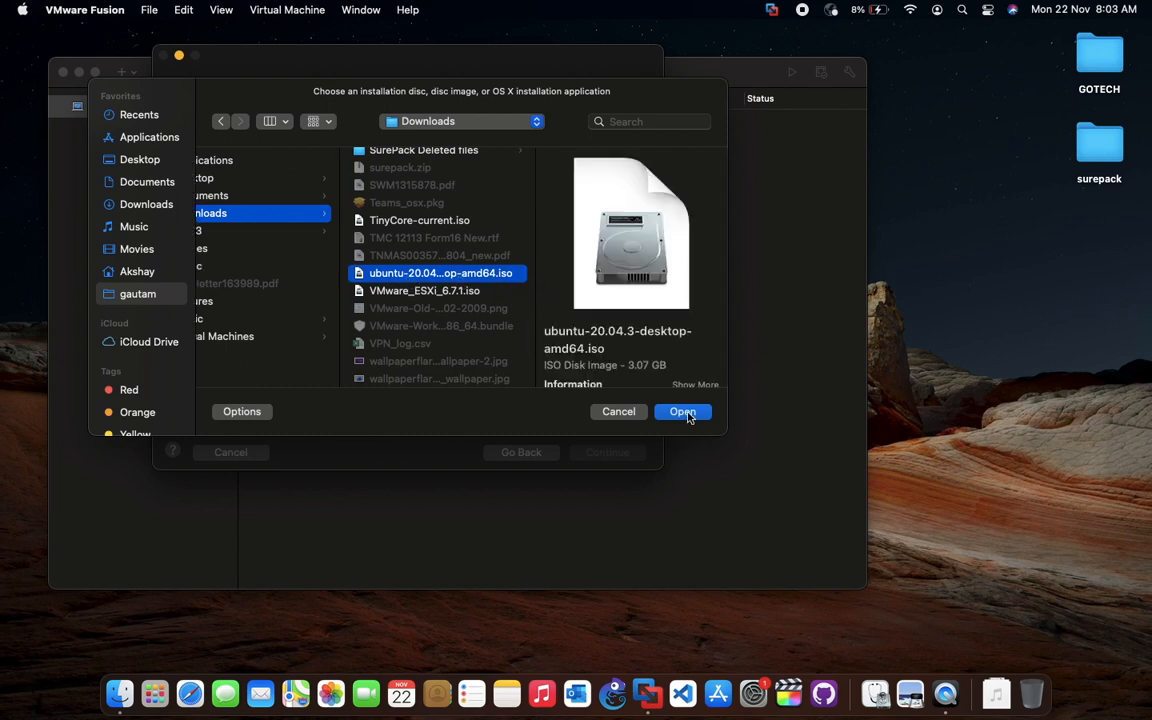
Use the chosen Ubuntu ISO, turn off Easy Install, and keep Legacy BIOS firmware.
{"action": "left_click", "coordinate": [682, 411]}
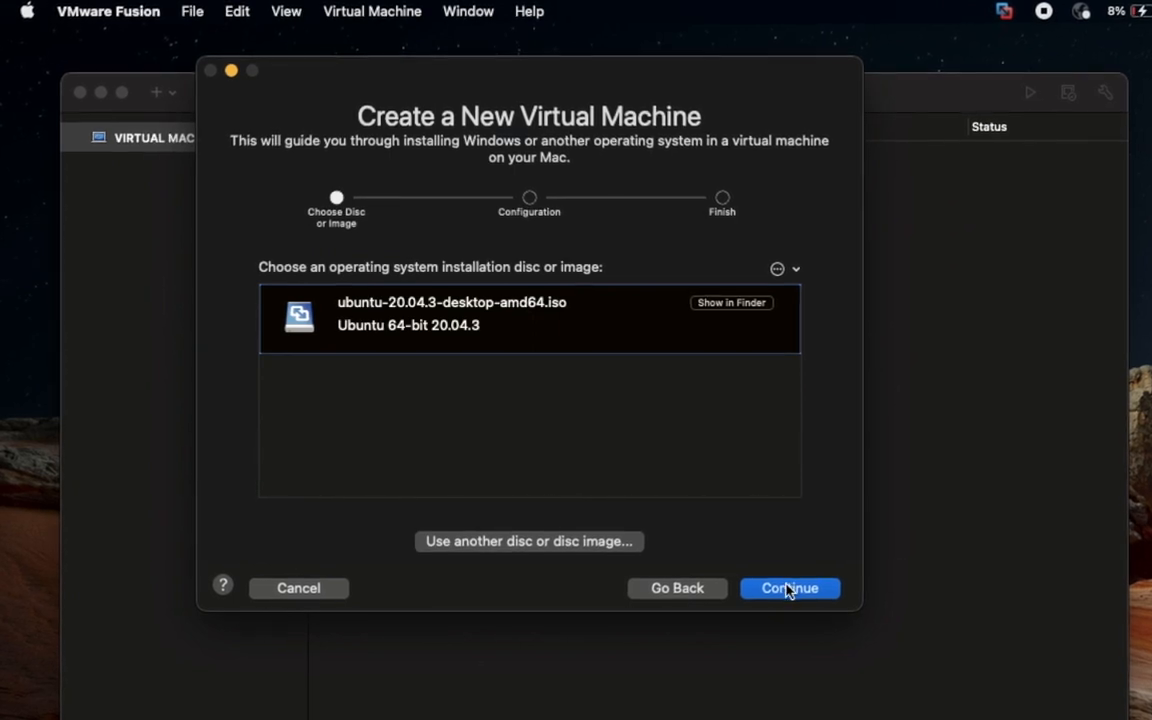
{"action": "left_click", "coordinate": [790, 588]}
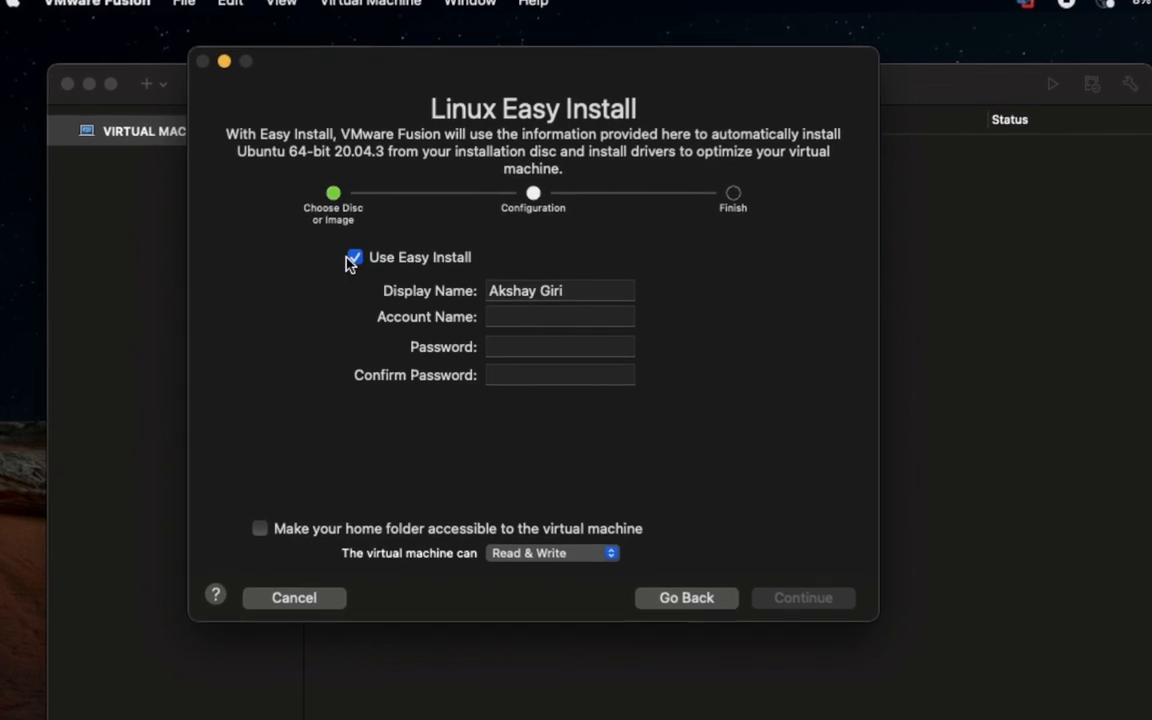
{"action": "left_click", "coordinate": [355, 257]}
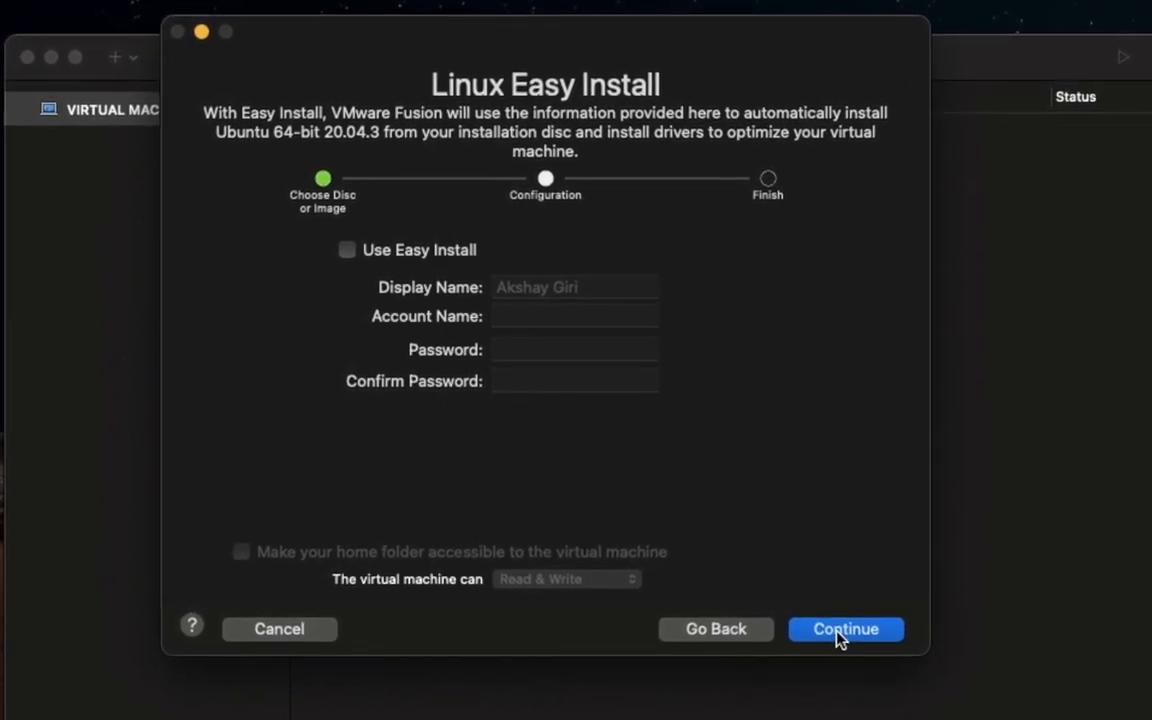
{"action": "left_click", "coordinate": [846, 629]}
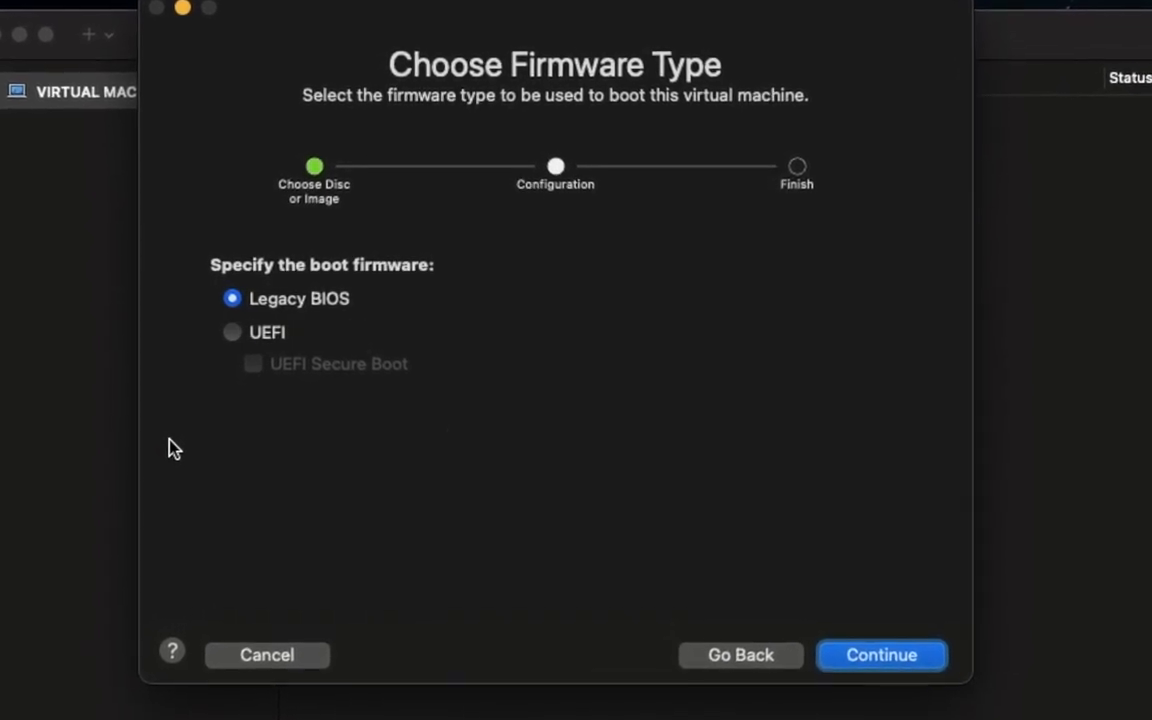
{"action": "mouse_move", "coordinate": [323, 452]}
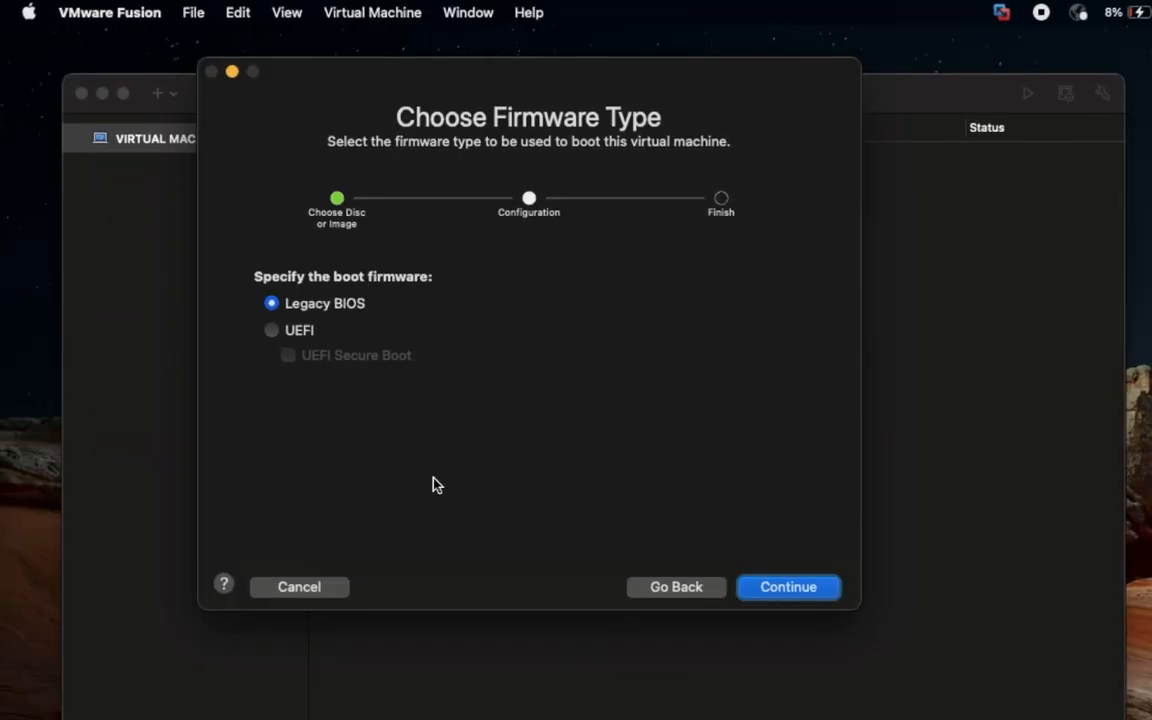
{"action": "left_click", "coordinate": [788, 587]}
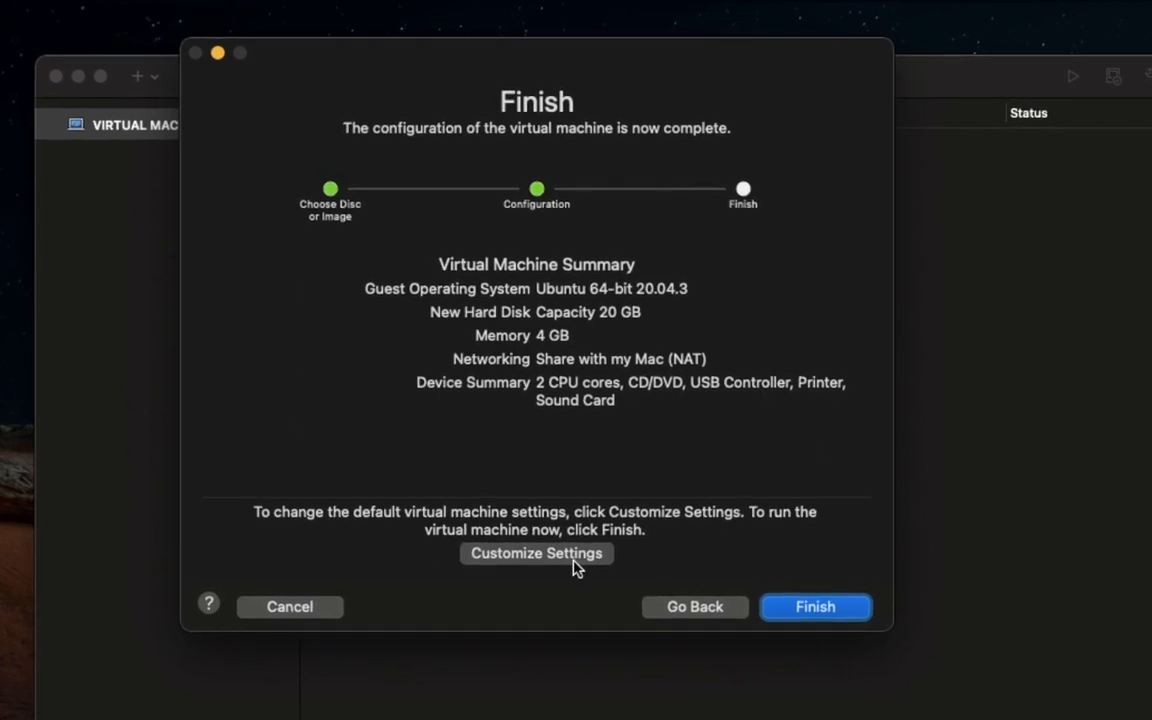
Finish the wizard and save the virtual machine as 'UBun'.
{"action": "left_click", "coordinate": [815, 607]}
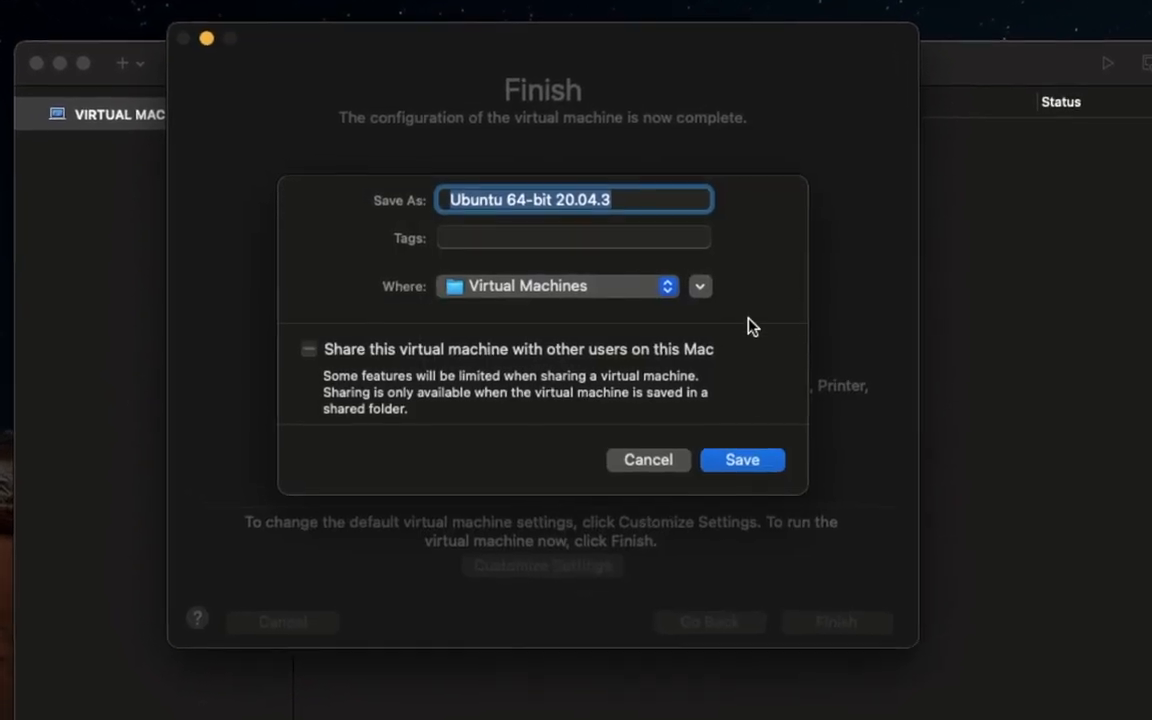
{"action": "type", "text": "UBun"}
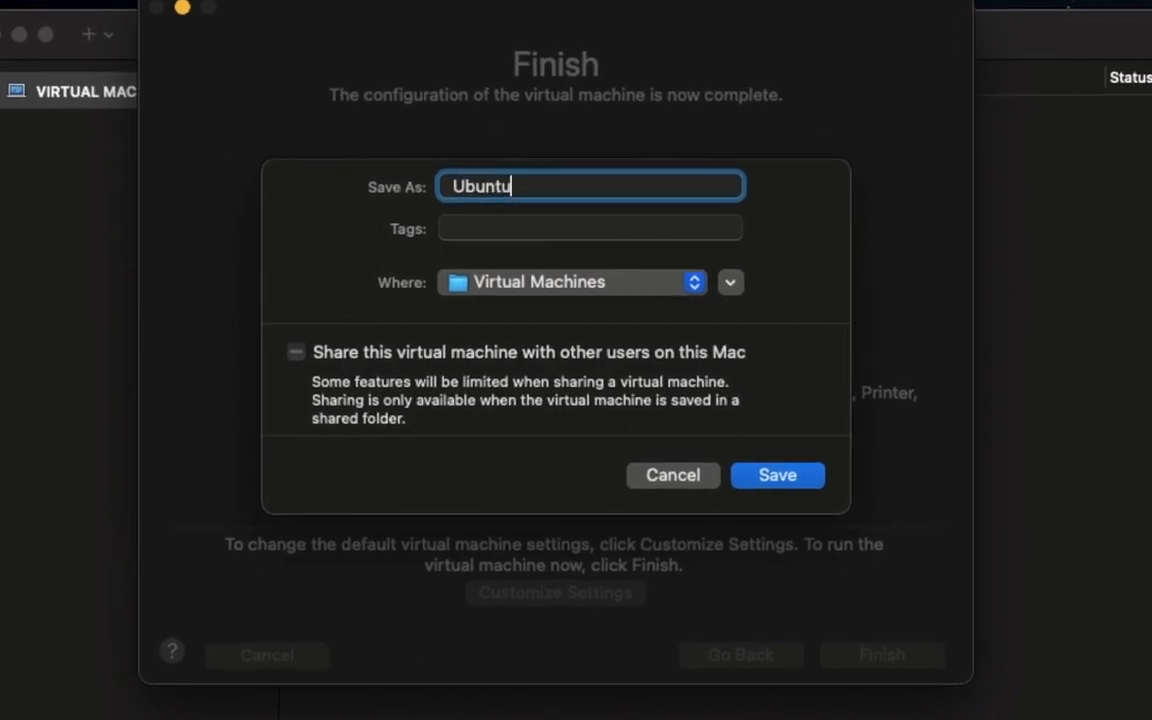
{"action": "left_click", "coordinate": [777, 475]}
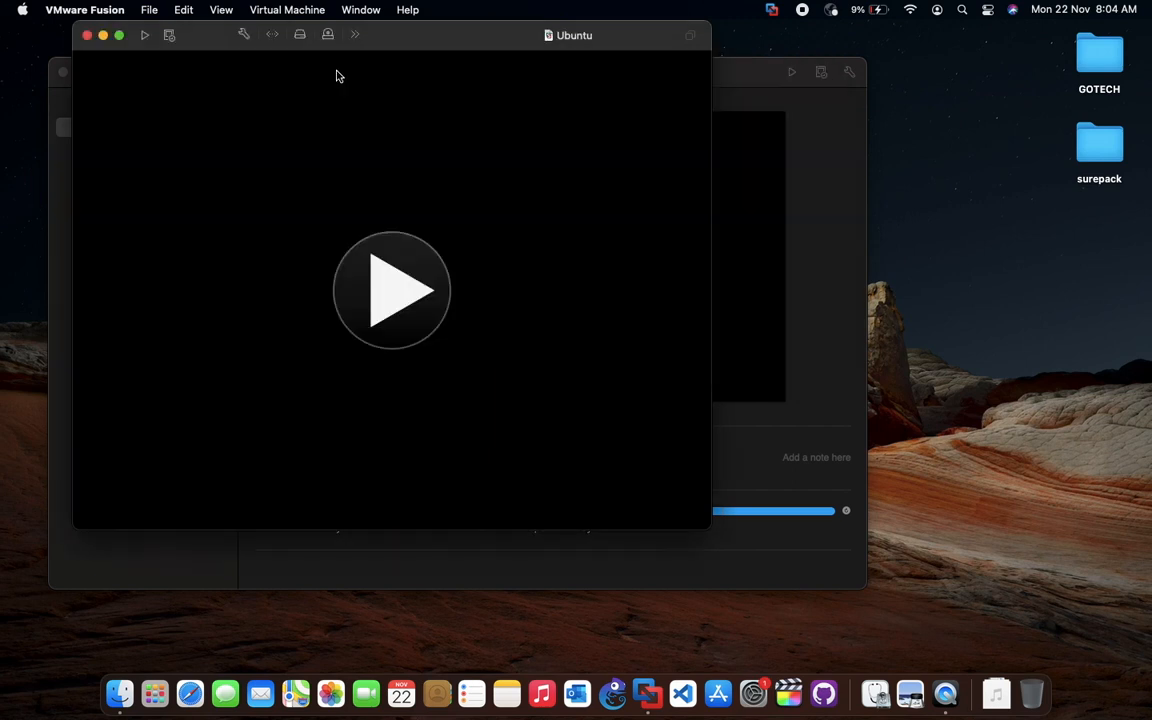
{"action": "mouse_move", "coordinate": [398, 306]}
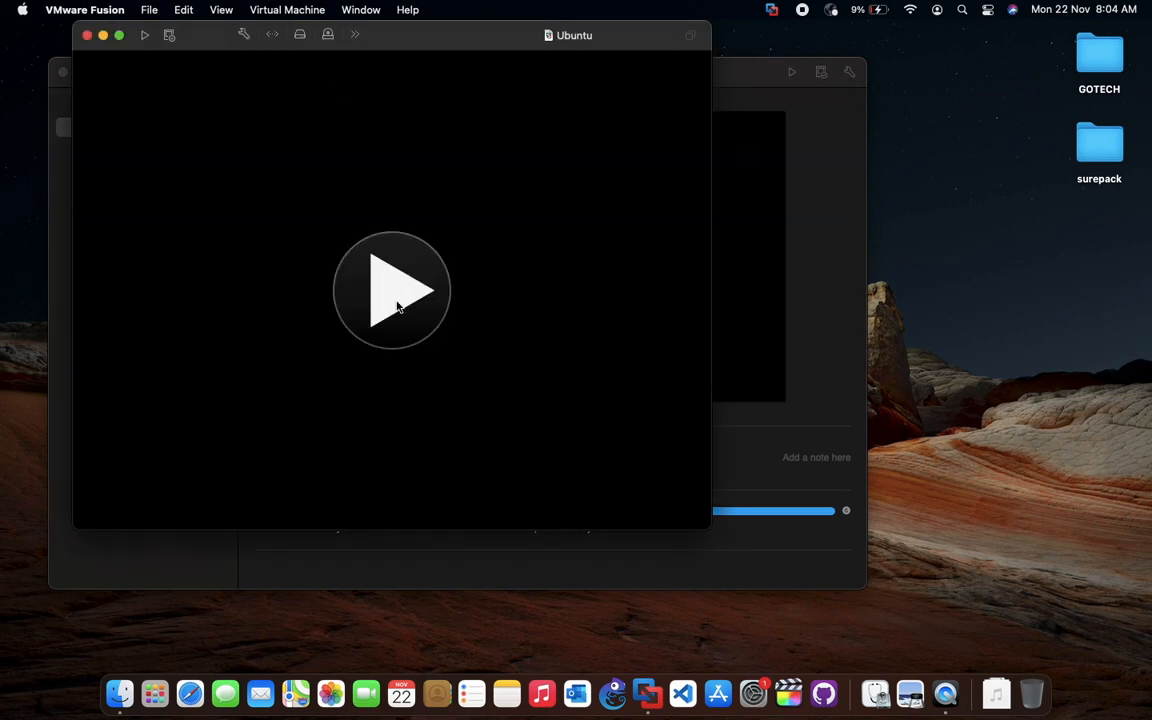
Power on the VM, dismiss the side channel notice, close the library, and go full screen.
{"action": "left_click", "coordinate": [392, 290]}
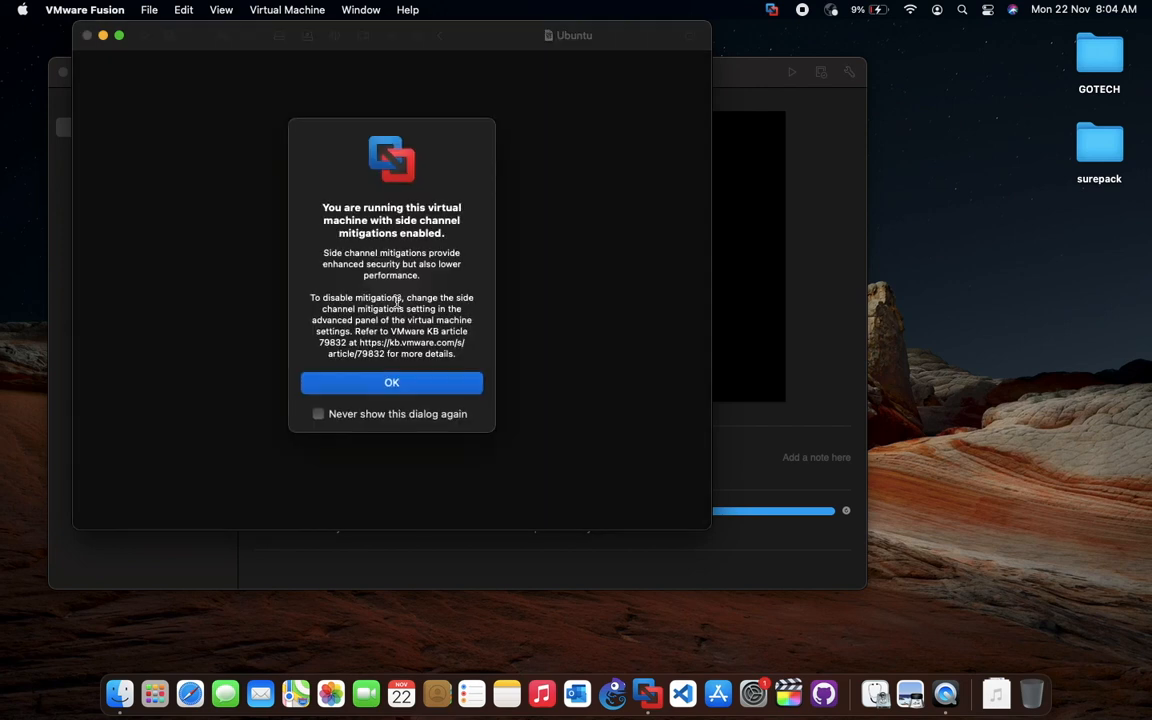
{"action": "left_click", "coordinate": [391, 382]}
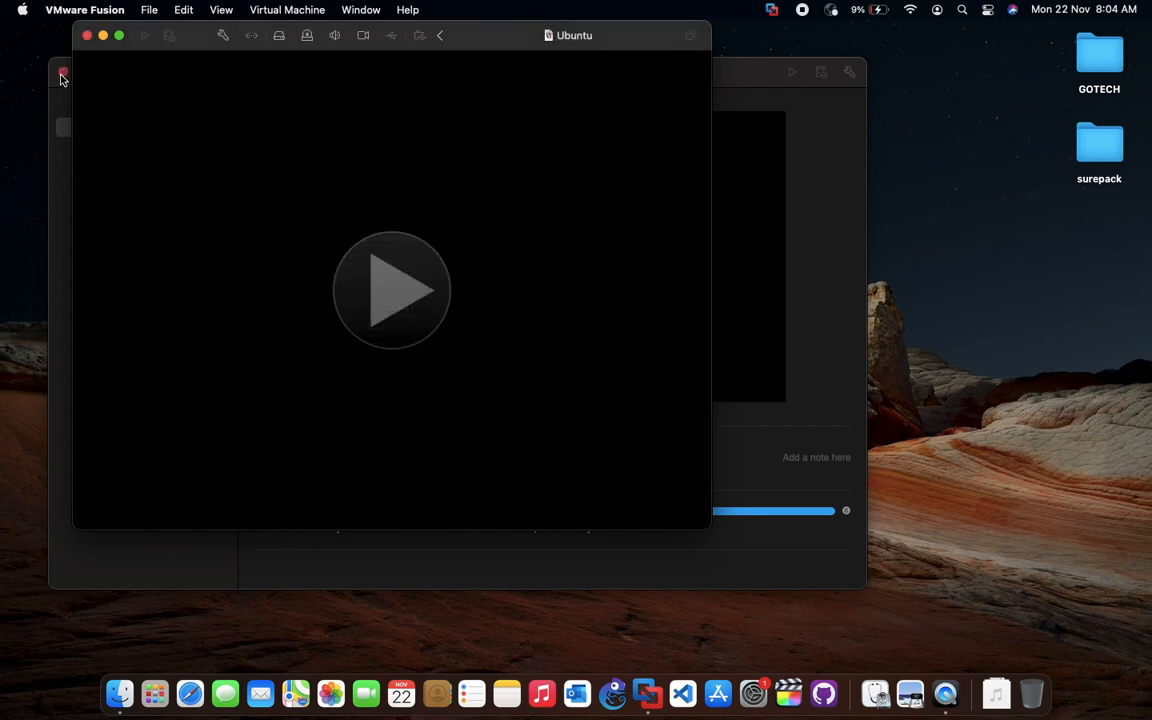
{"action": "left_click", "coordinate": [391, 290]}
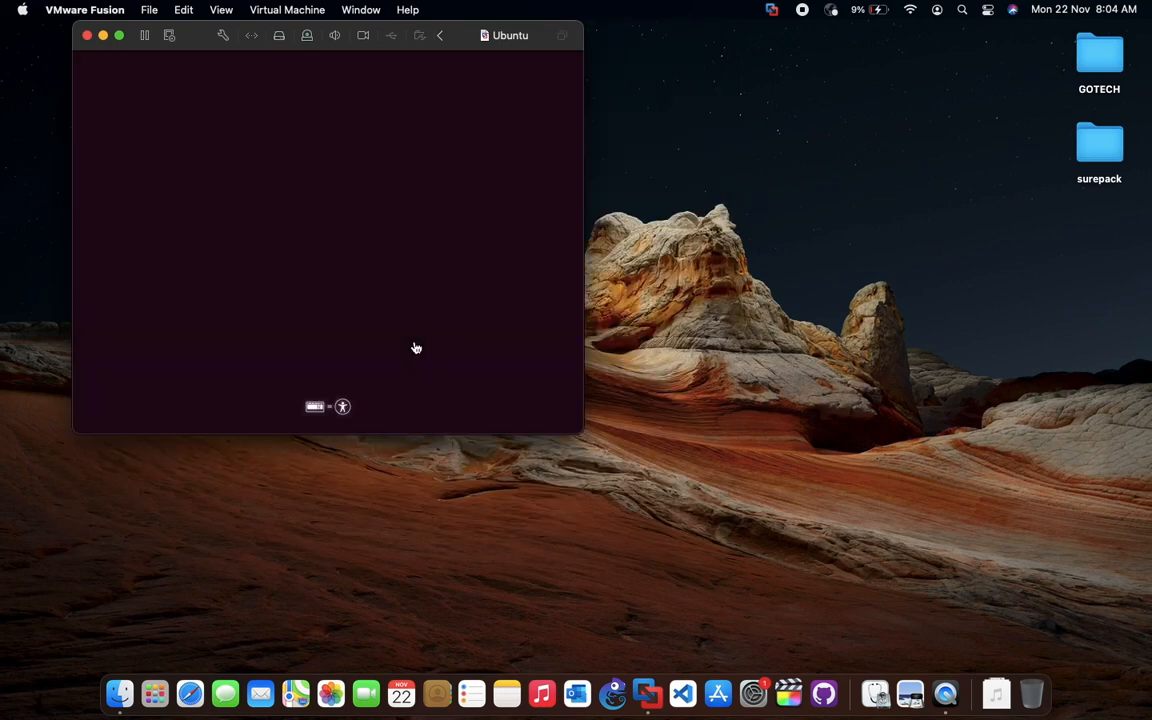
{"action": "mouse_move", "coordinate": [120, 56]}
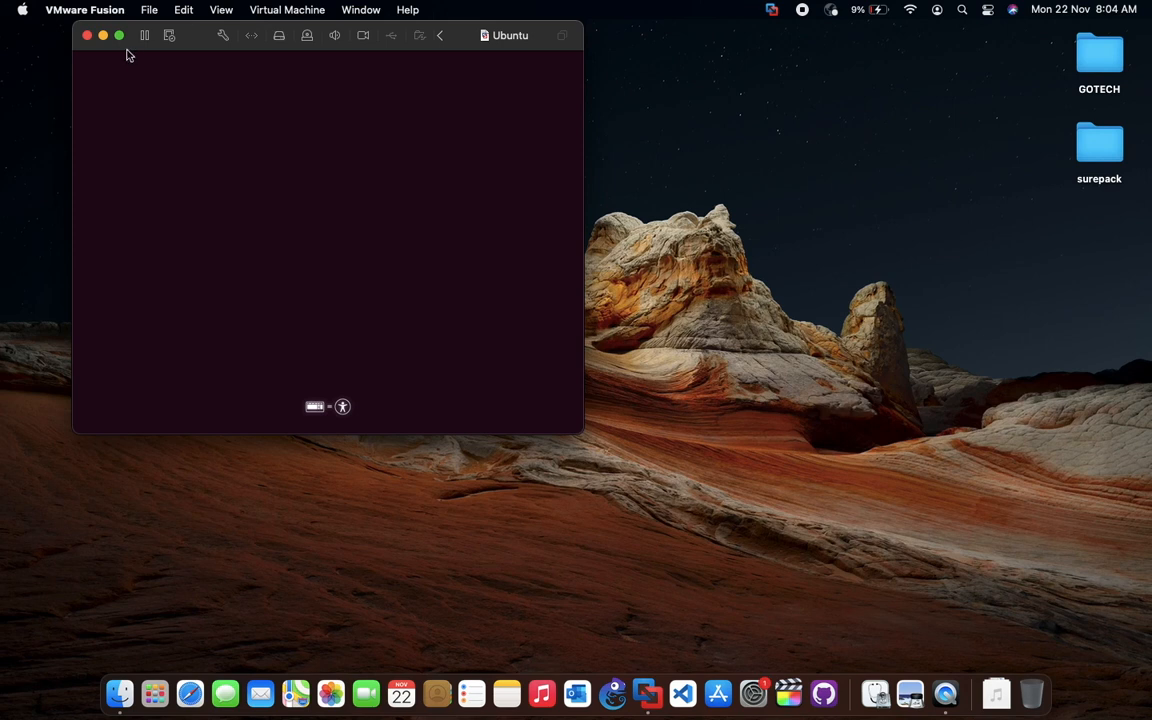
{"action": "left_click", "coordinate": [222, 9]}
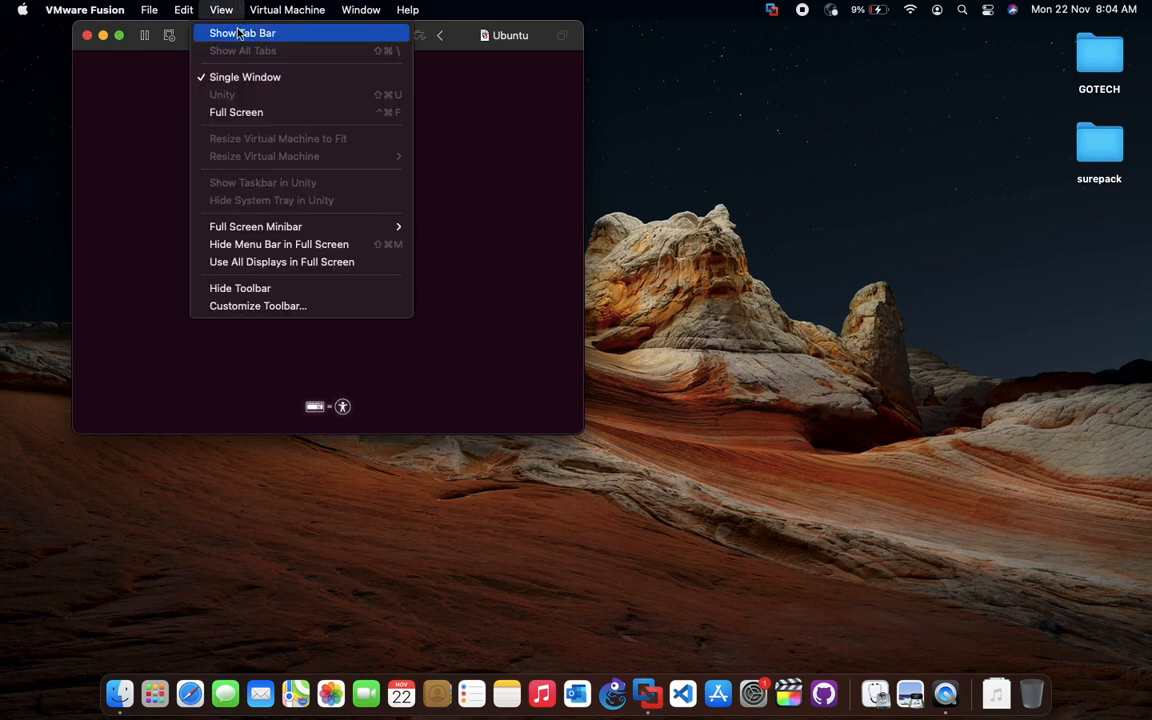
{"action": "left_click", "coordinate": [243, 33]}
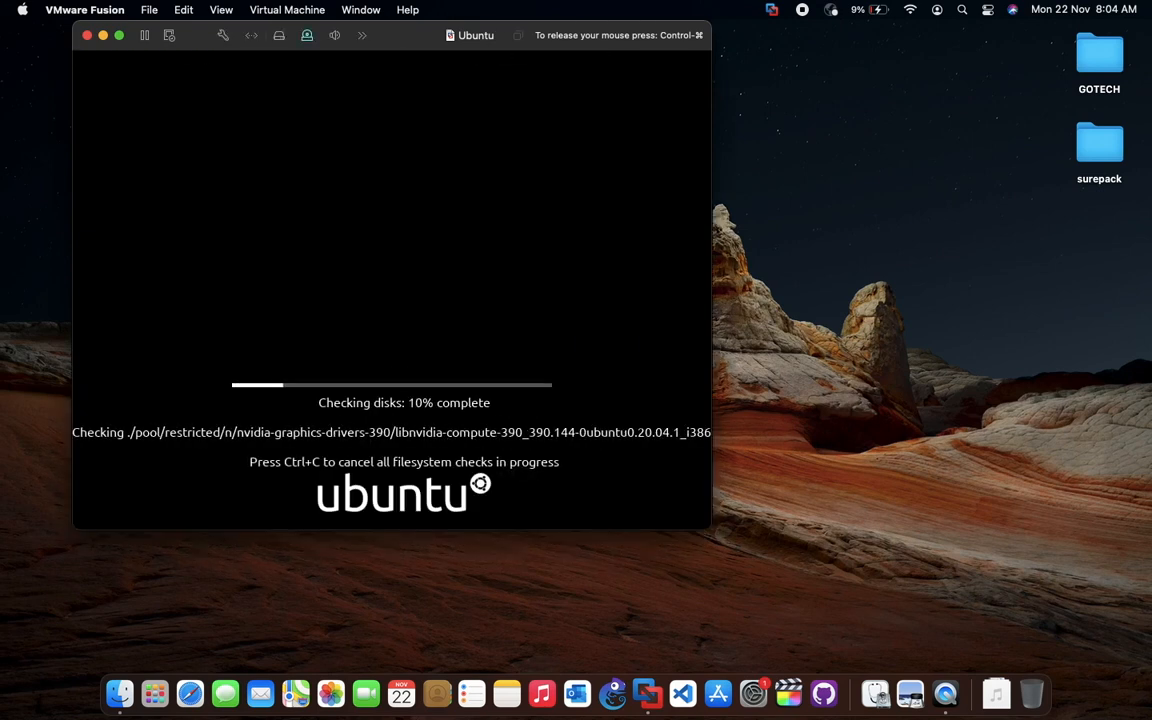
{"action": "left_click", "coordinate": [224, 9]}
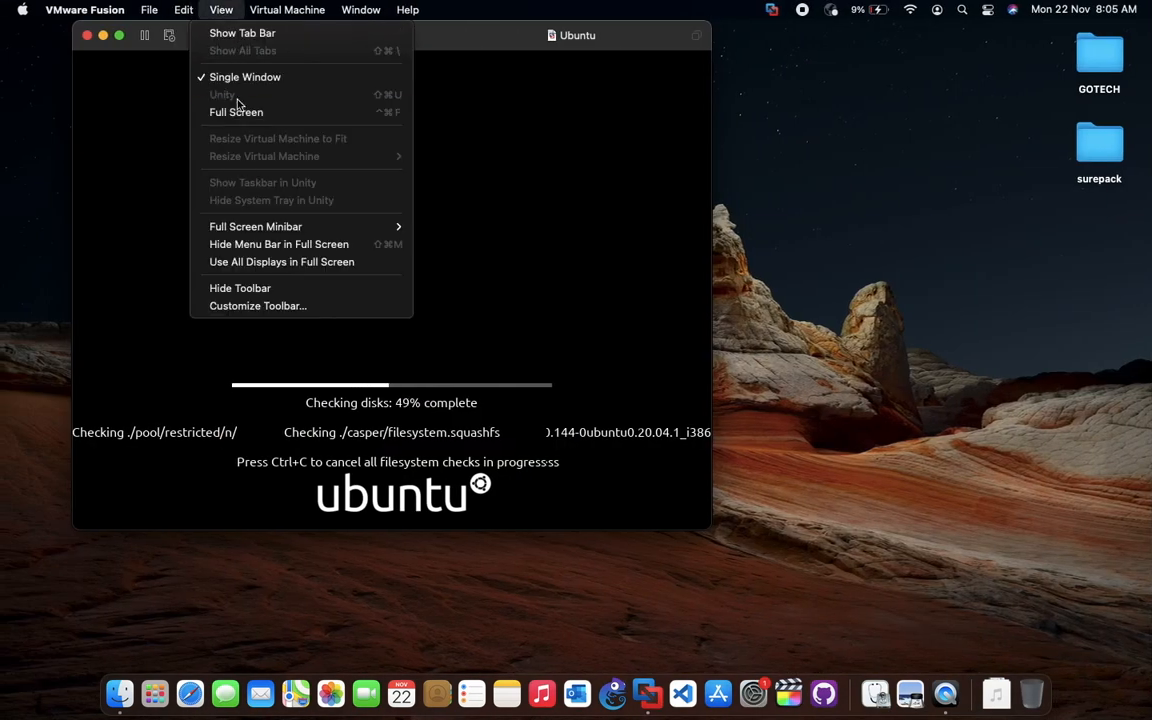
{"action": "left_click", "coordinate": [236, 111]}
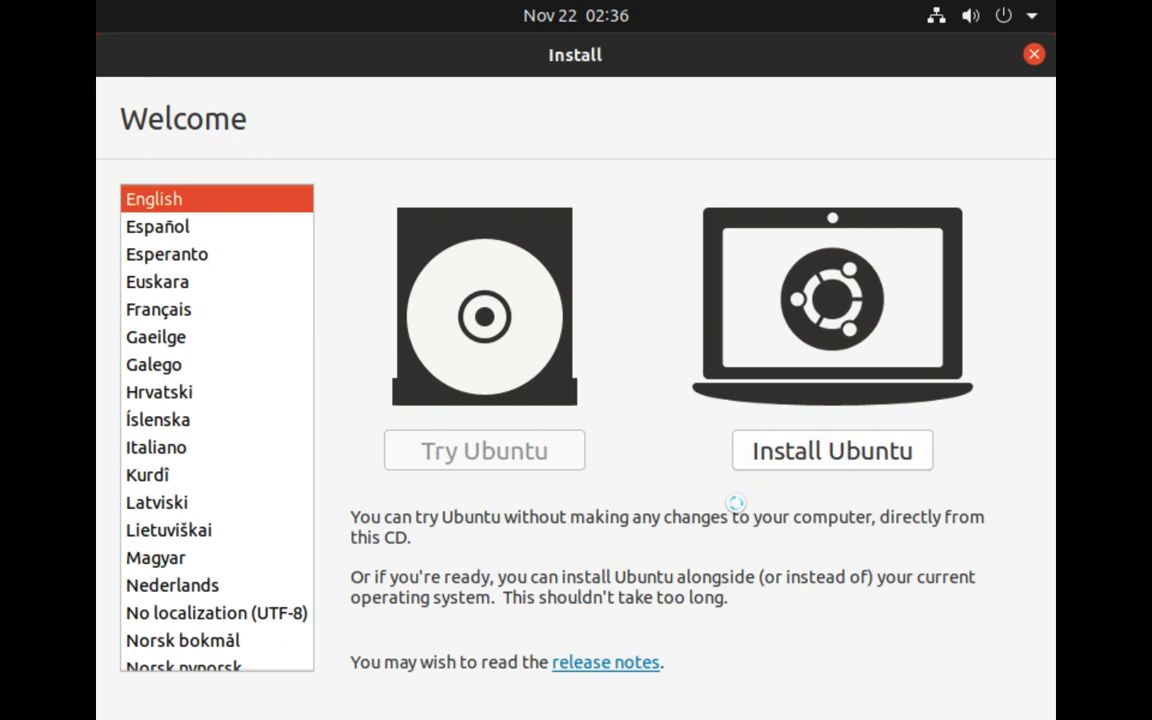
Choose Install Ubuntu, keep English (US) keyboard, and select Normal installation without updates.
{"action": "left_click", "coordinate": [832, 450]}
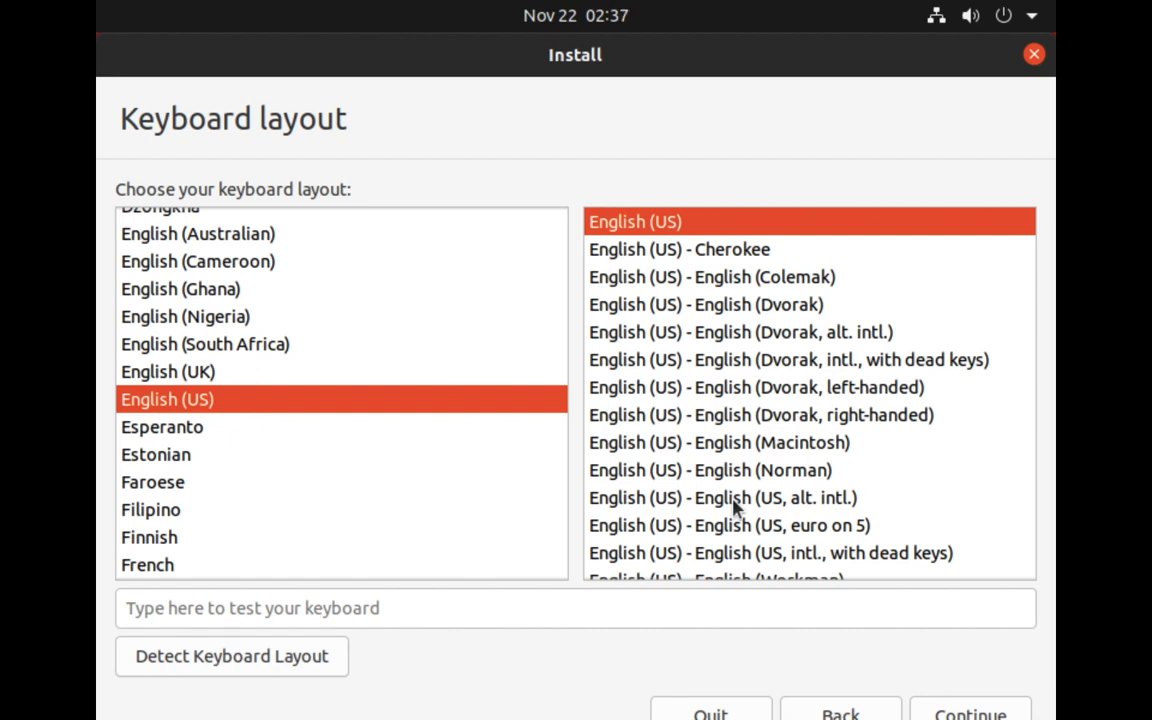
{"action": "mouse_move", "coordinate": [448, 406]}
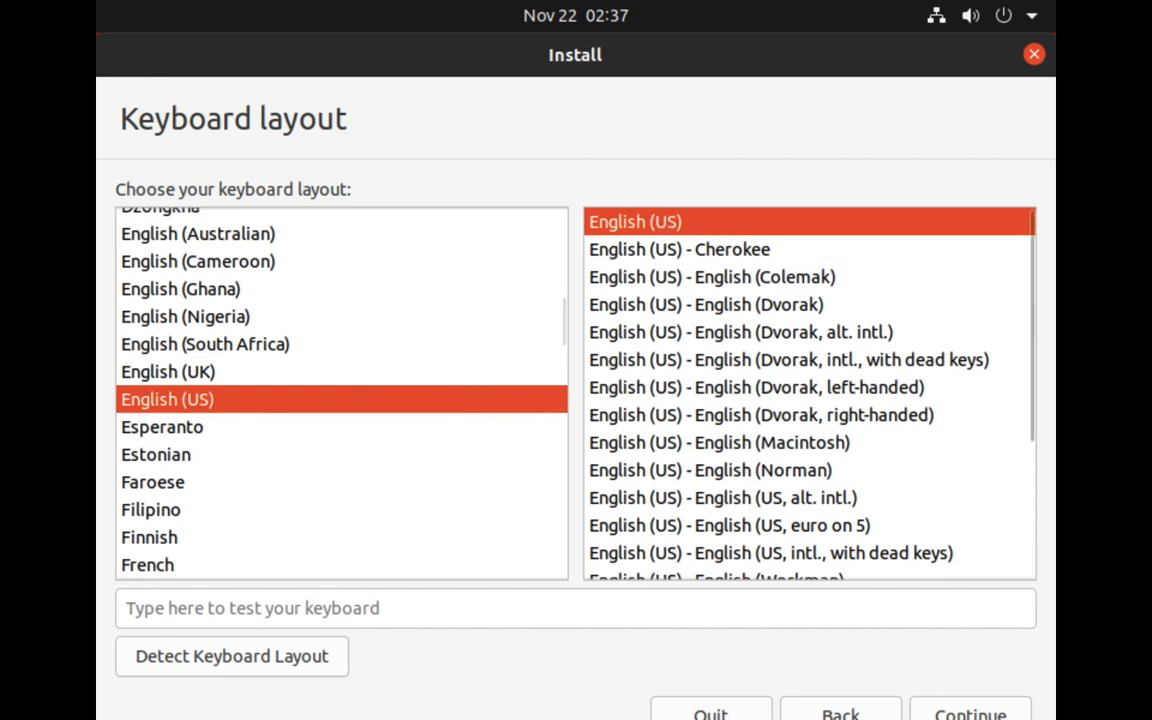
{"action": "left_click", "coordinate": [969, 713]}
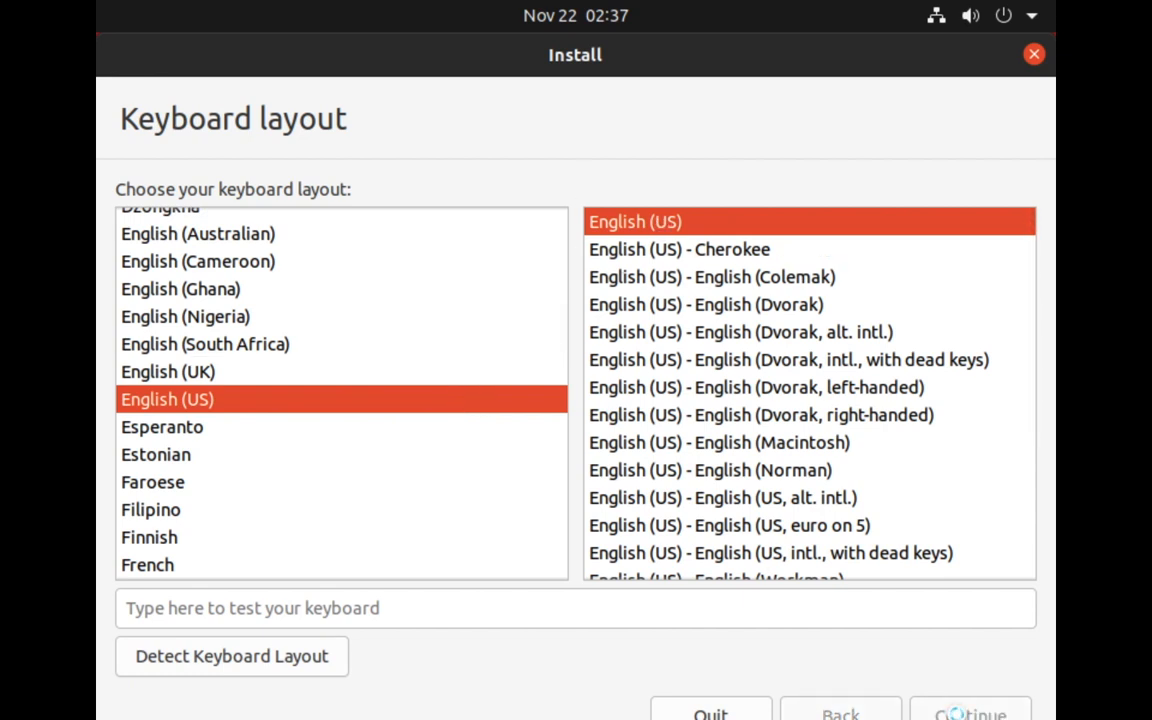
{"action": "left_click", "coordinate": [968, 714]}
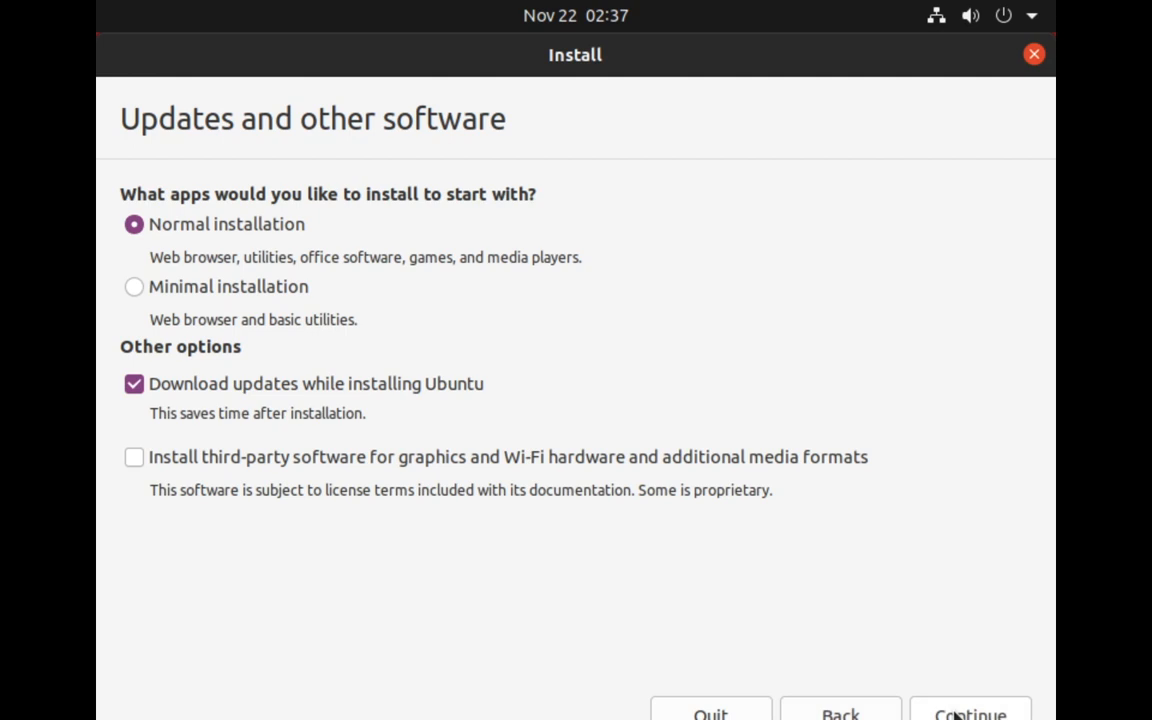
{"action": "mouse_move", "coordinate": [305, 232]}
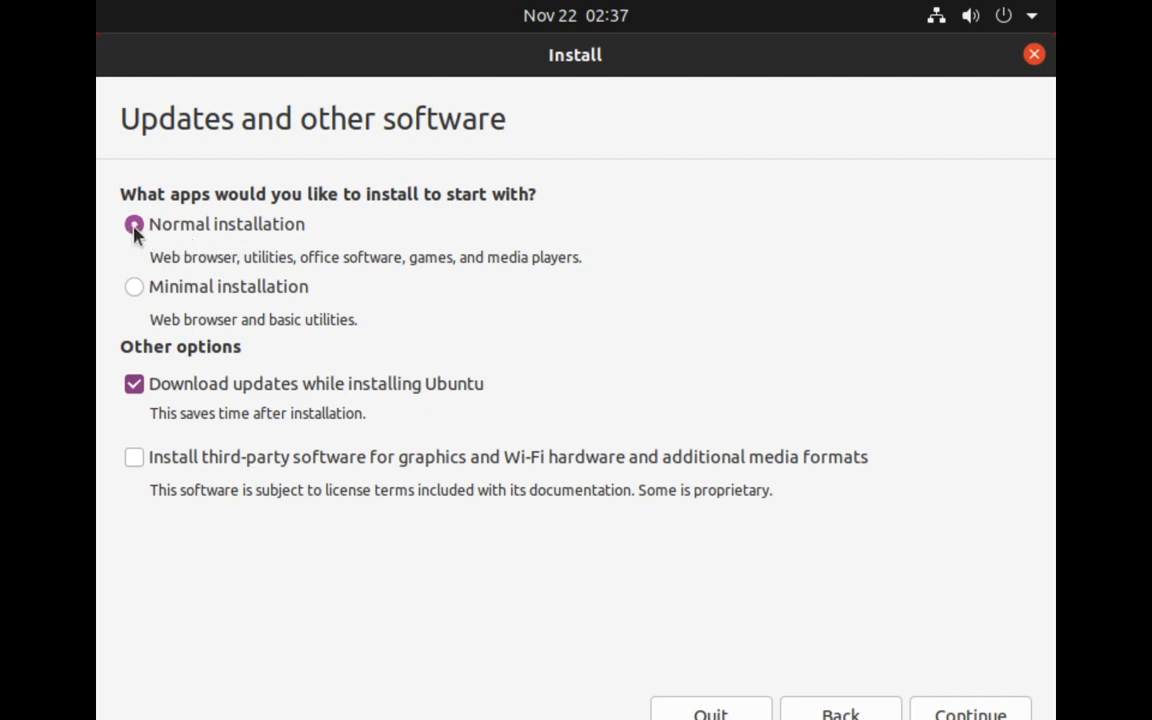
{"action": "left_click", "coordinate": [133, 383]}
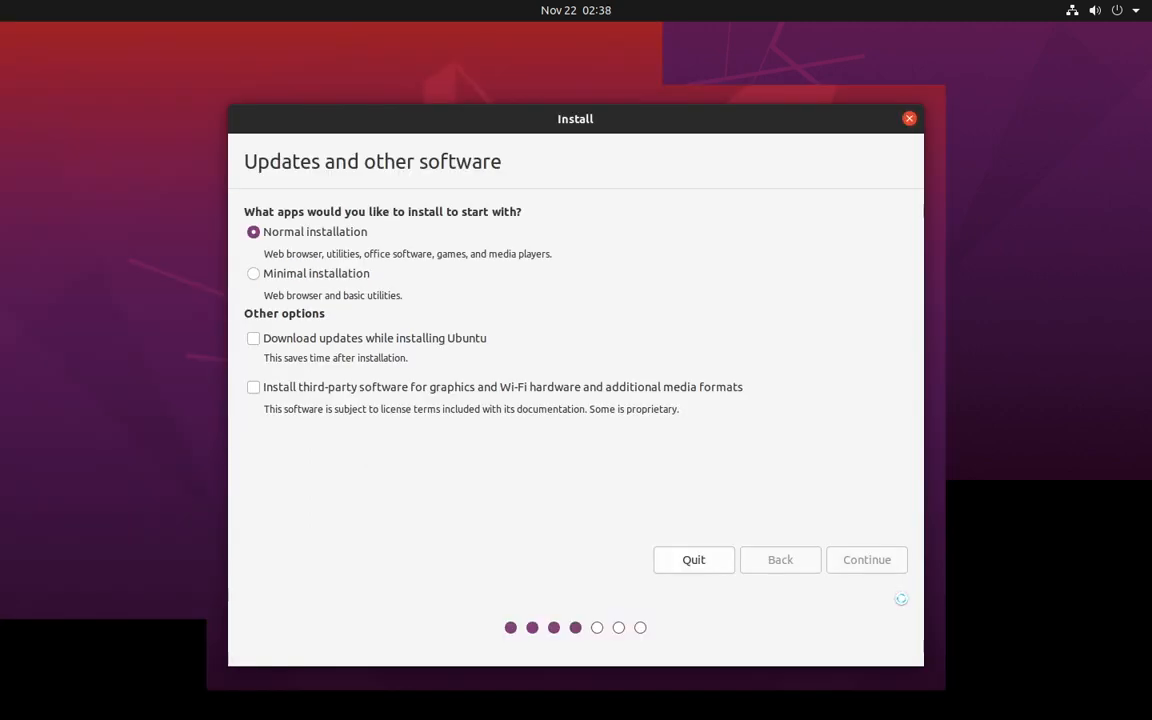
{"action": "left_click", "coordinate": [866, 559]}
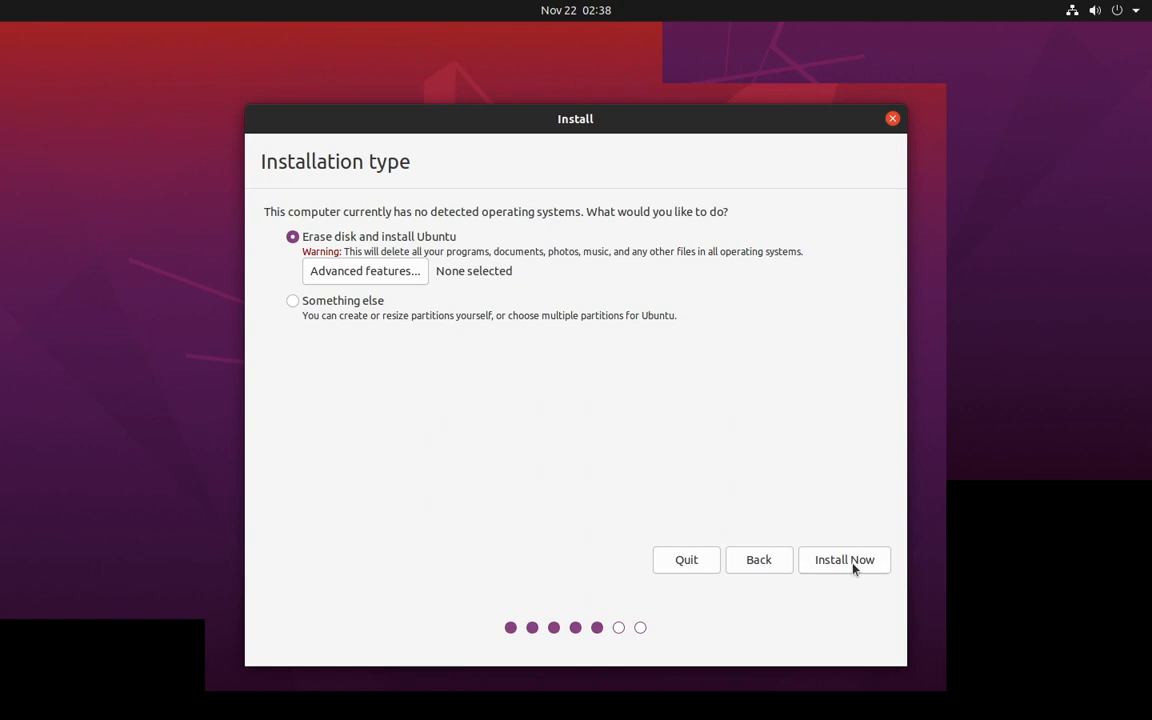
Erase the disk with Install Now and confirm writing the partition changes.
{"action": "left_click", "coordinate": [844, 560]}
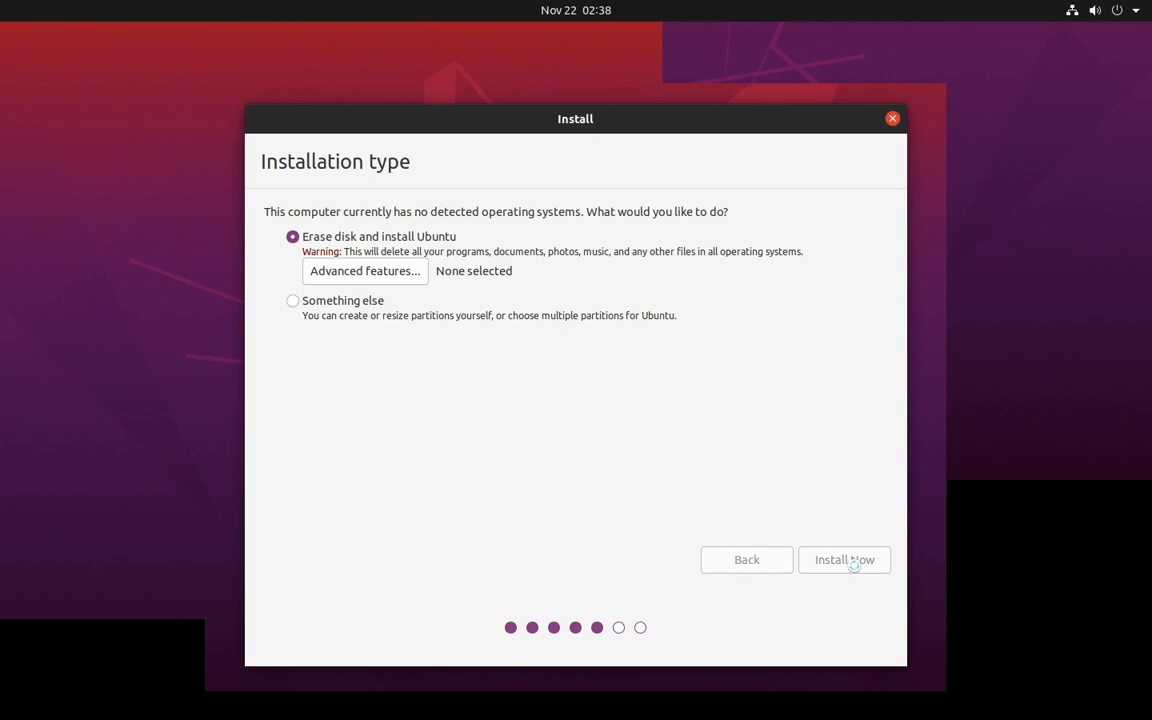
{"action": "left_click", "coordinate": [844, 559]}
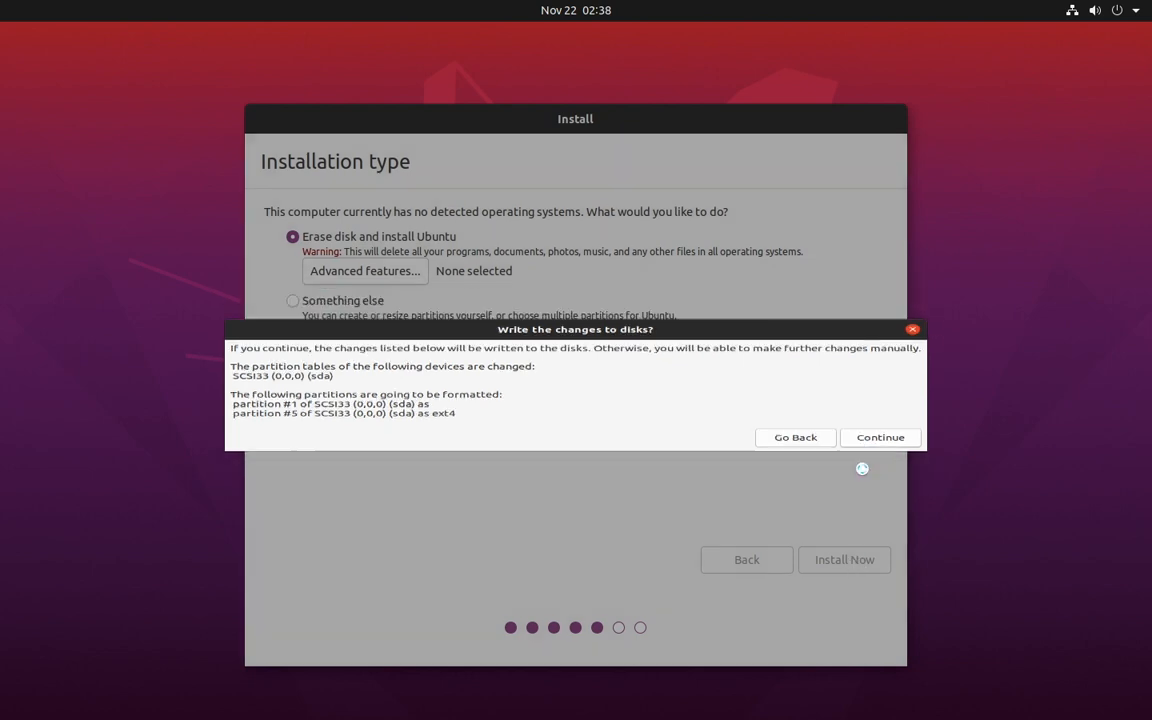
{"action": "left_click", "coordinate": [880, 437]}
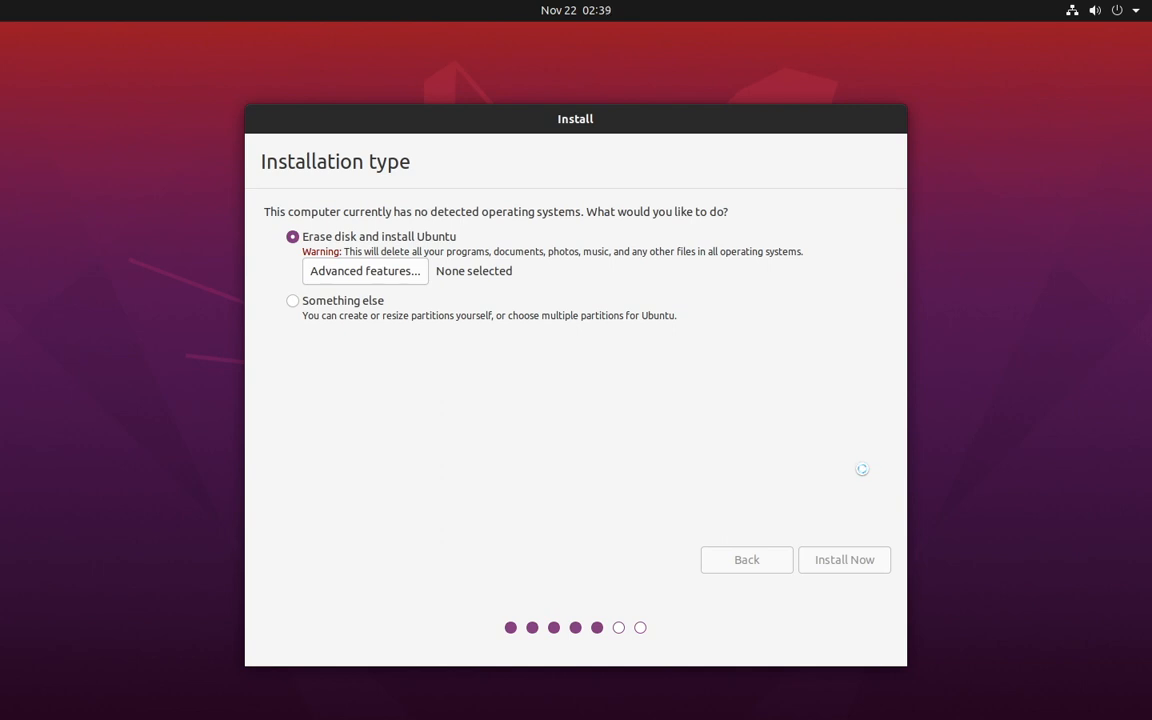
{"action": "left_click", "coordinate": [844, 559]}
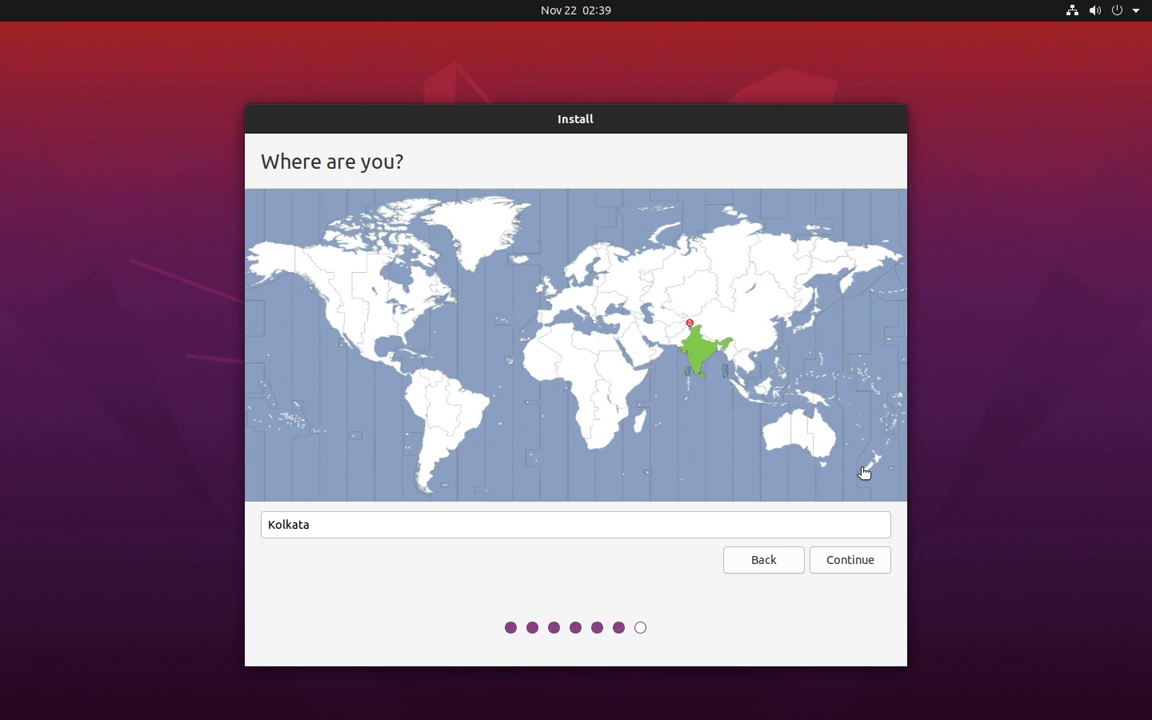
Select India on the map so Kolkata is the location, and continue.
{"action": "left_click", "coordinate": [575, 524]}
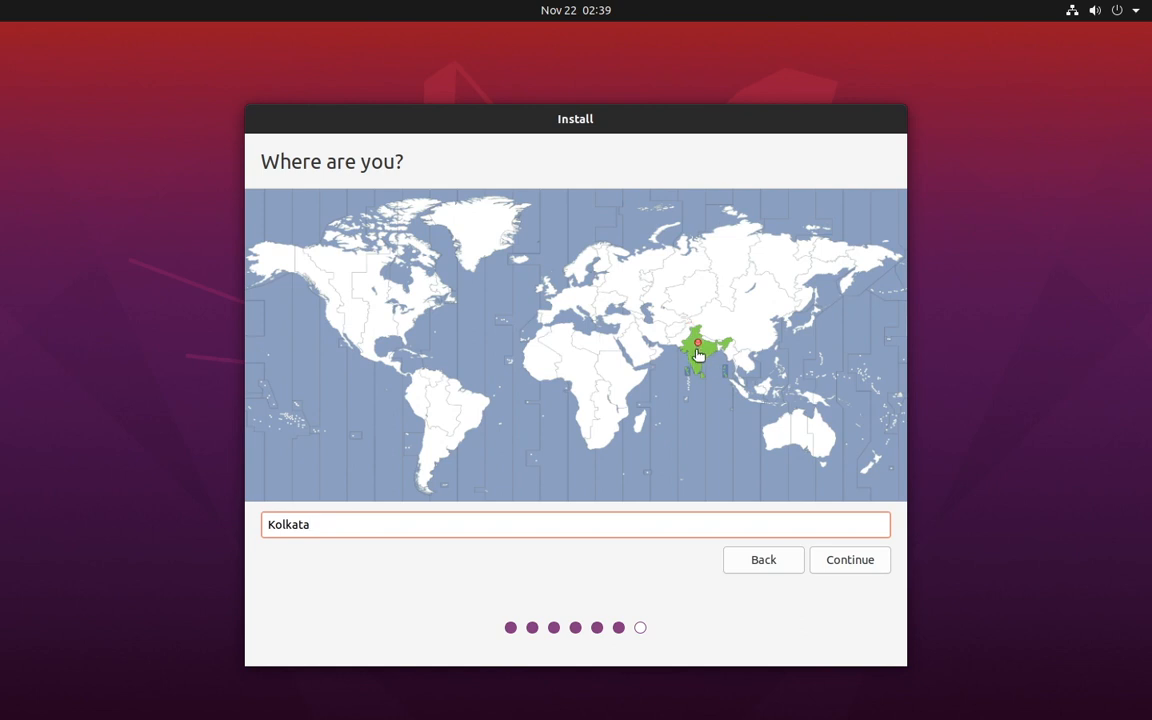
{"action": "left_click", "coordinate": [850, 559]}
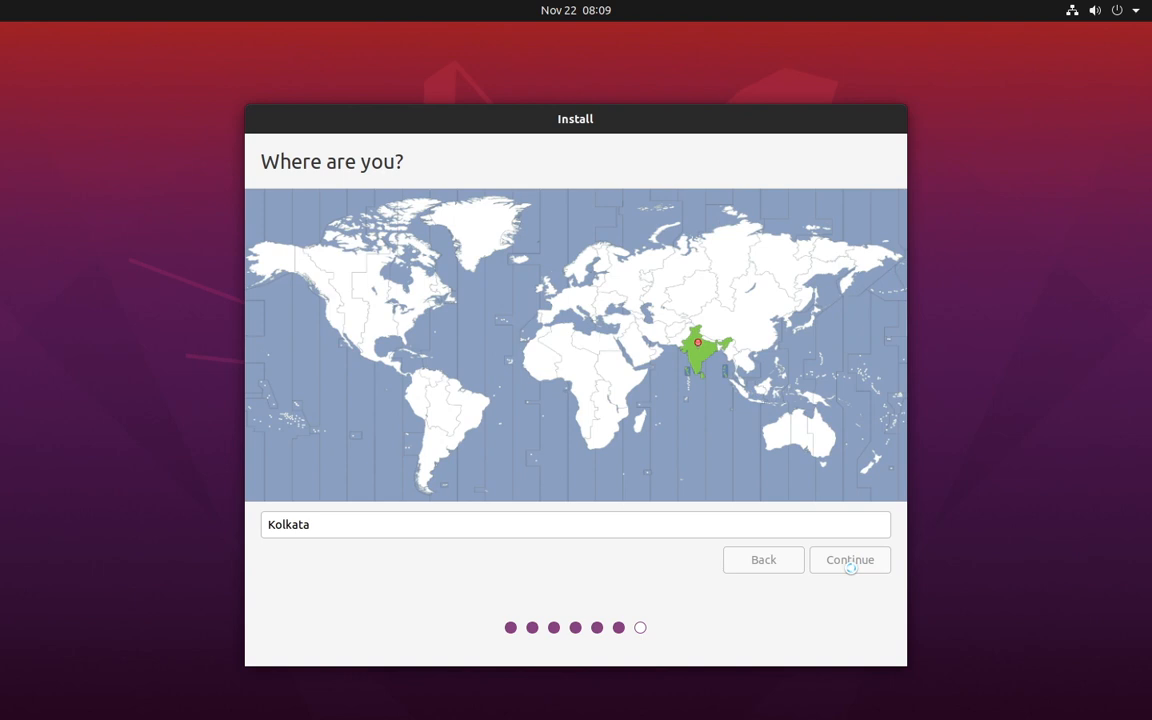
{"action": "left_click", "coordinate": [850, 559]}
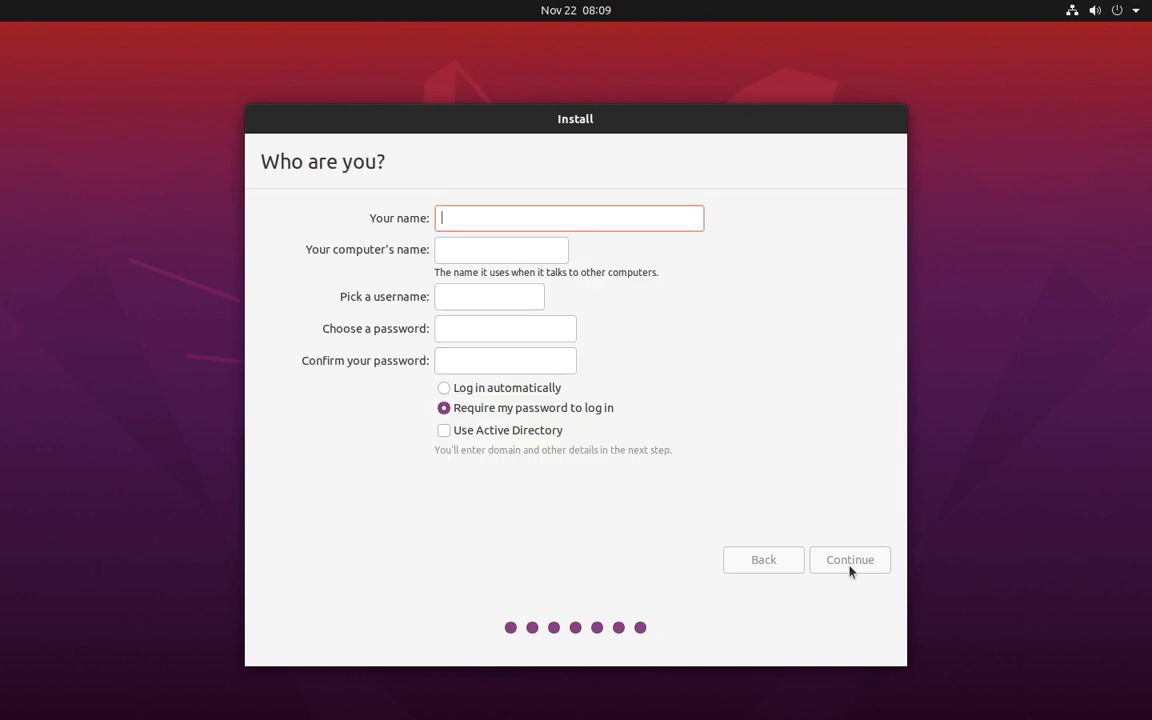
Enter the name Software Umpire, adjust the username, set a matching password, and continue.
{"action": "type", "text": "SOg"}
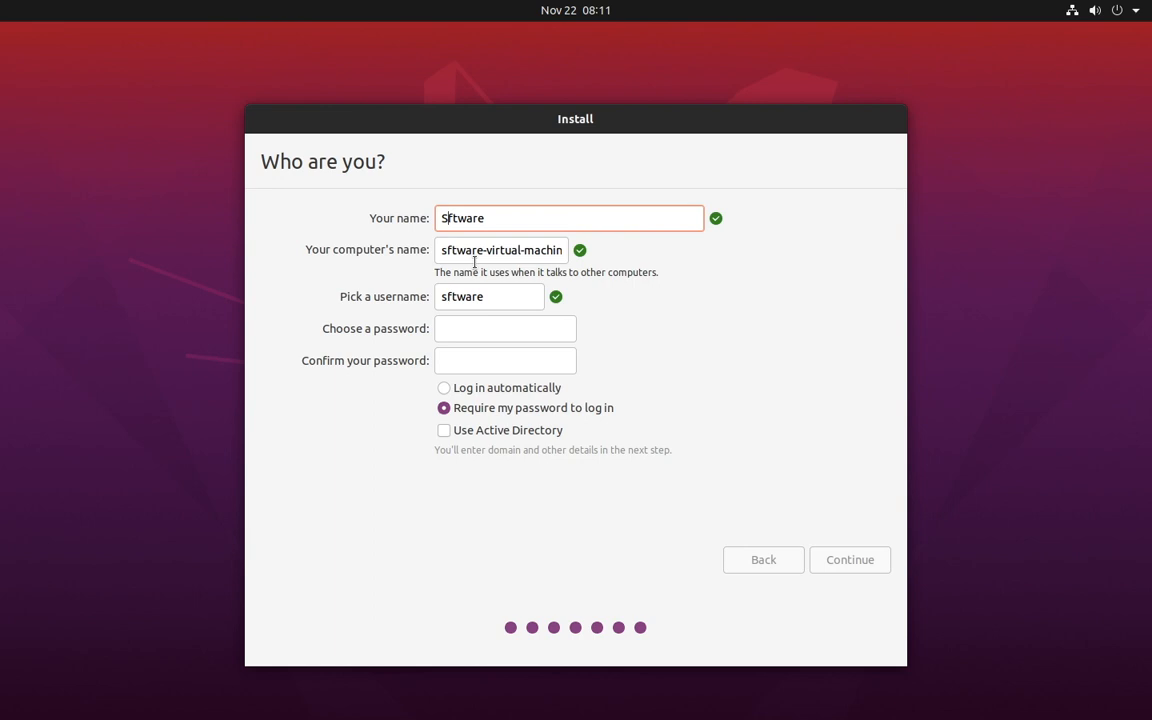
{"action": "type", "text": "Software"}
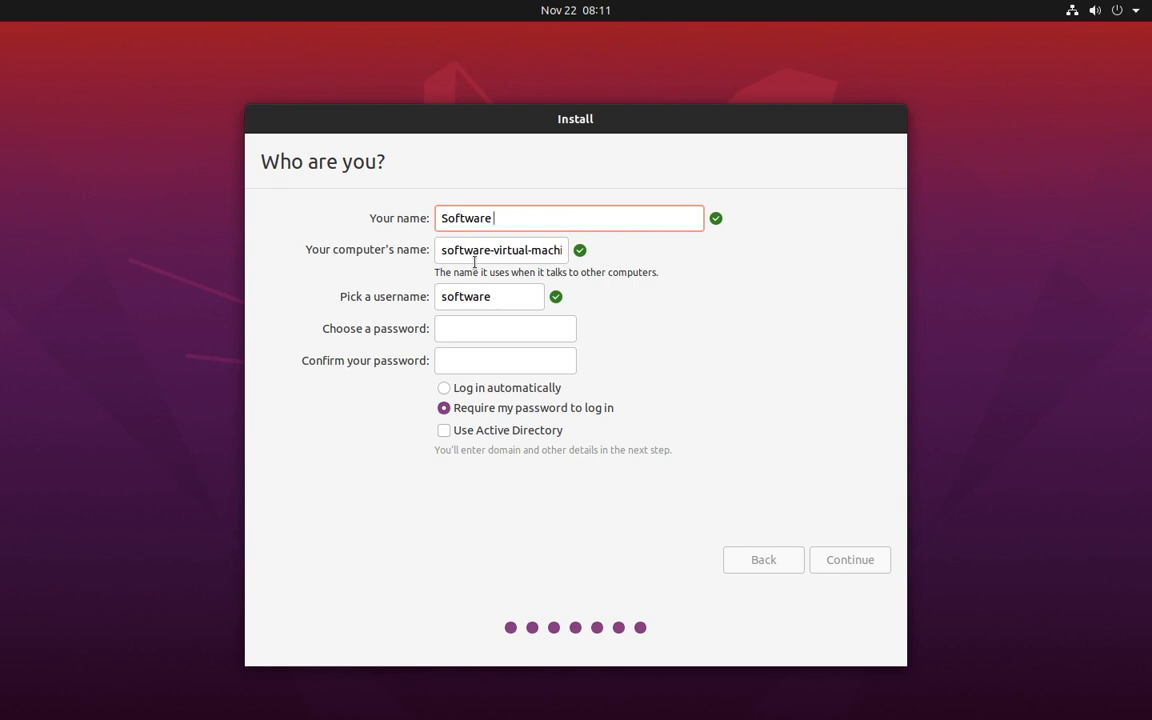
{"action": "type", "text": "Umpire"}
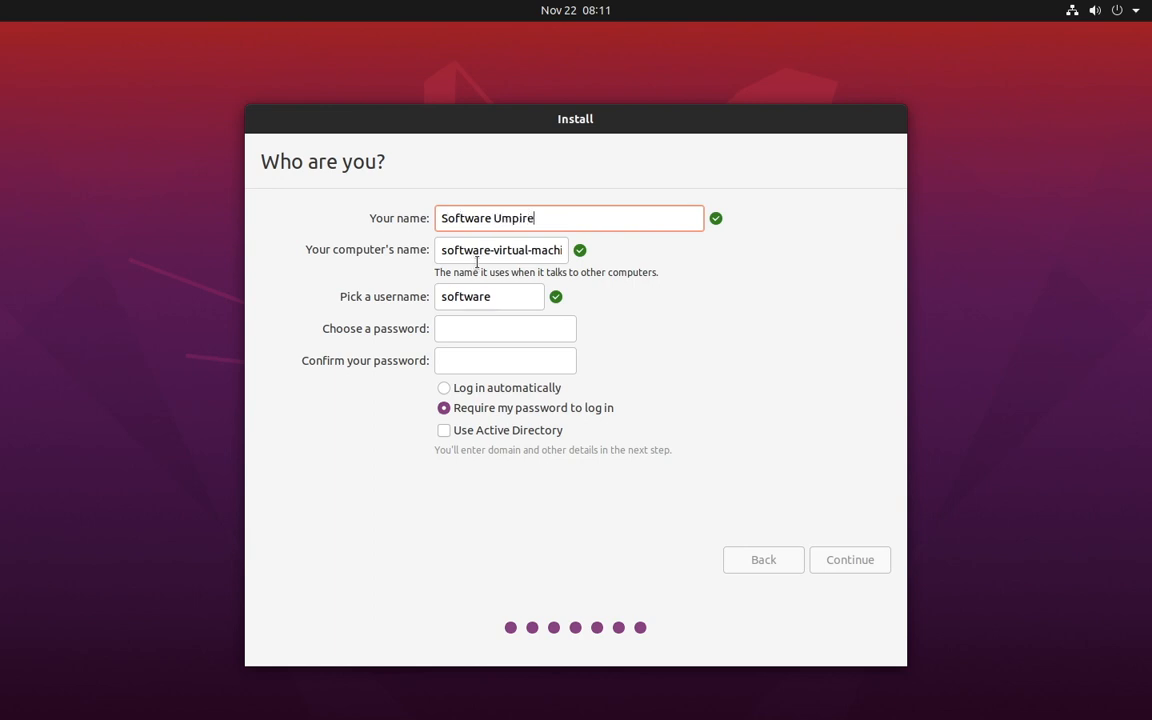
{"action": "left_click", "coordinate": [503, 297]}
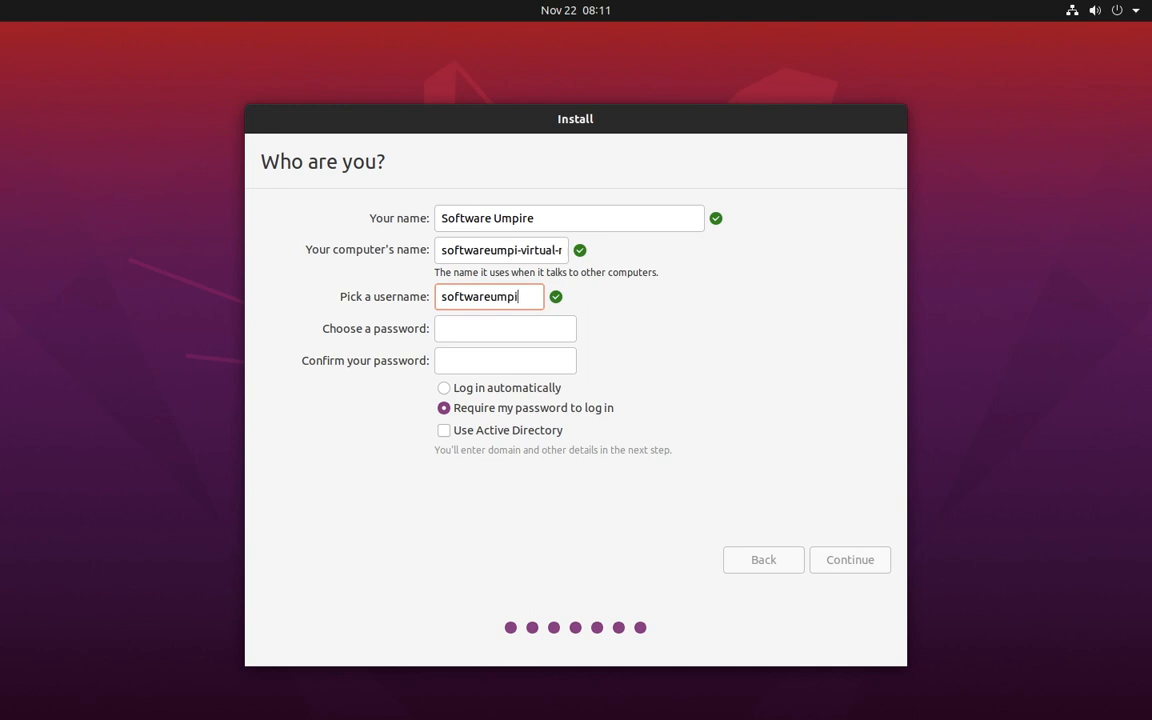
{"action": "left_click", "coordinate": [505, 328]}
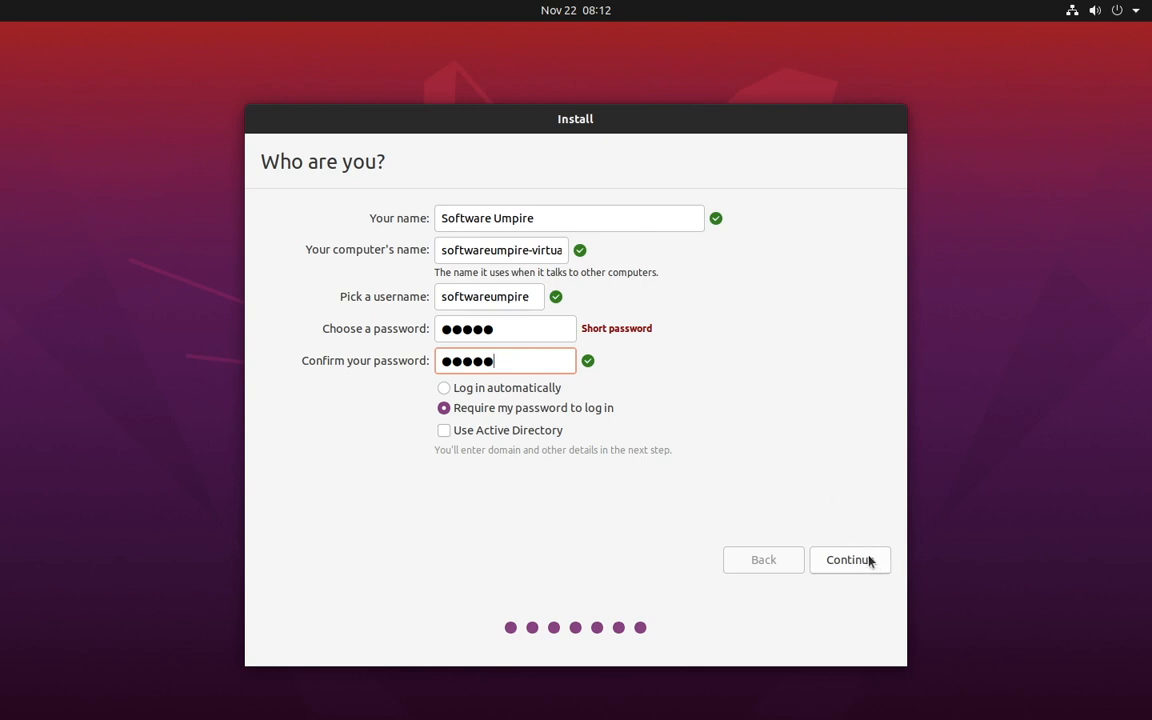
{"action": "left_click", "coordinate": [850, 559]}
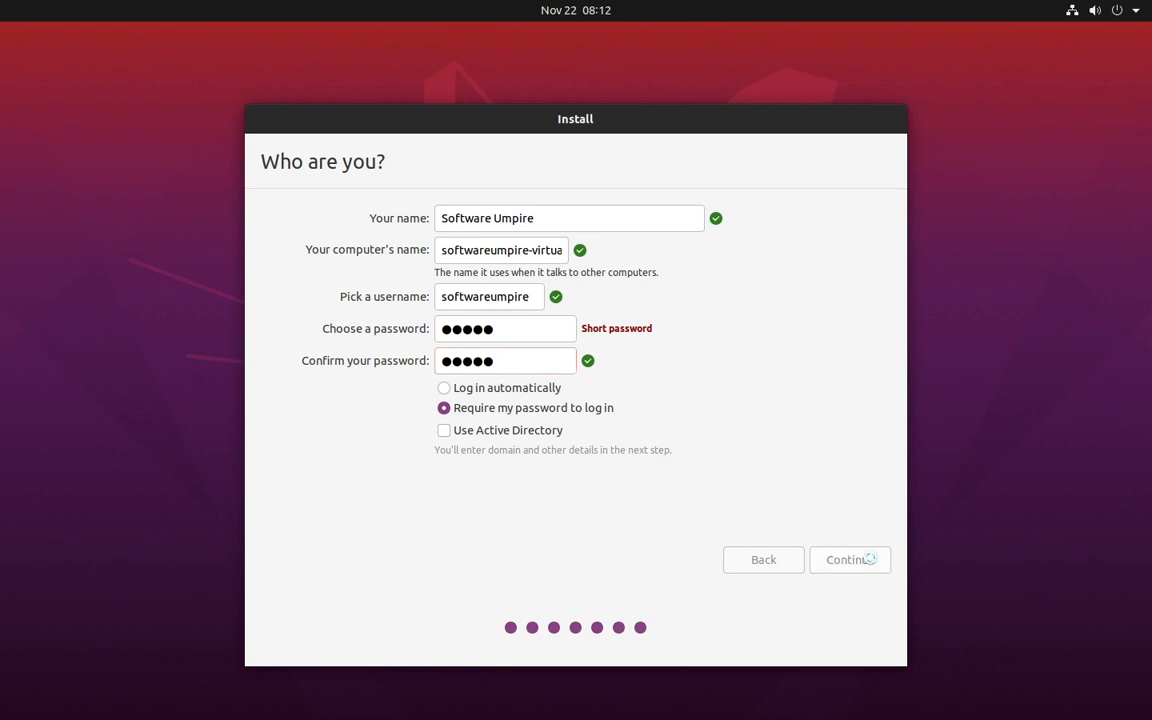
{"action": "left_click", "coordinate": [849, 559]}
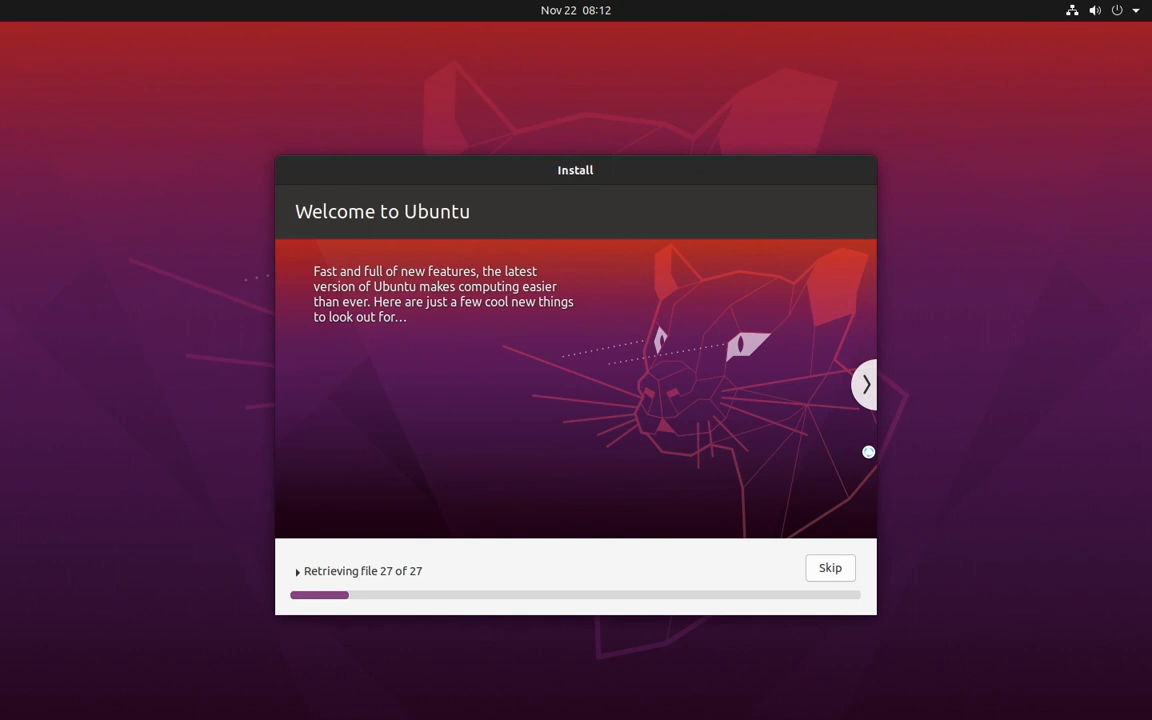
{"action": "left_click", "coordinate": [867, 384]}
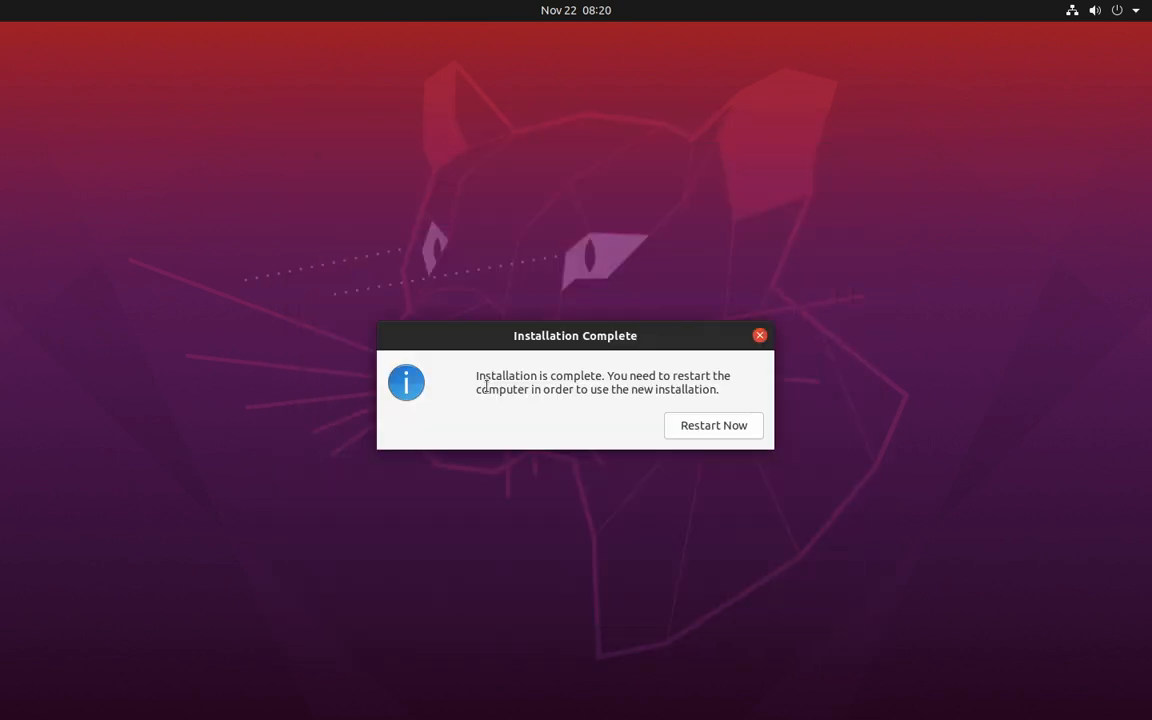
{"action": "mouse_move", "coordinate": [536, 418]}
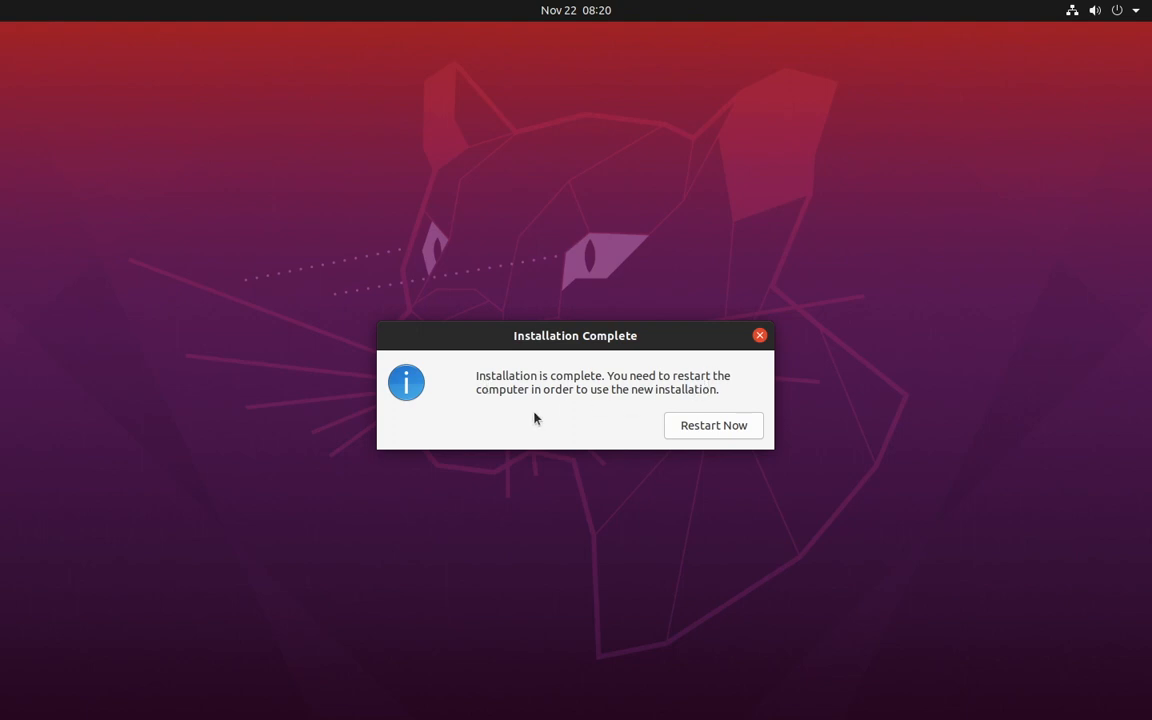
{"action": "mouse_move", "coordinate": [705, 425]}
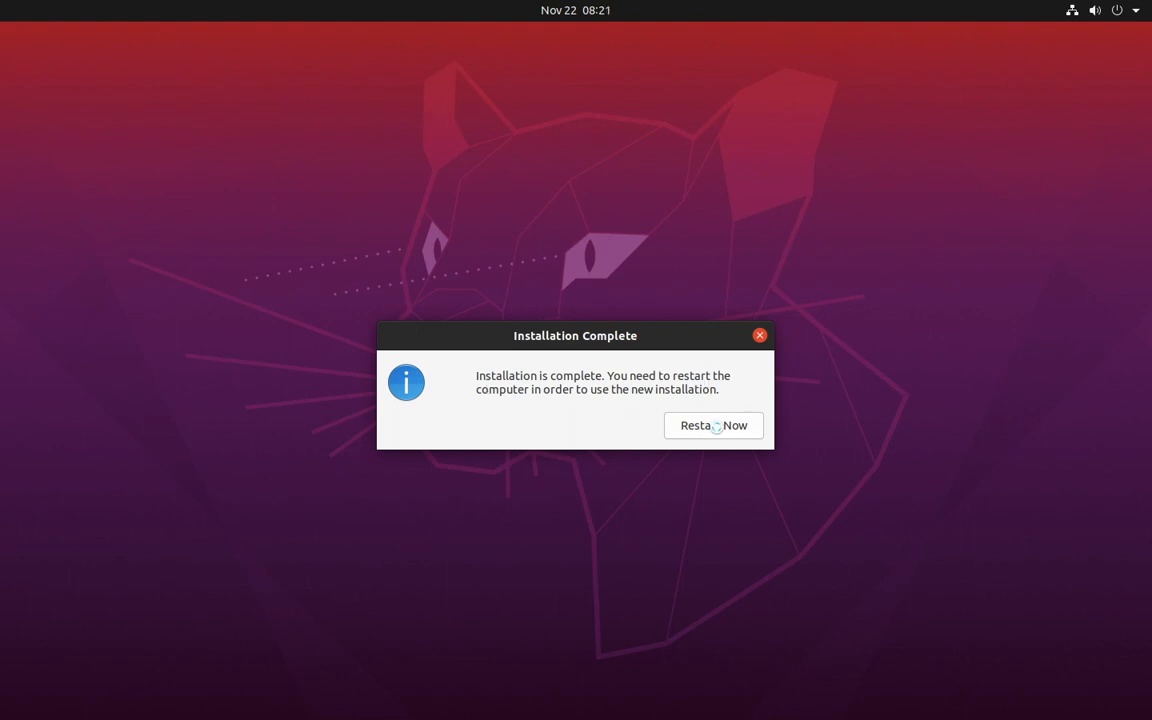
Restart Ubuntu and press Enter once the installation medium is removed.
{"action": "left_click", "coordinate": [713, 425]}
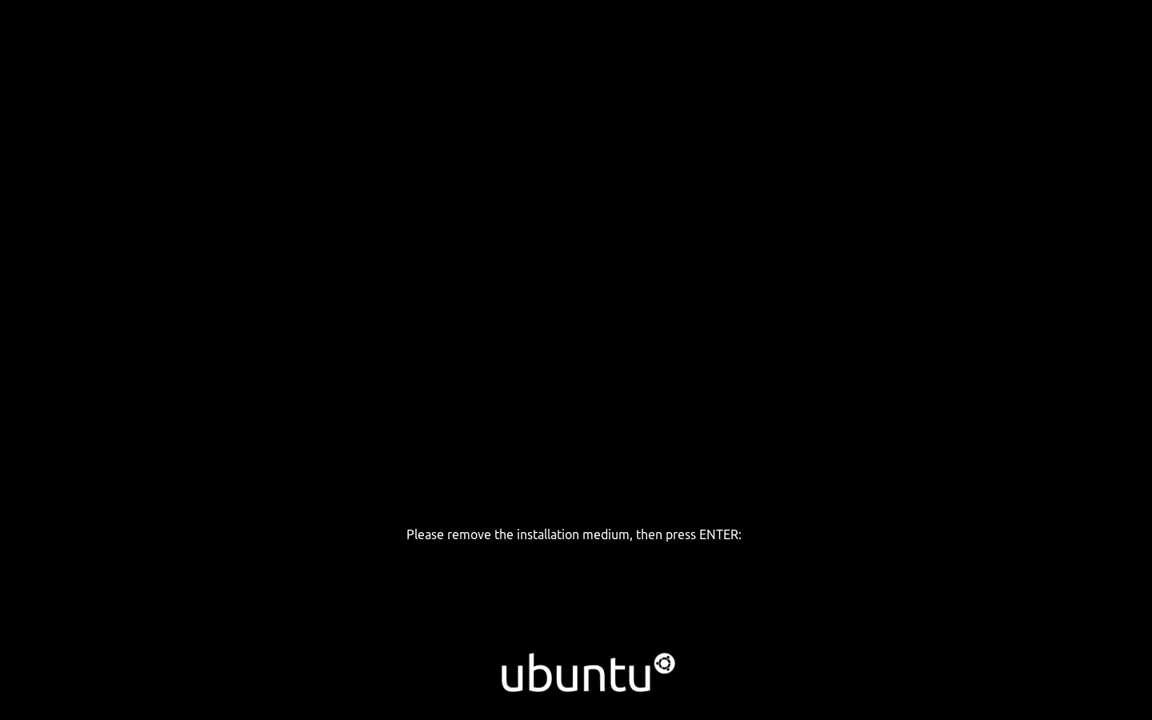
{"action": "key", "text": "Return"}
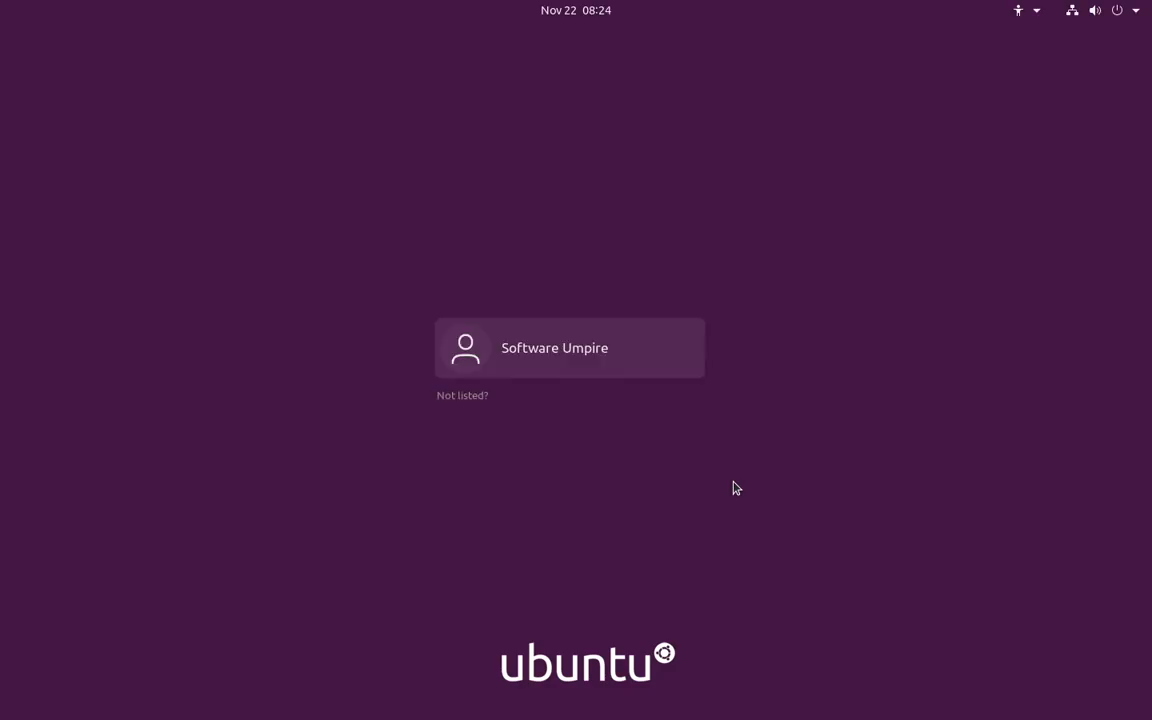
{"action": "mouse_move", "coordinate": [760, 462]}
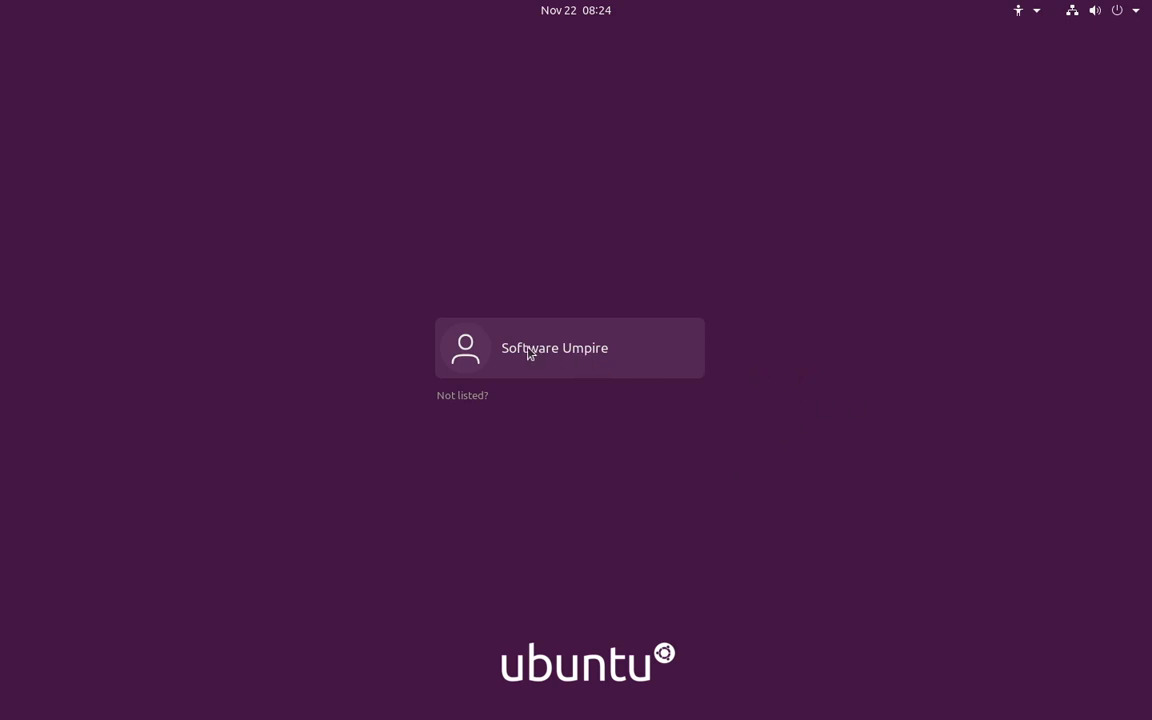
Select the Software Umpire account on the login screen.
{"action": "left_click", "coordinate": [553, 347]}
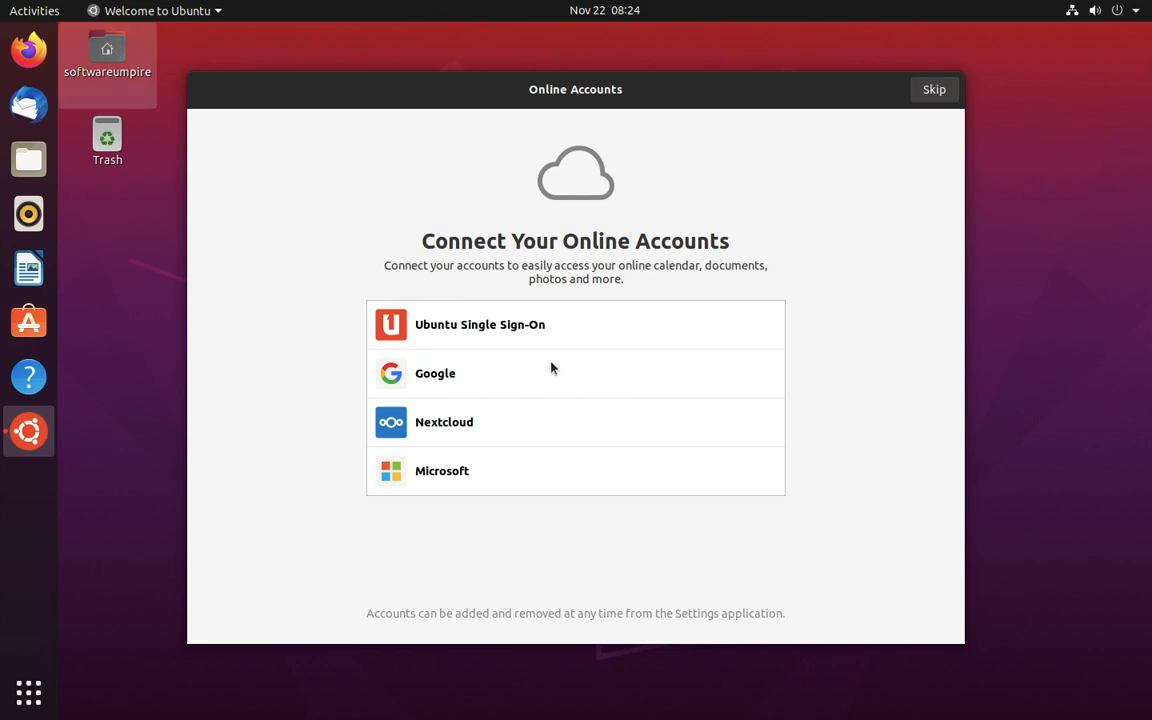
{"action": "mouse_move", "coordinate": [893, 155]}
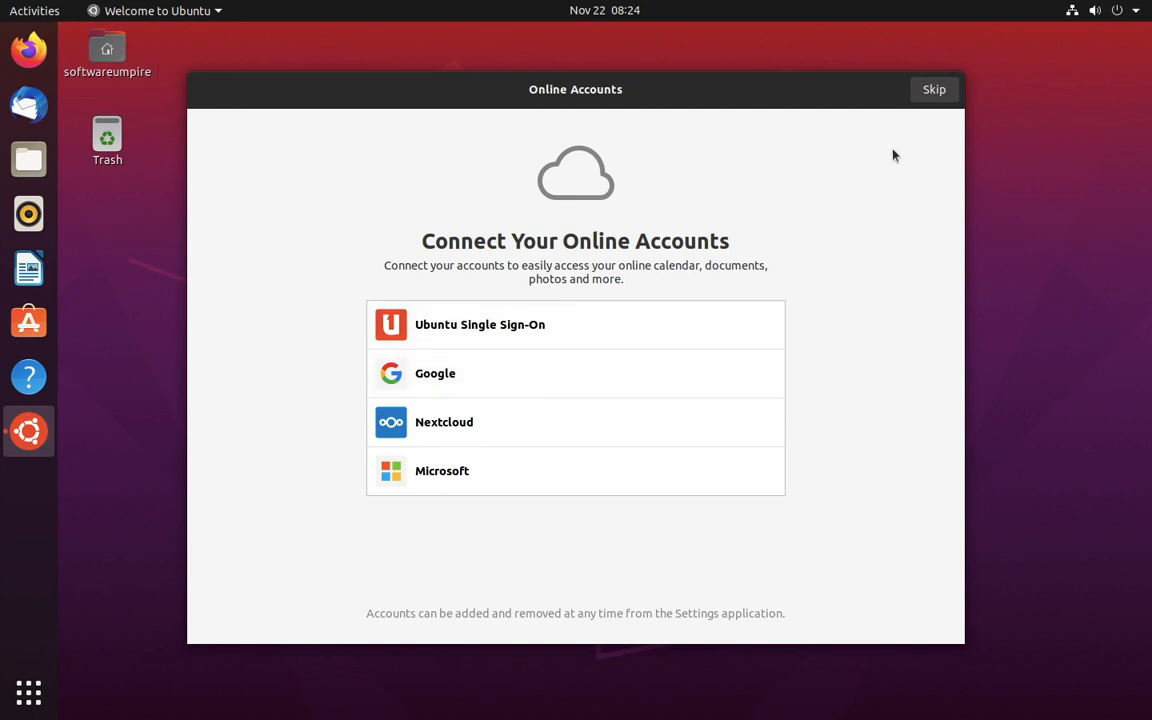
Skip Online Accounts and Livepatch, decline sending system info, and complete the Ubuntu welcome wizard.
{"action": "left_click", "coordinate": [934, 88]}
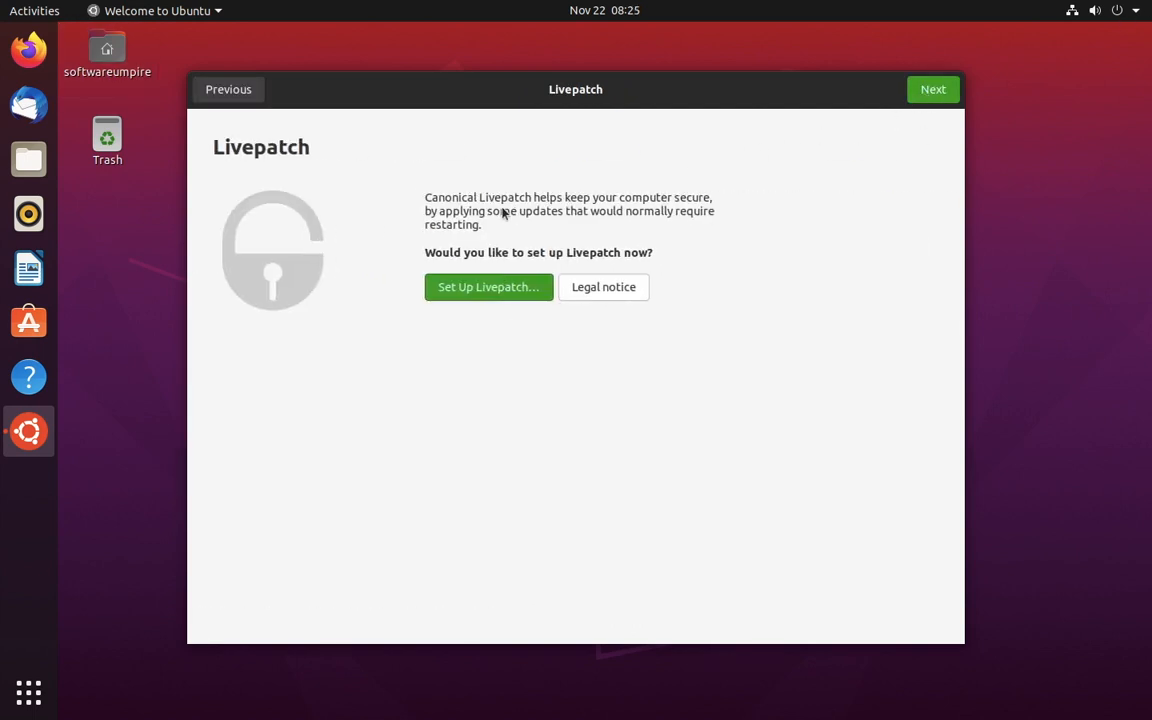
{"action": "mouse_move", "coordinate": [483, 258]}
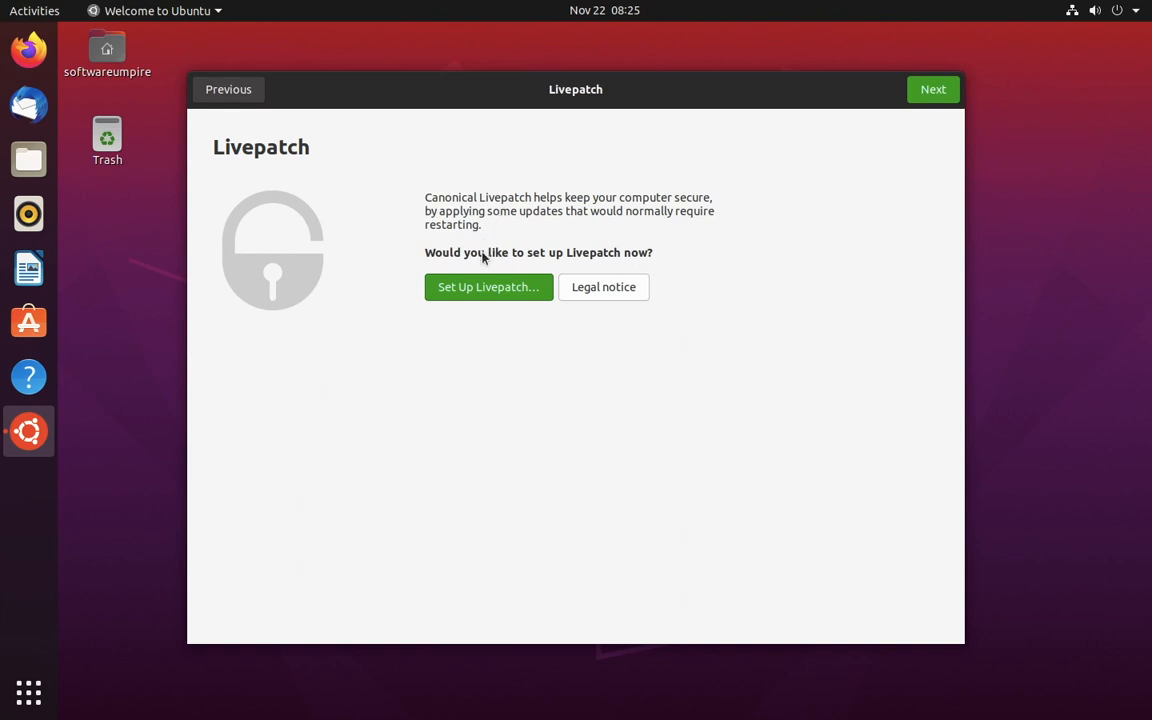
{"action": "mouse_move", "coordinate": [616, 289]}
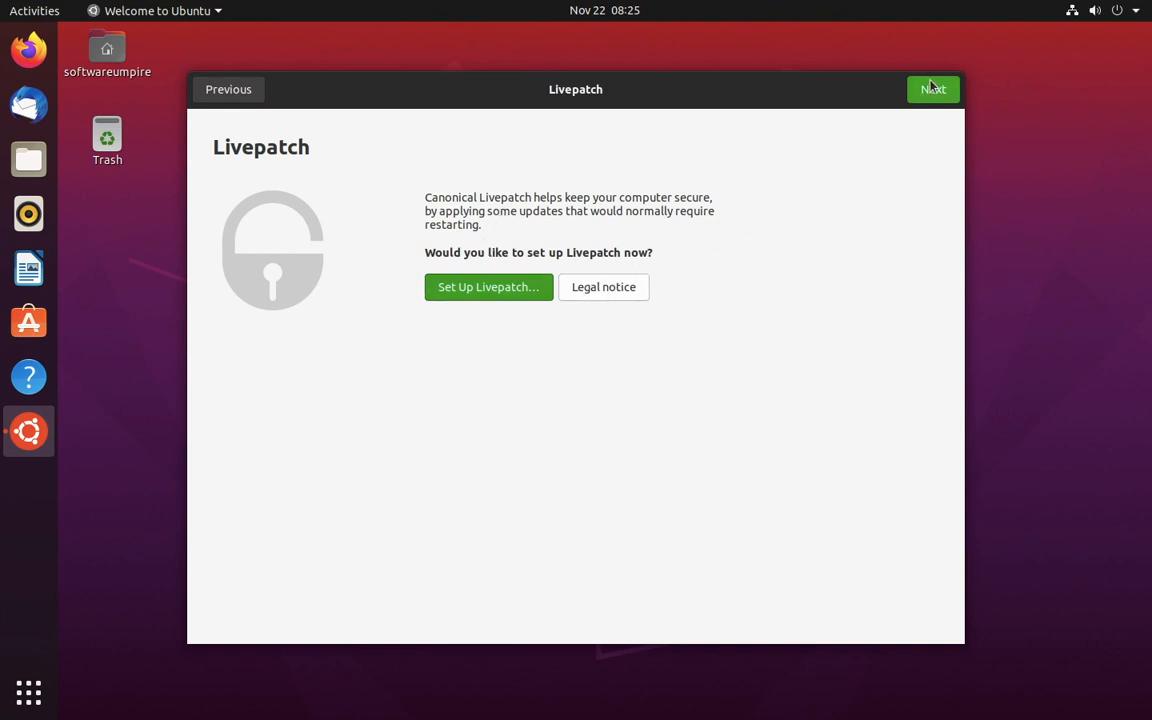
{"action": "left_click", "coordinate": [933, 89]}
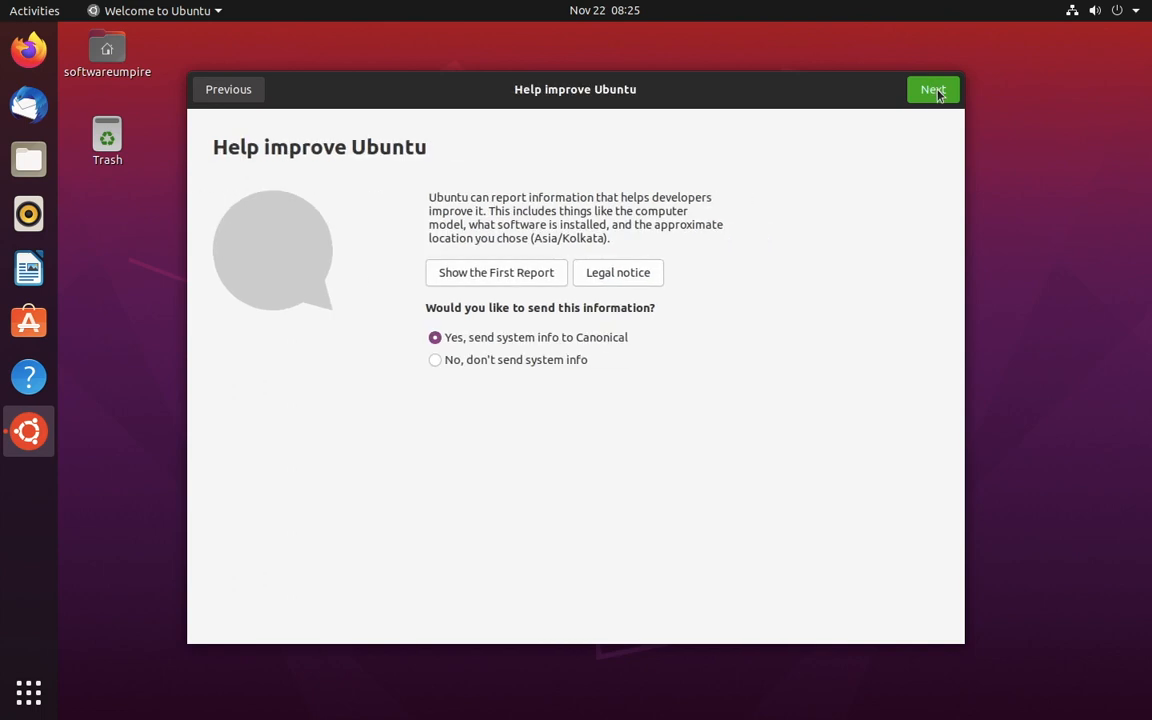
{"action": "mouse_move", "coordinate": [532, 365]}
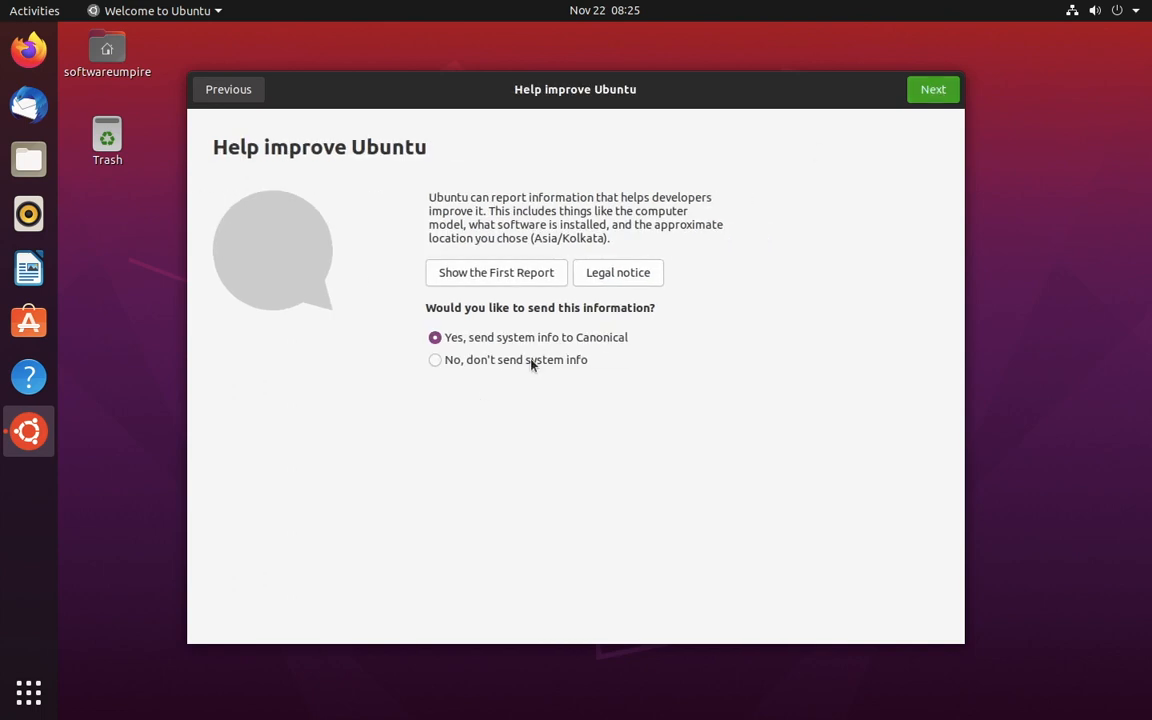
{"action": "left_click", "coordinate": [434, 360]}
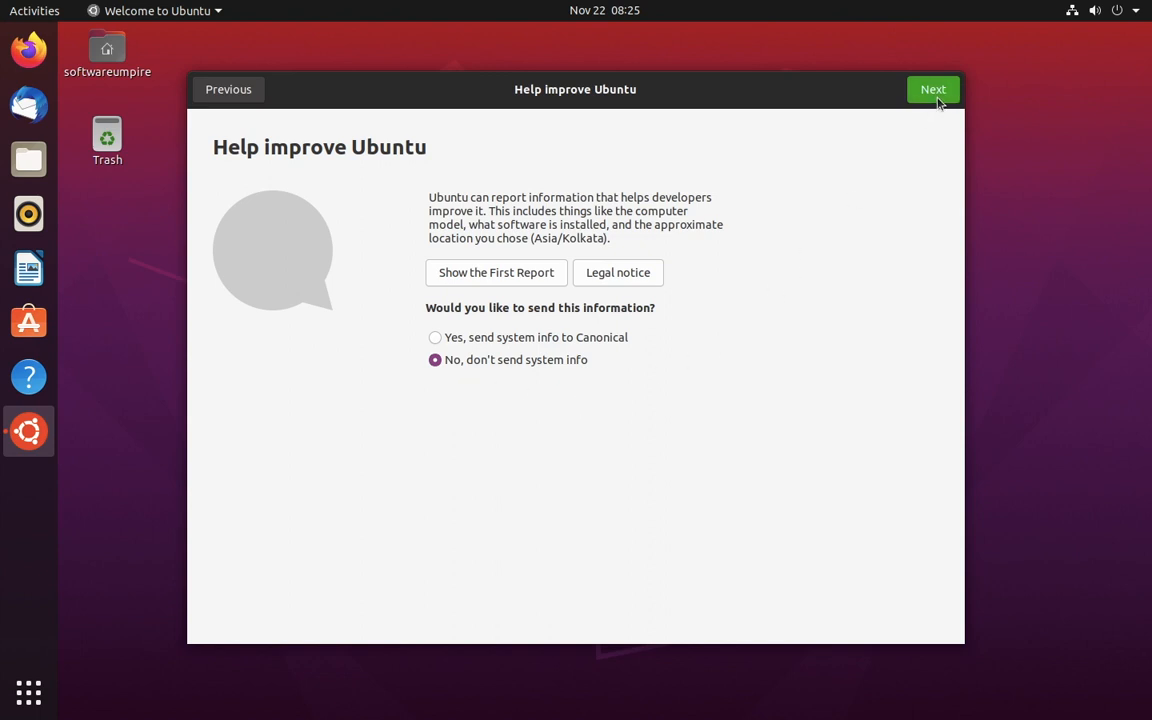
{"action": "left_click", "coordinate": [933, 89]}
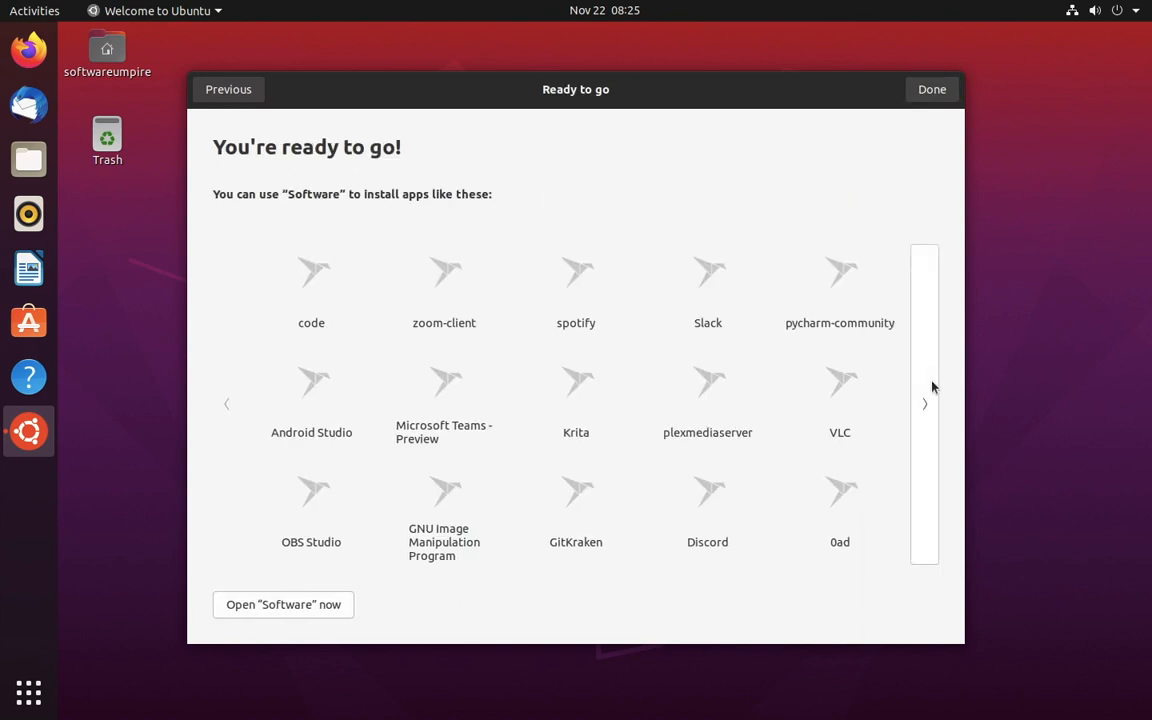
{"action": "left_click", "coordinate": [923, 404]}
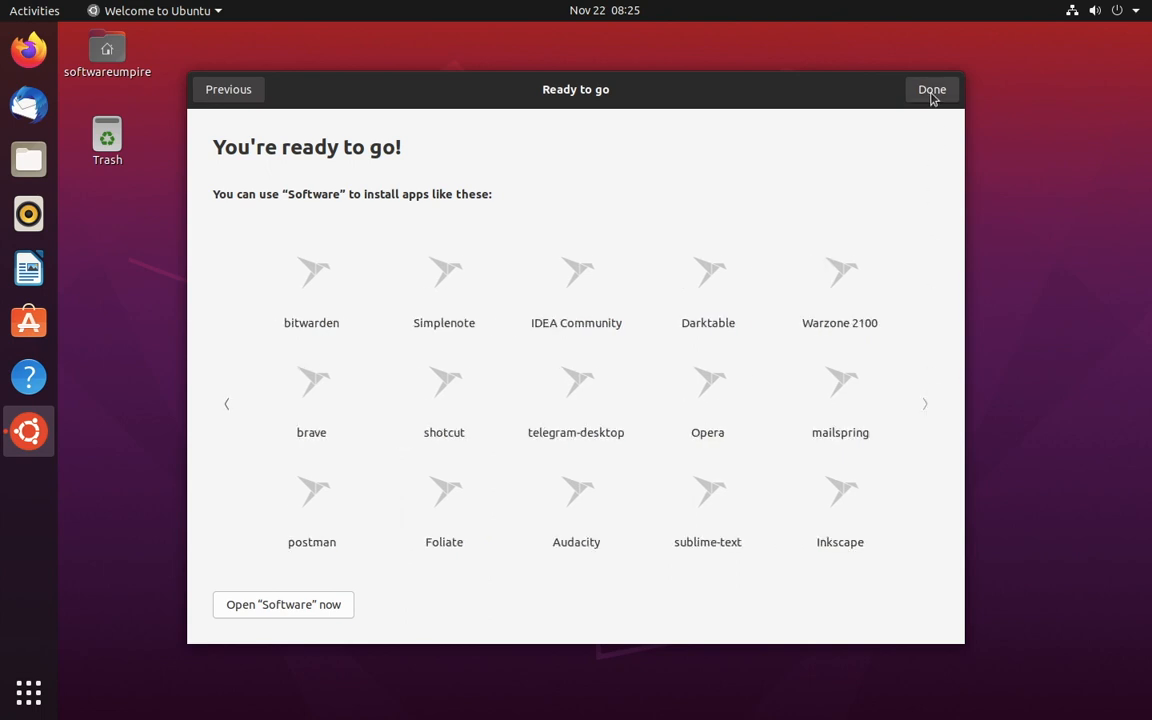
{"action": "left_click", "coordinate": [931, 89]}
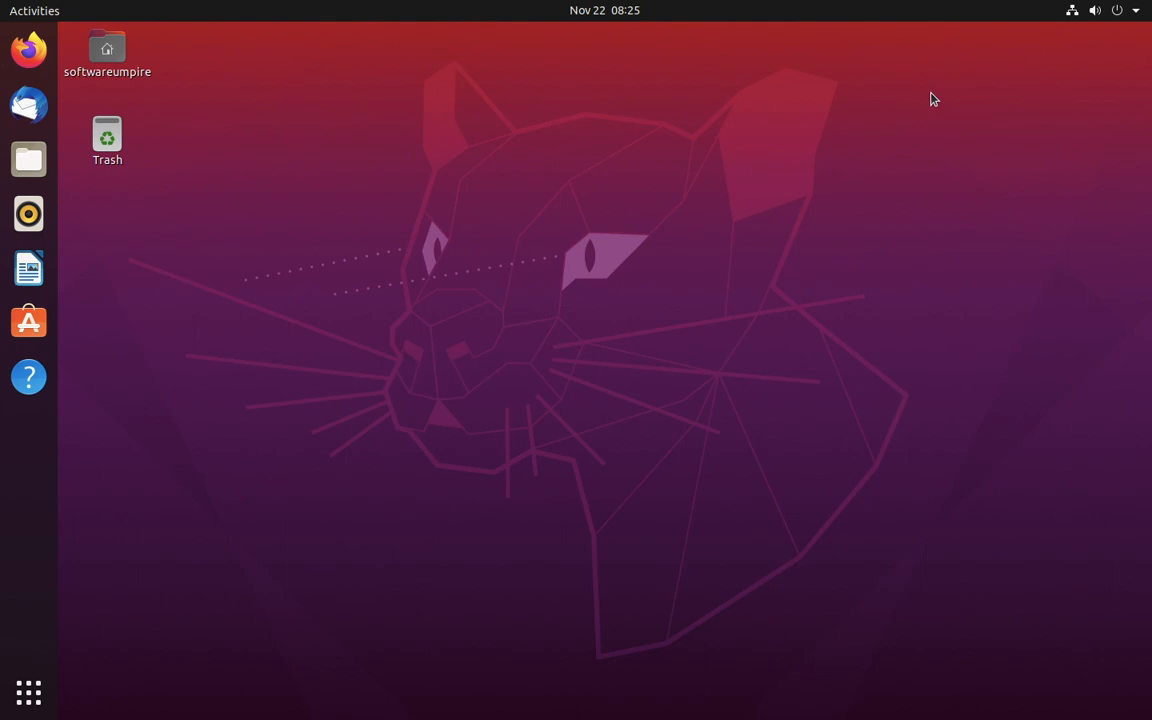
{"action": "mouse_move", "coordinate": [146, 478]}
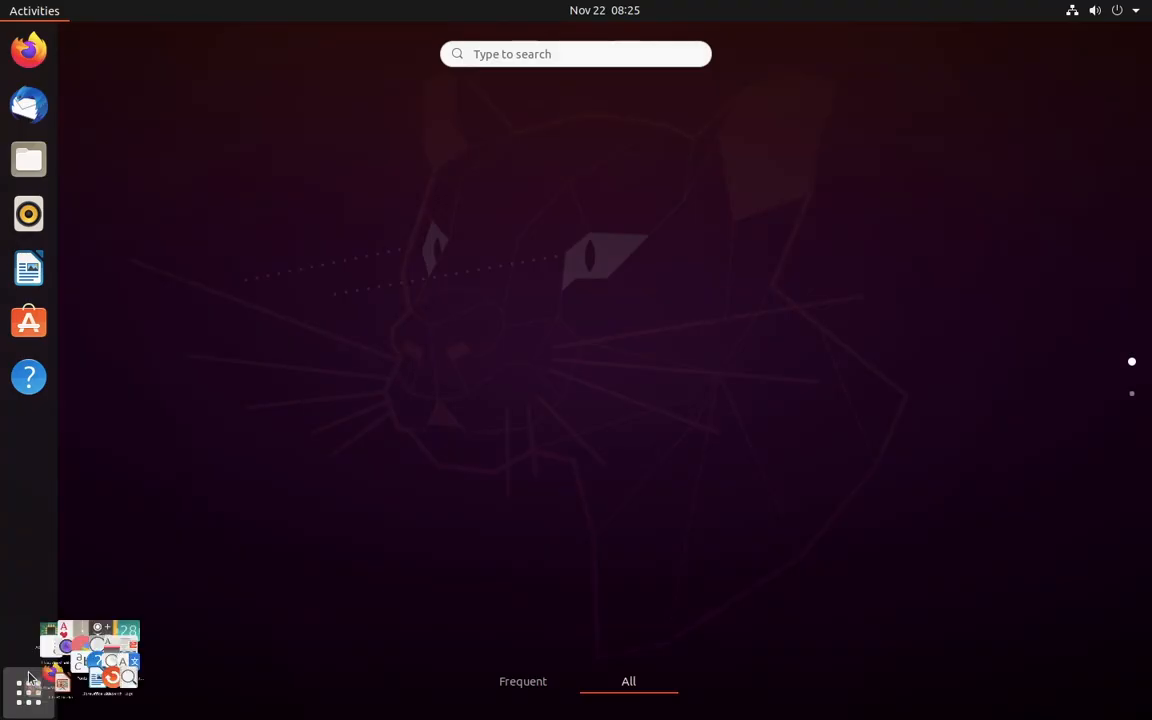
{"action": "left_click", "coordinate": [27, 691]}
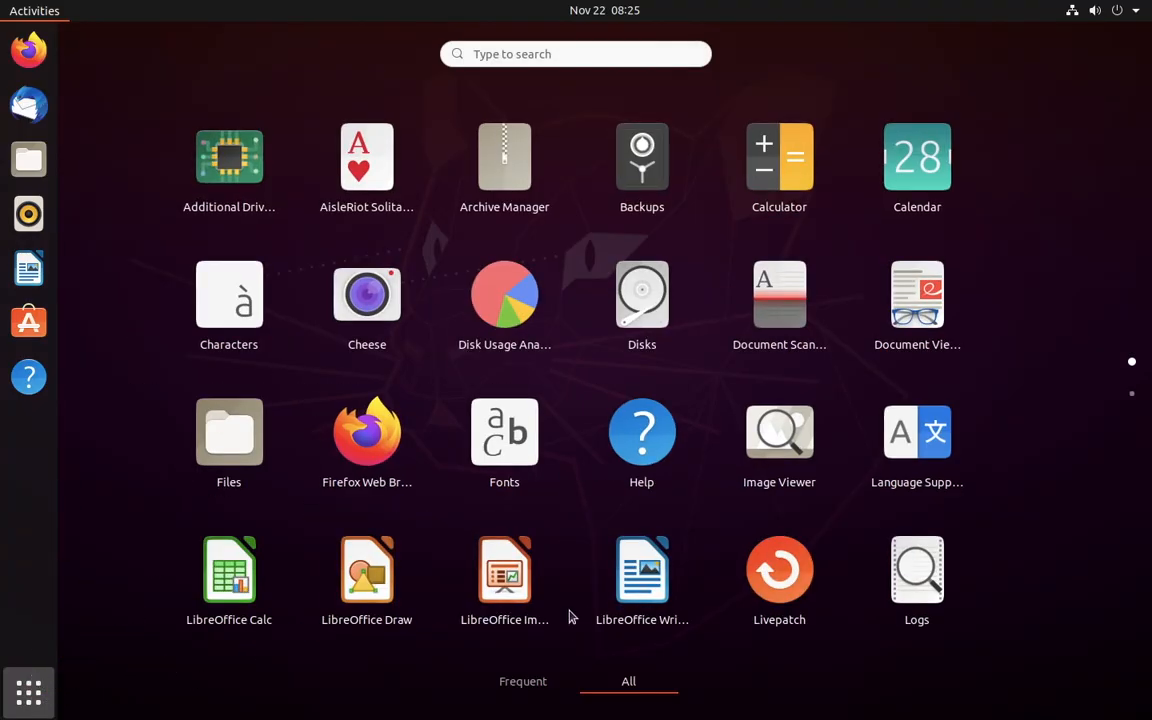
{"action": "mouse_move", "coordinate": [799, 550]}
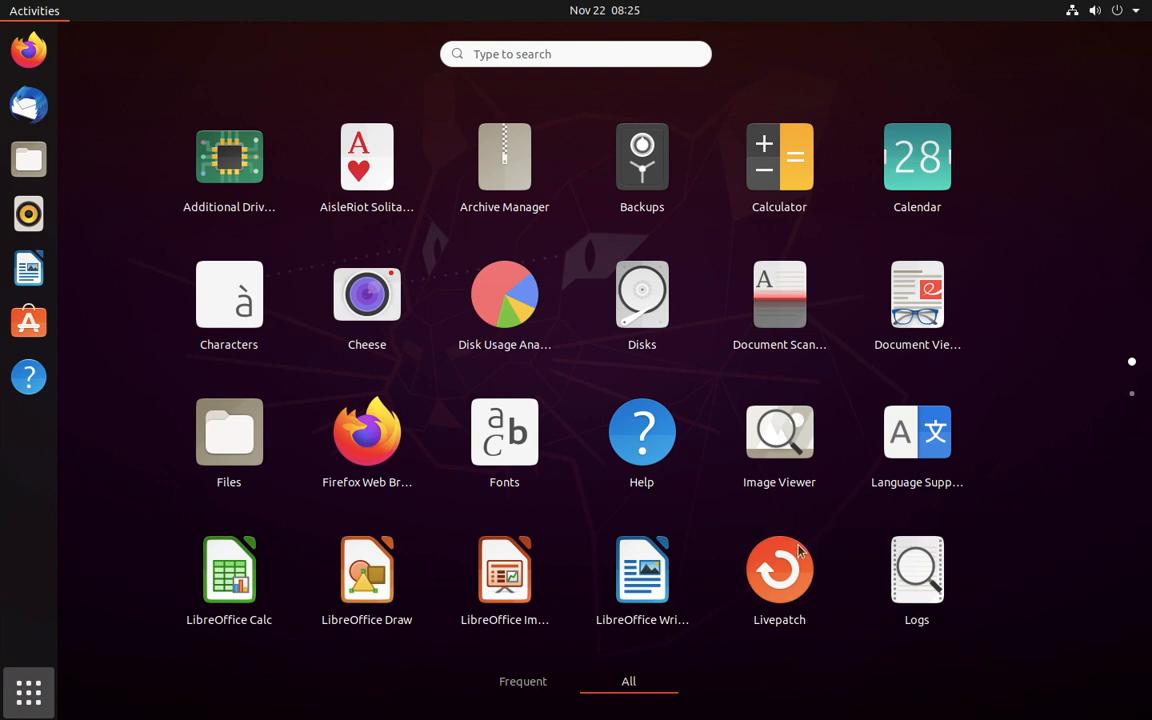
{"action": "scroll", "scroll_direction": "down", "scroll_amount": 3}
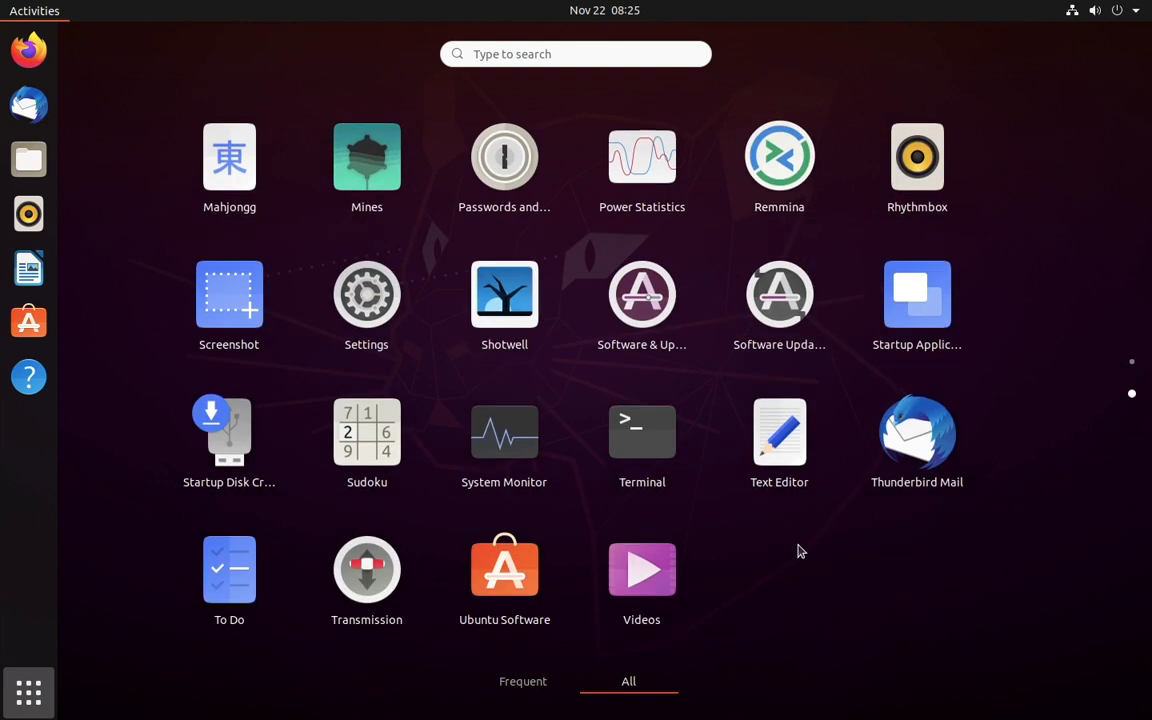
{"action": "scroll", "scroll_direction": "left", "scroll_amount": 3}
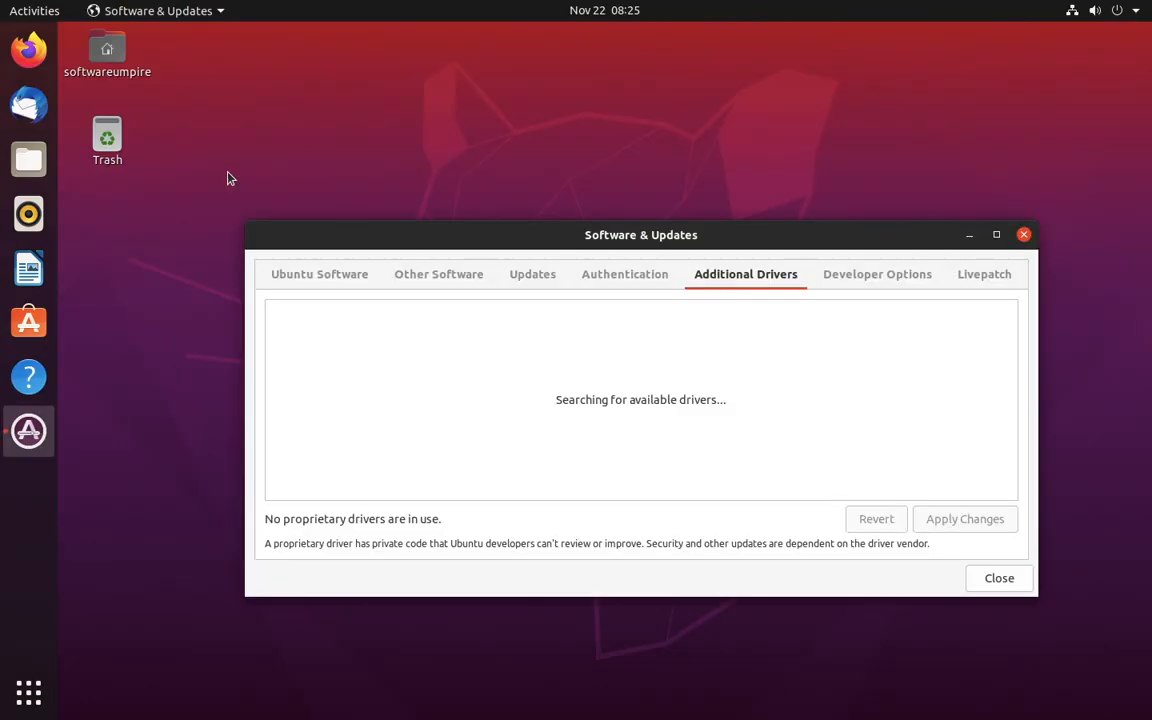
{"action": "mouse_move", "coordinate": [1041, 228]}
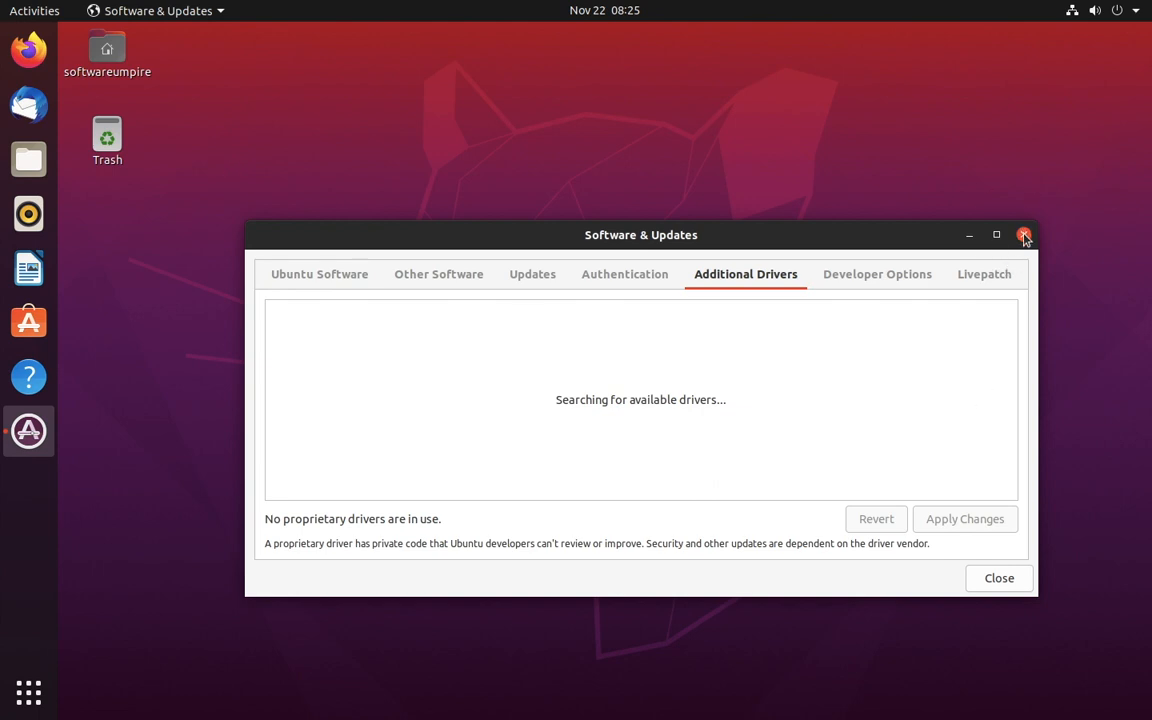
{"action": "mouse_move", "coordinate": [1014, 578]}
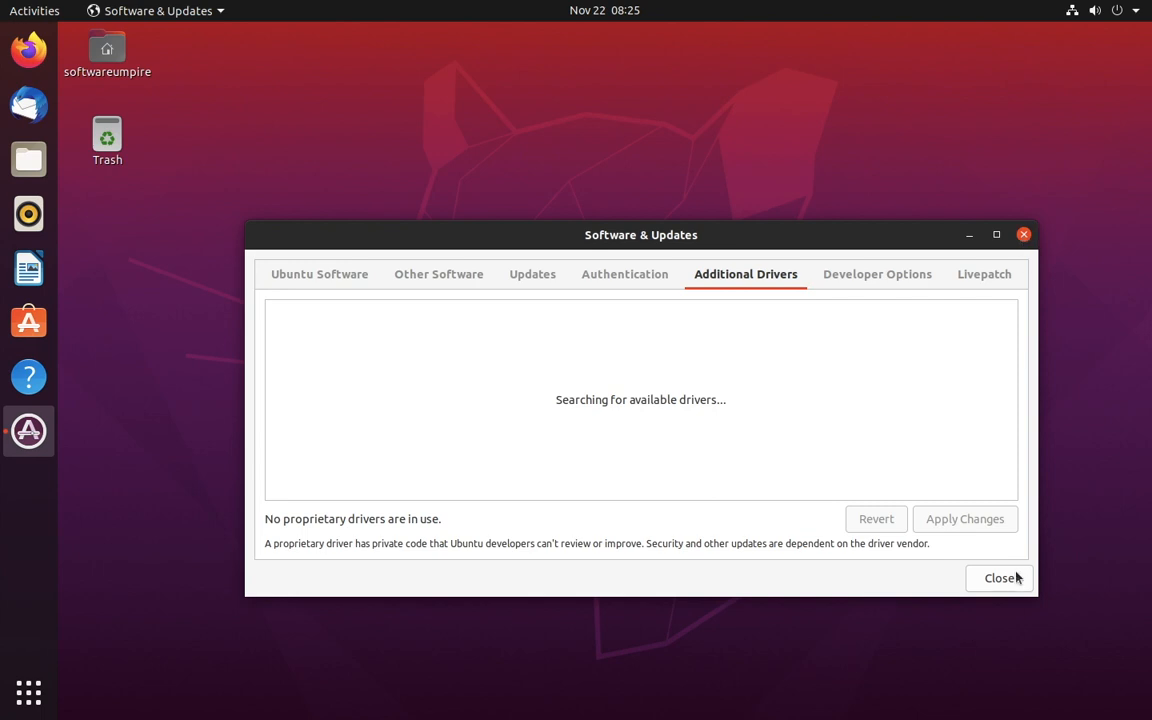
{"action": "left_click", "coordinate": [994, 578]}
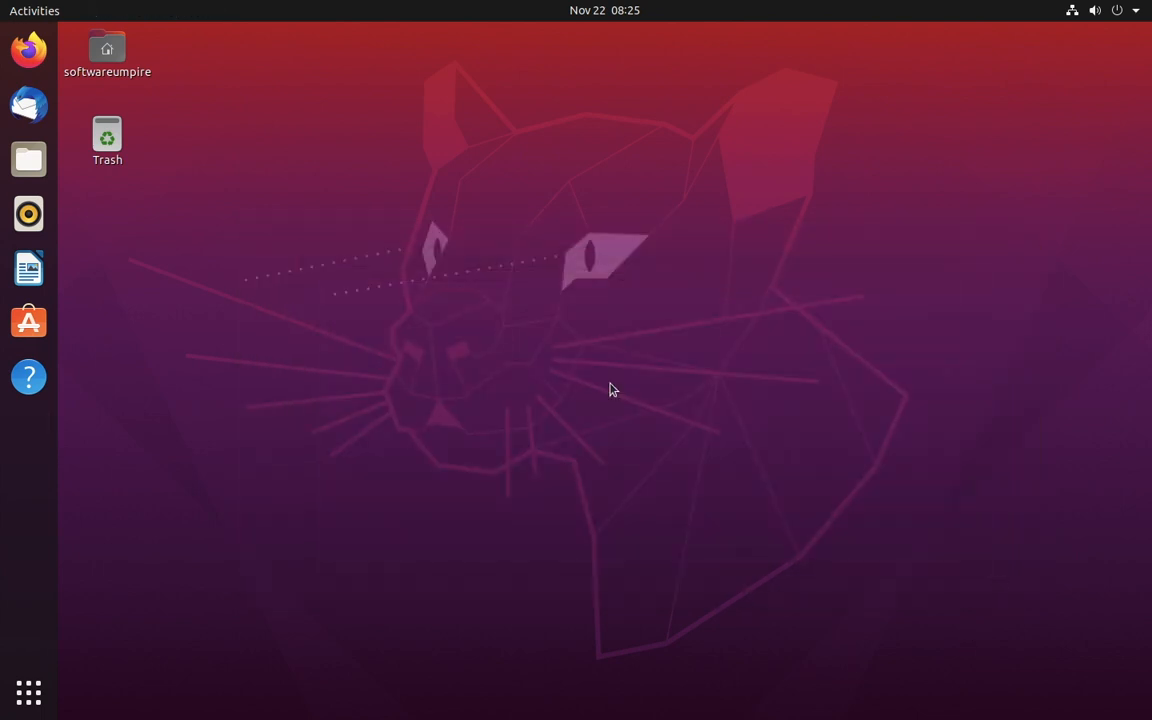
{"action": "left_click", "coordinate": [107, 50]}
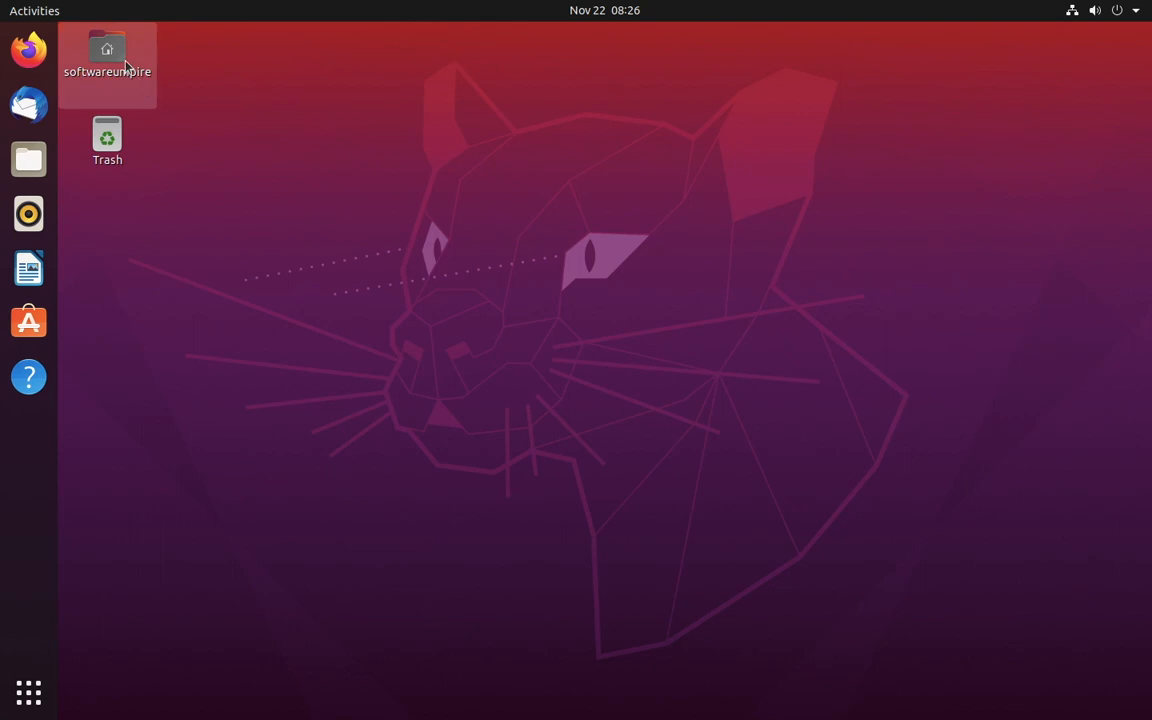
{"action": "double_click", "coordinate": [107, 50]}
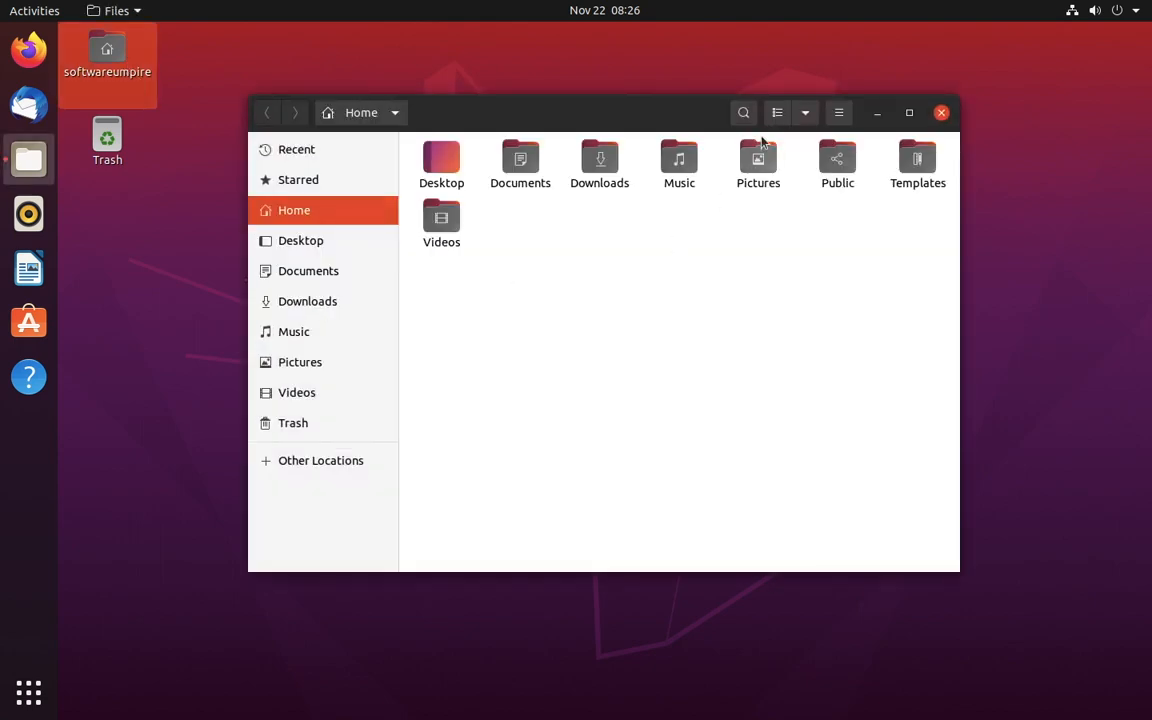
{"action": "left_click", "coordinate": [941, 113]}
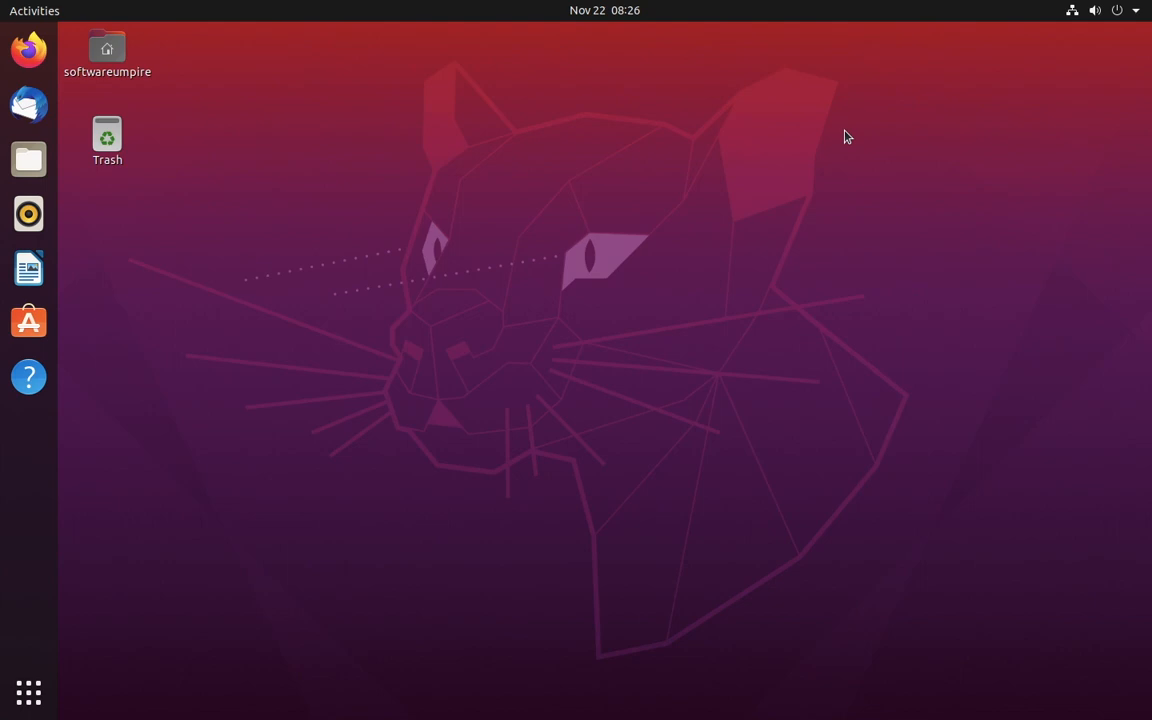
{"action": "mouse_move", "coordinate": [903, 5]}
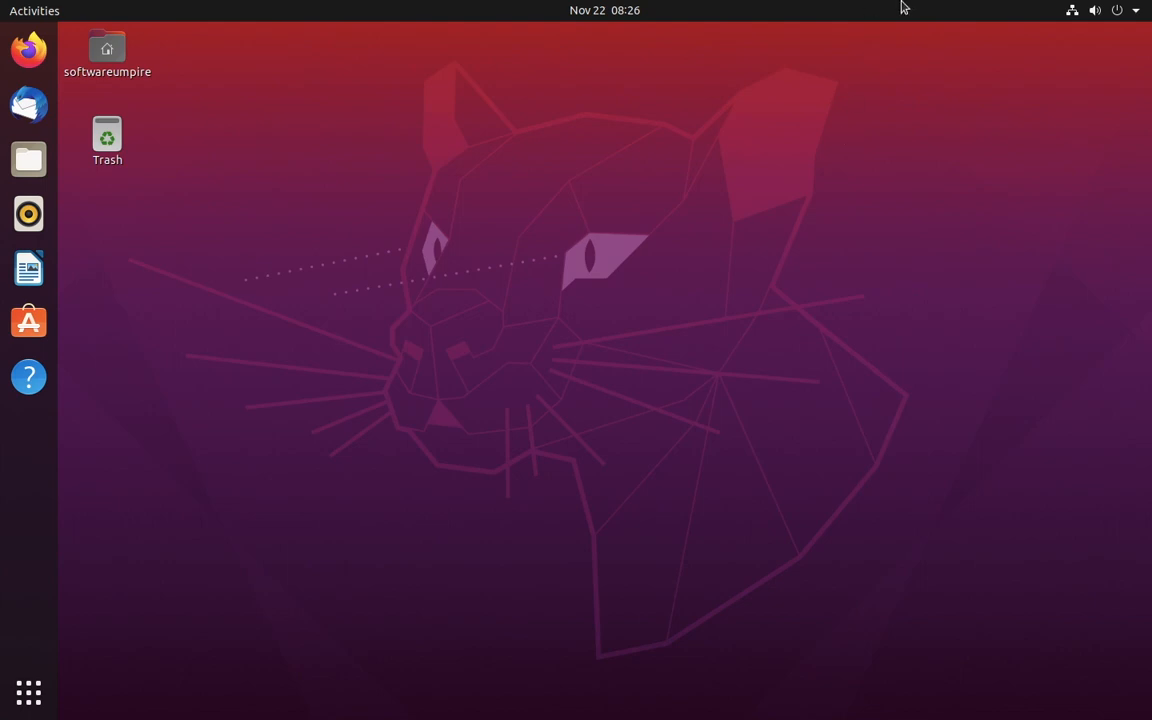